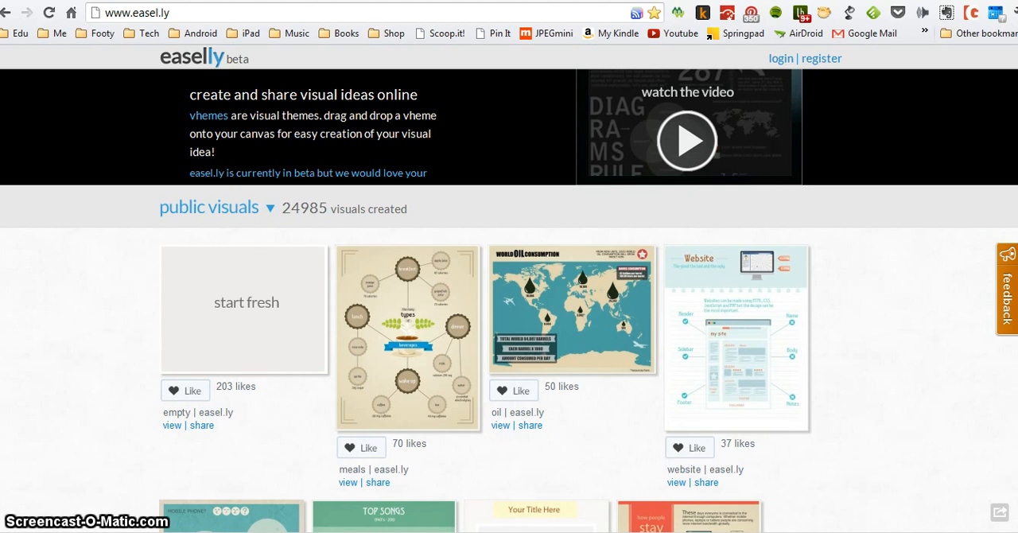
Sign in to the easel.ly account with the entered username and password.
click(157, 12)
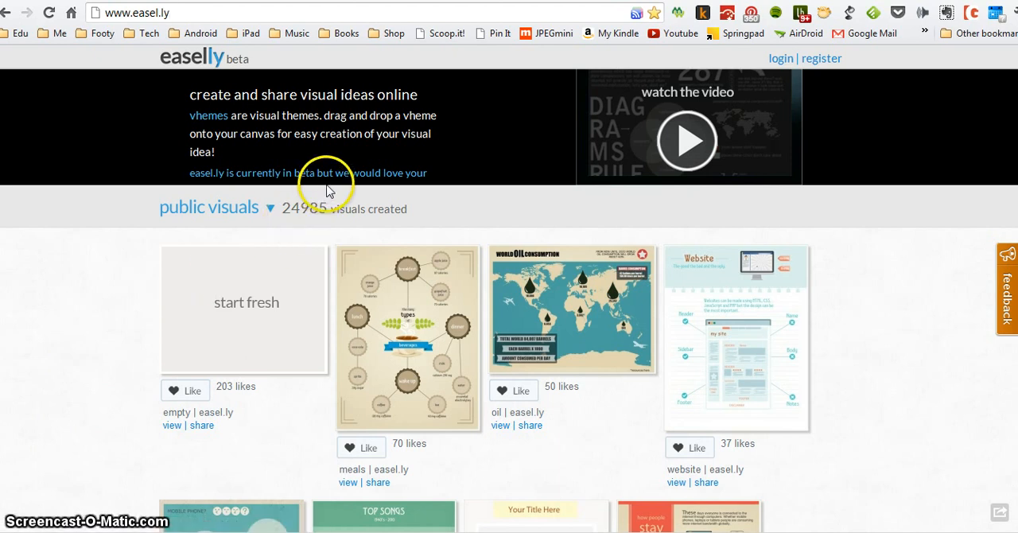
mouse_move(801, 76)
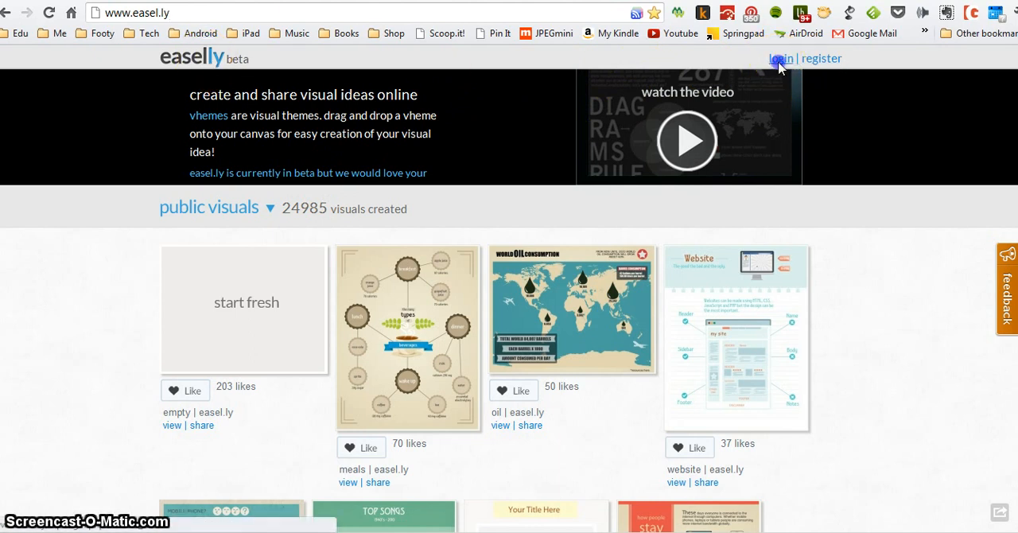
click(779, 57)
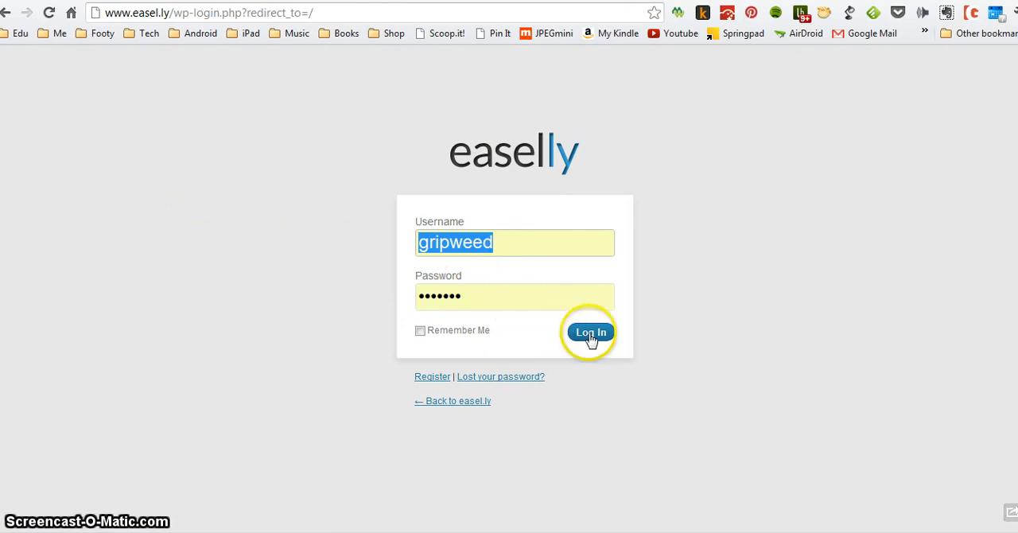
click(590, 331)
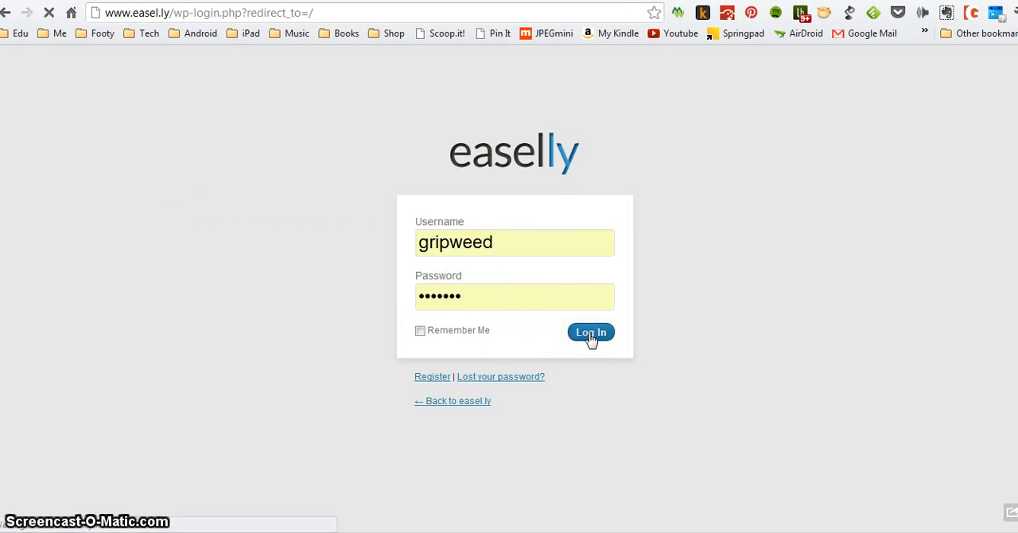
click(590, 331)
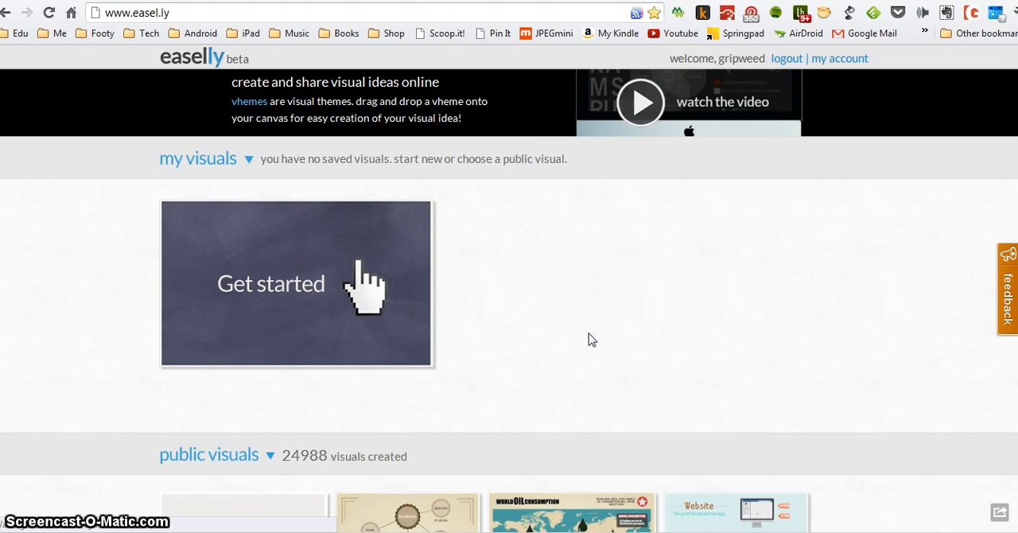
mouse_move(347, 185)
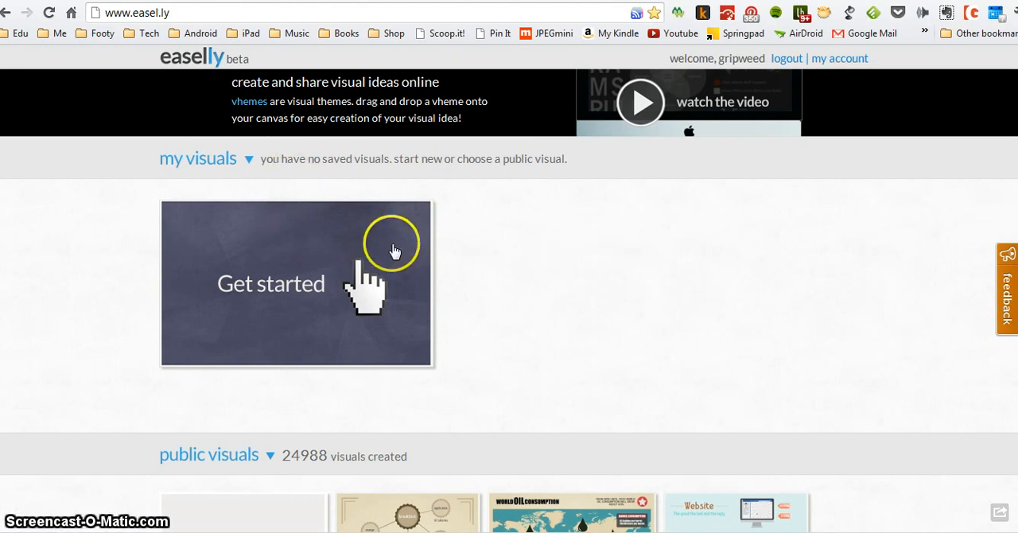
mouse_move(189, 162)
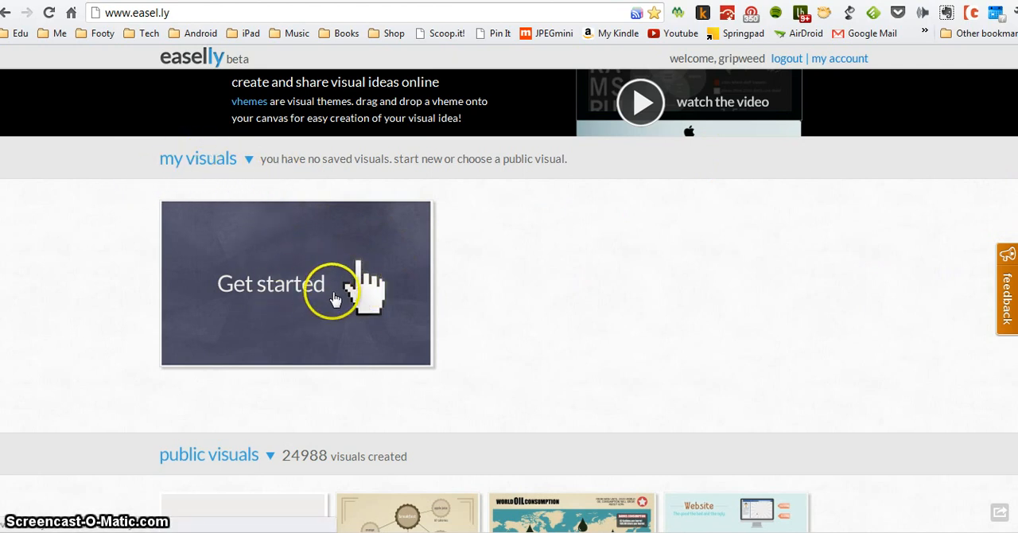
mouse_move(983, 221)
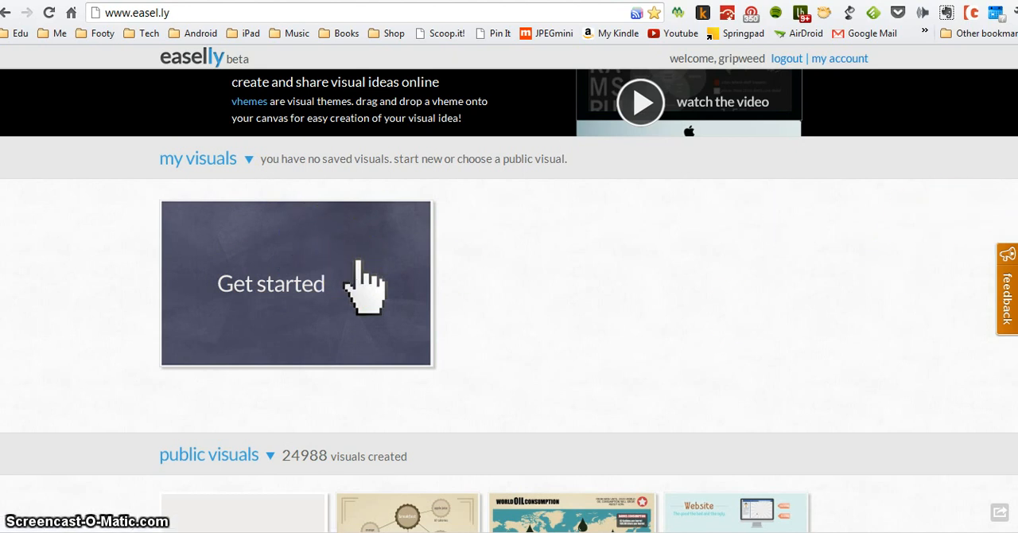
Browse down through the public visuals gallery on the home page.
scroll(down, 3)
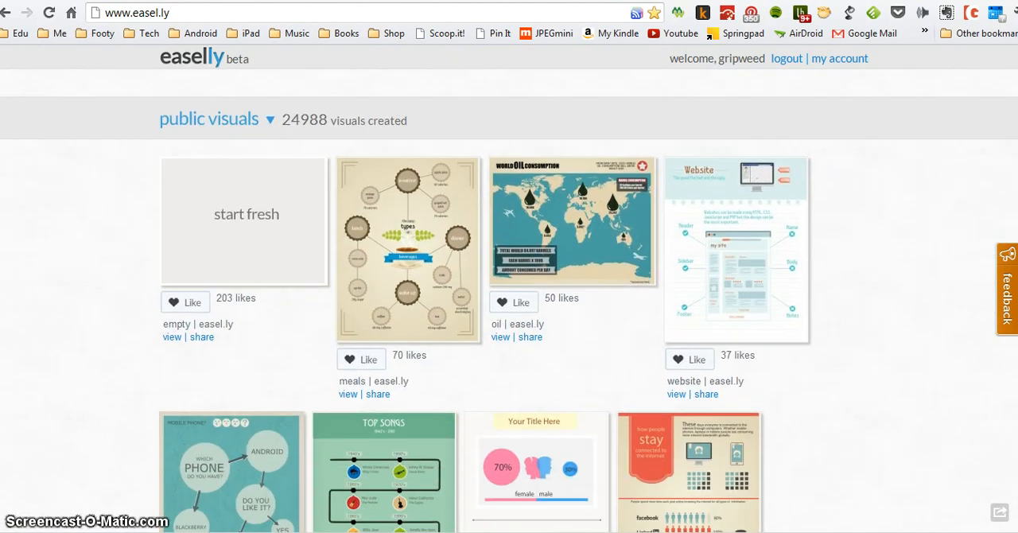
scroll(down, 3)
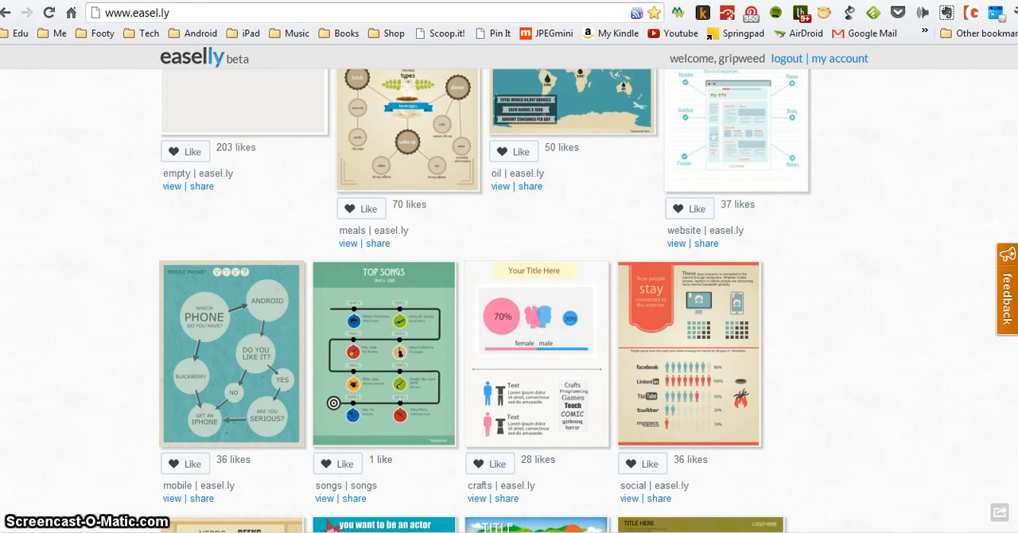
scroll(down, 3)
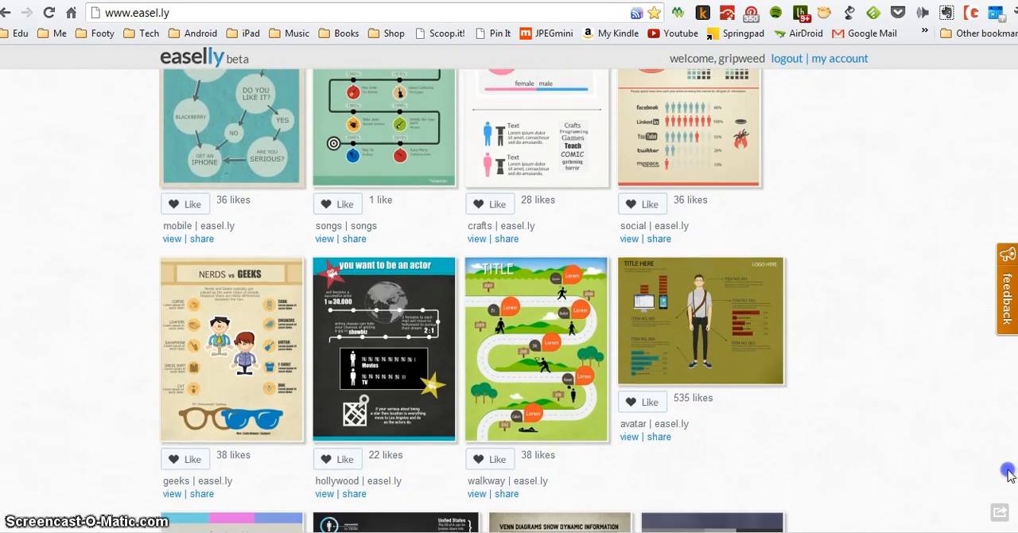
scroll(down, 3)
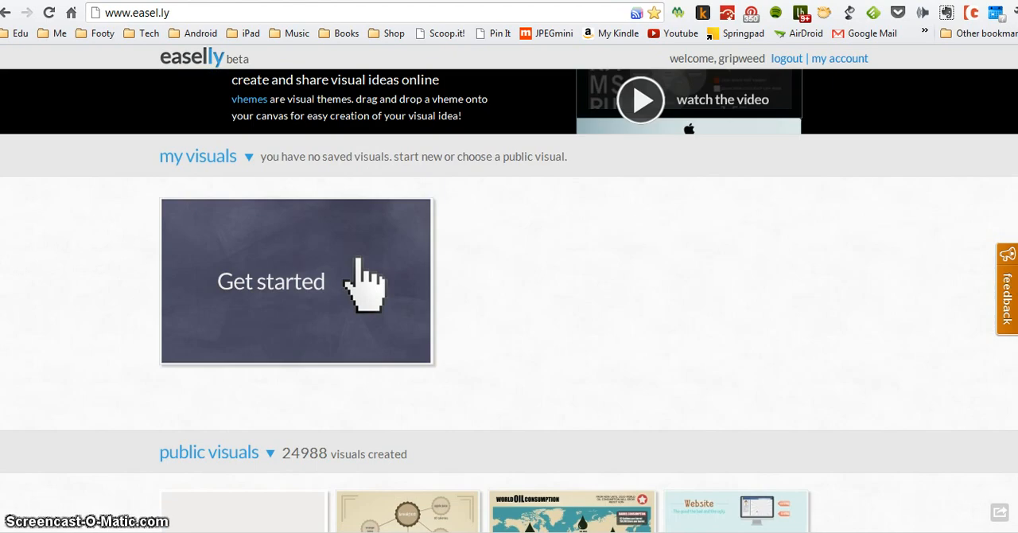
Start a new visual so the blank creation canvas opens with its introductory guide.
click(270, 283)
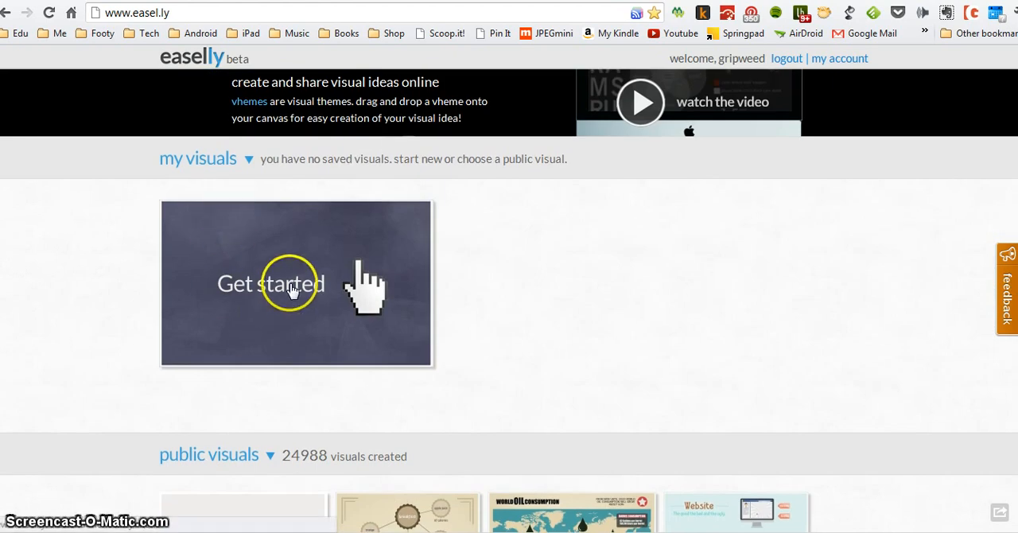
click(271, 283)
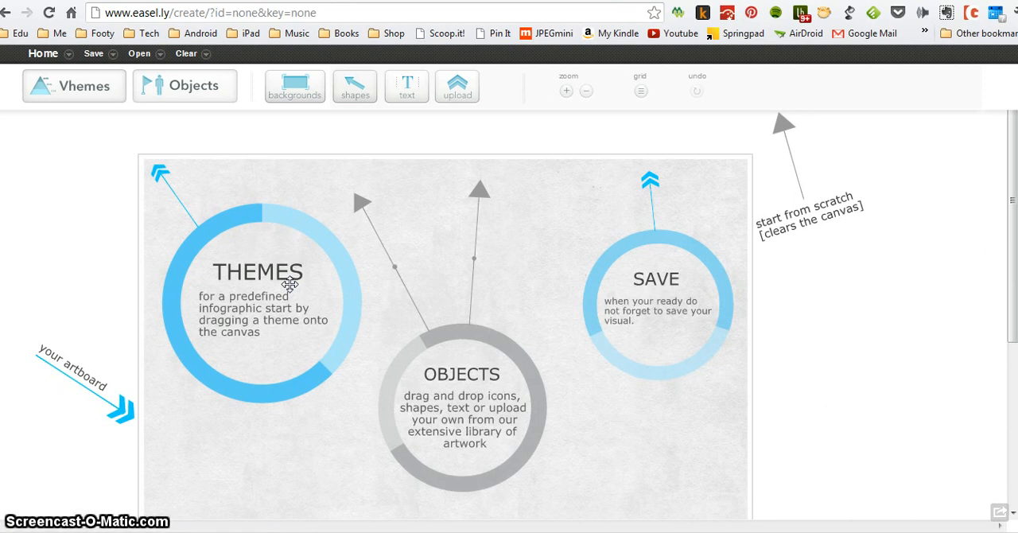
mouse_move(72, 62)
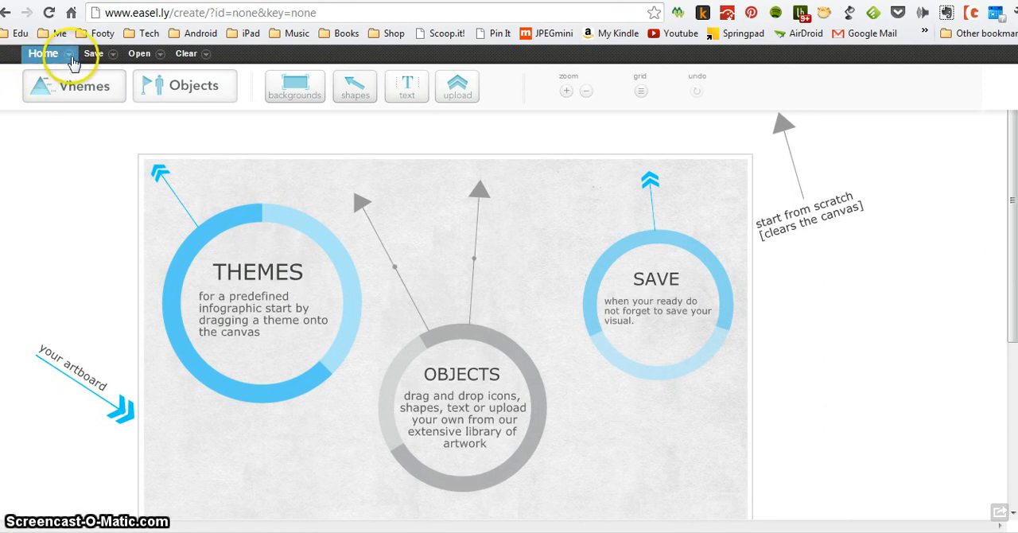
click(70, 54)
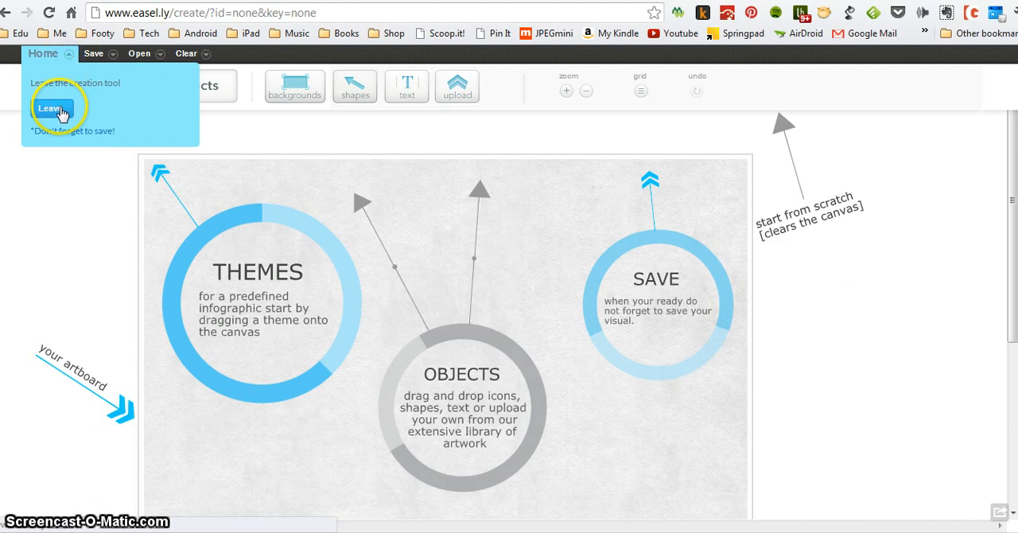
mouse_move(80, 143)
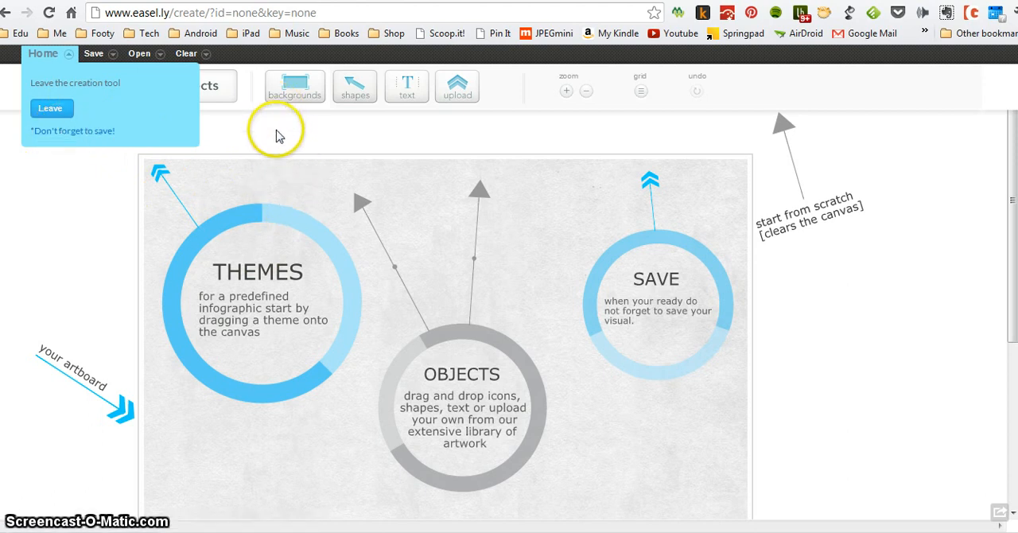
Check the Leave and Open panels in the top bar and dismiss both.
click(92, 54)
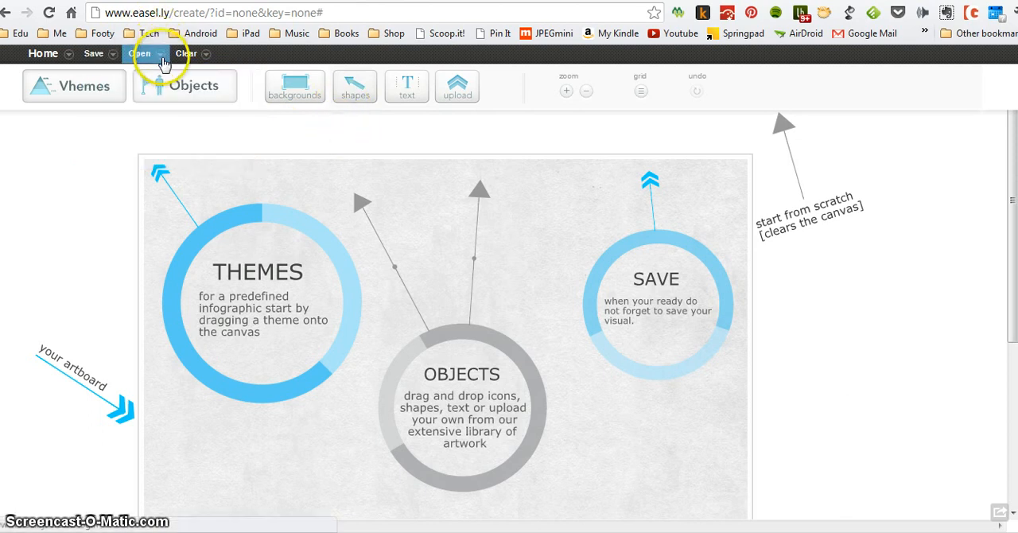
click(140, 54)
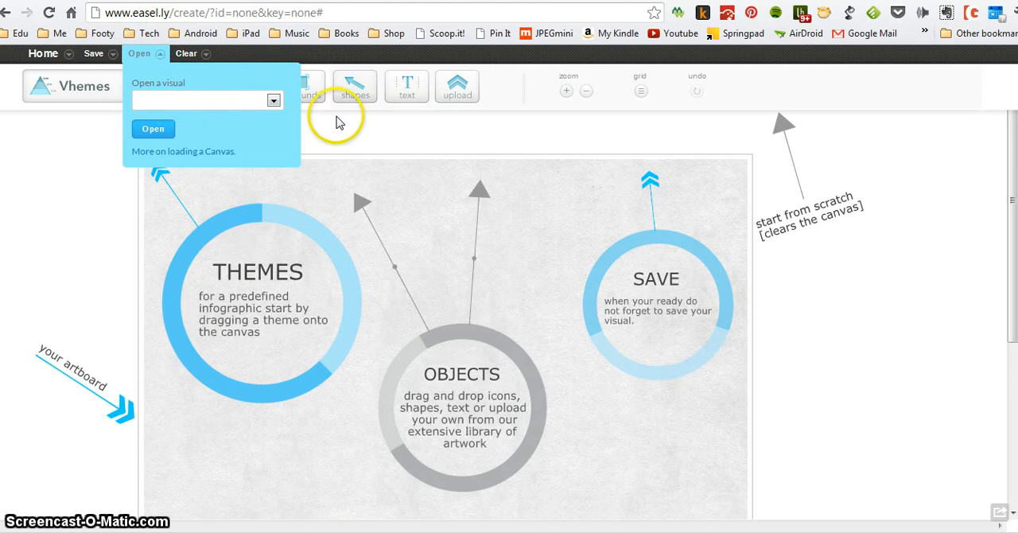
click(206, 54)
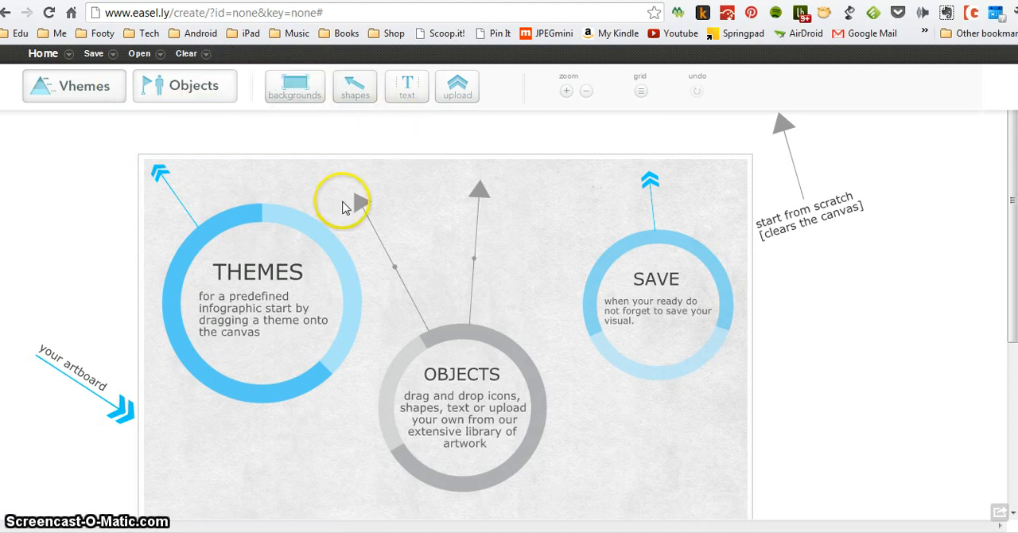
mouse_move(452, 278)
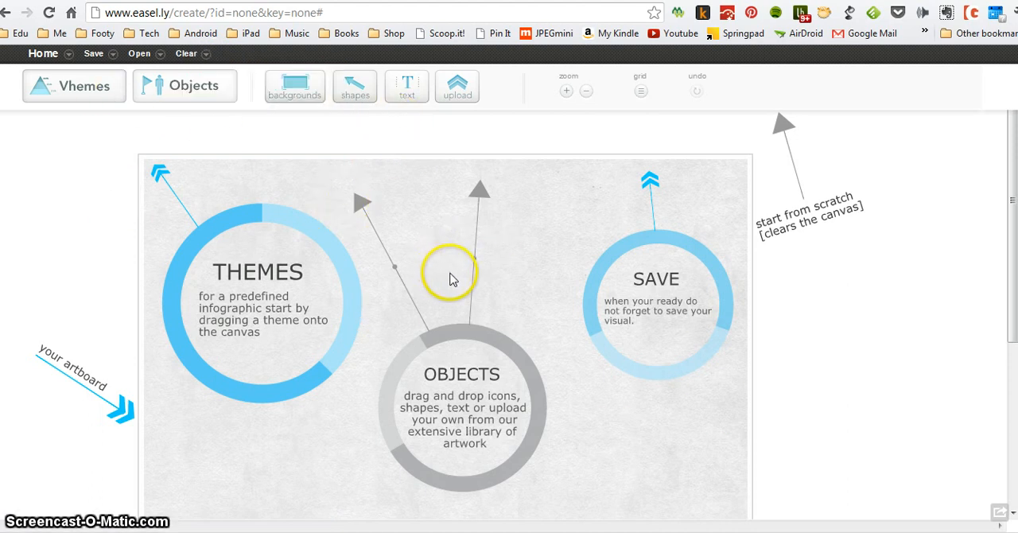
mouse_move(248, 416)
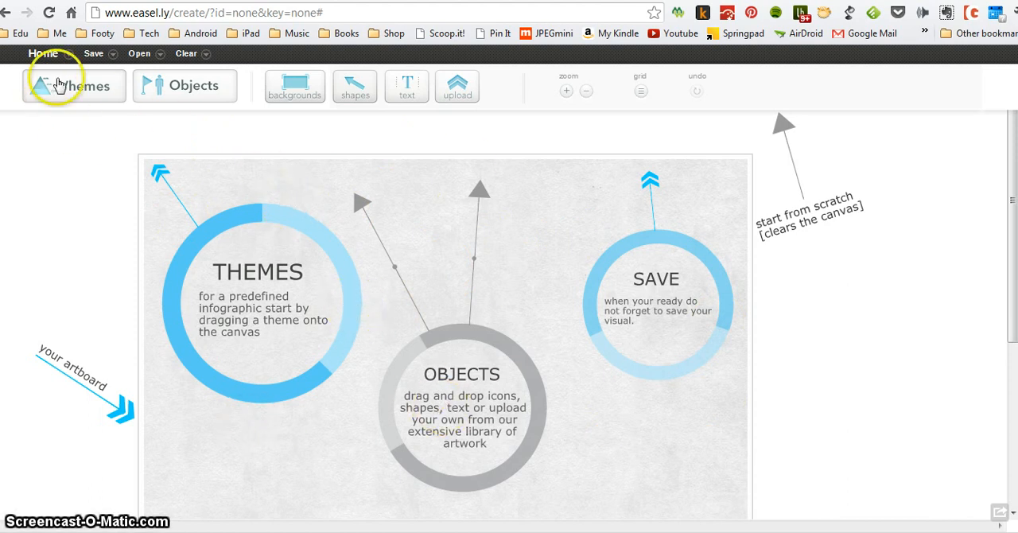
Preview the meals, world oil consumption and website themes from the Themes gallery, closing each.
click(73, 86)
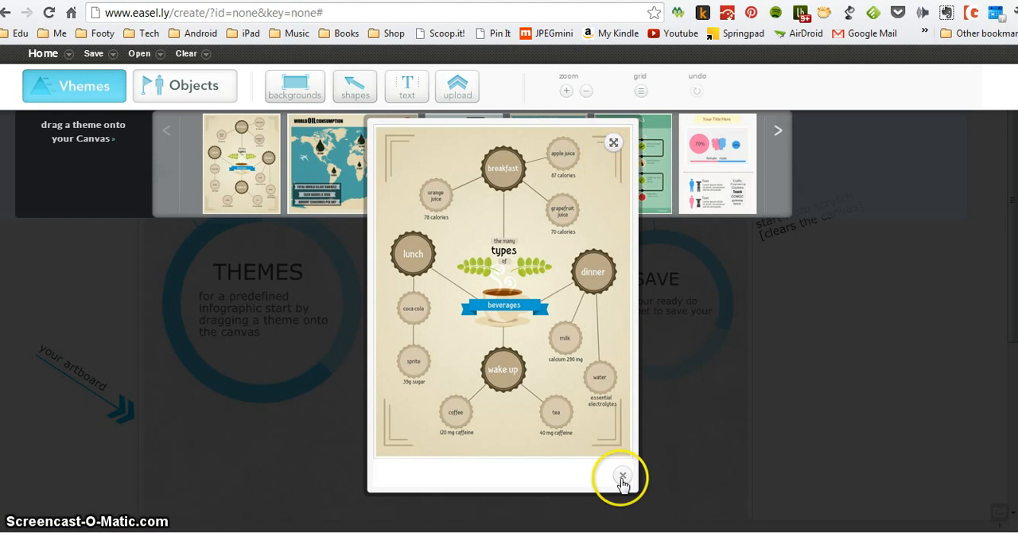
click(624, 475)
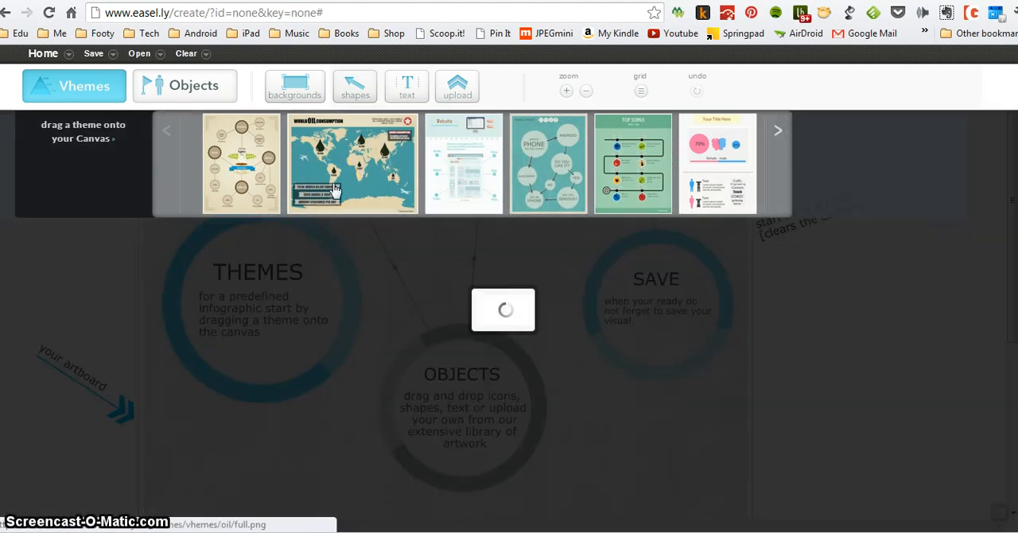
click(353, 164)
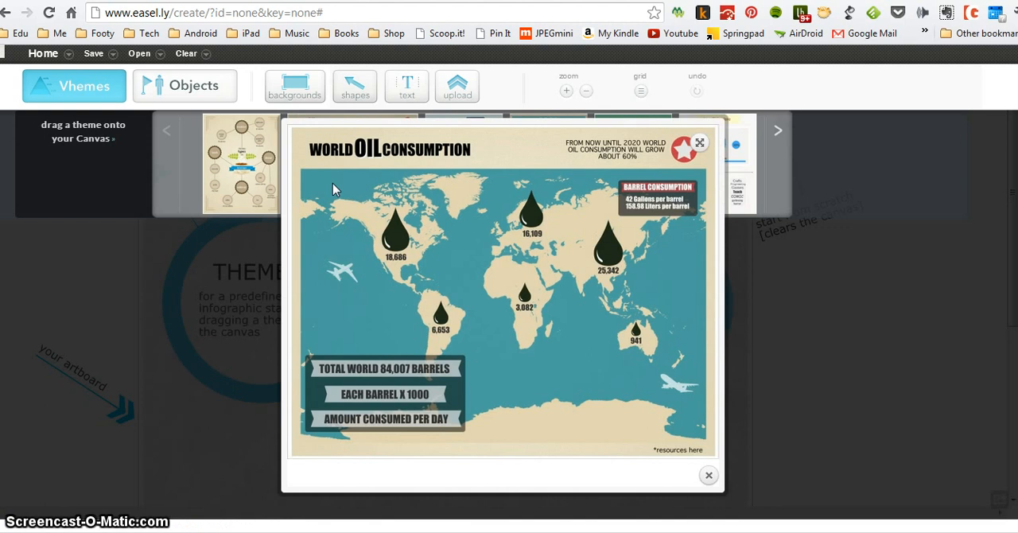
mouse_move(551, 366)
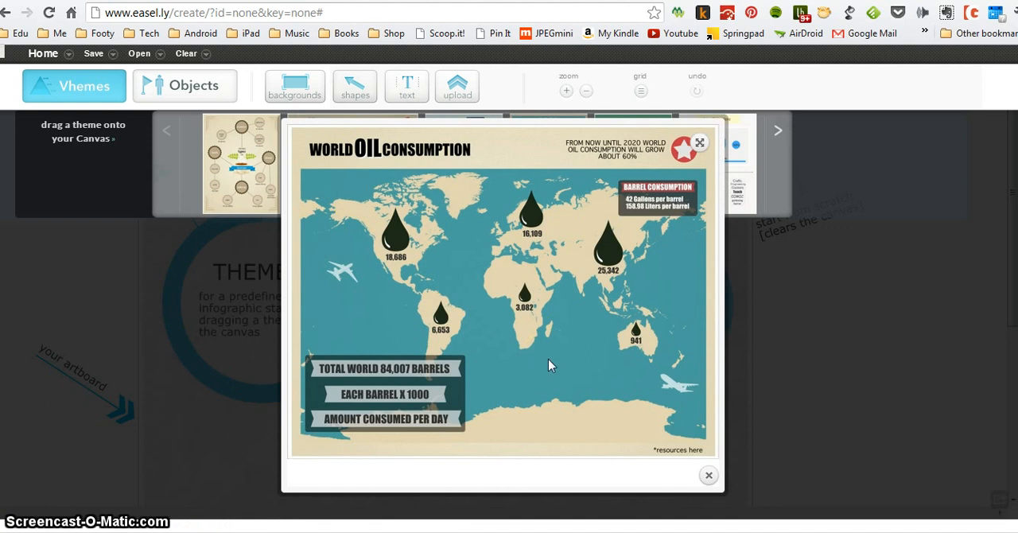
click(707, 474)
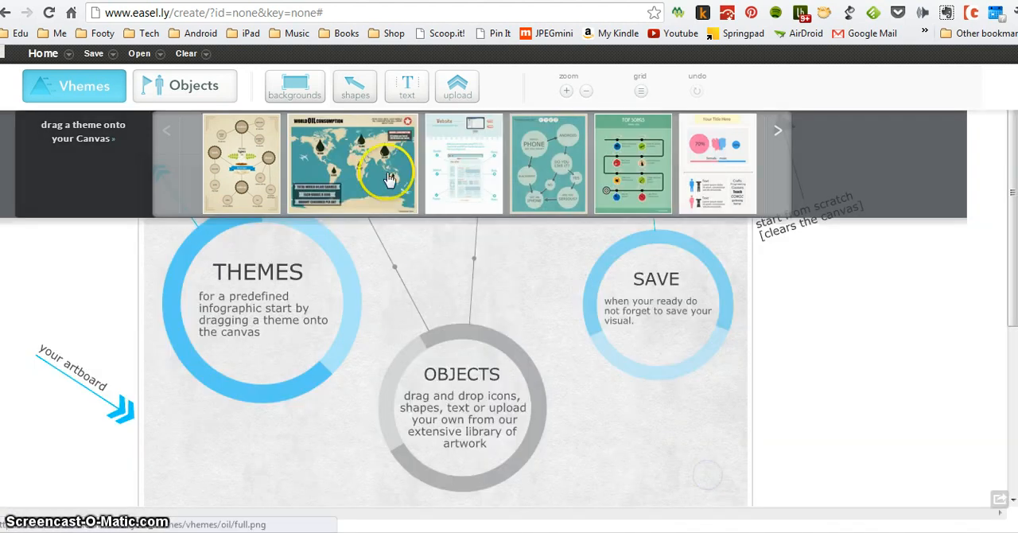
click(464, 162)
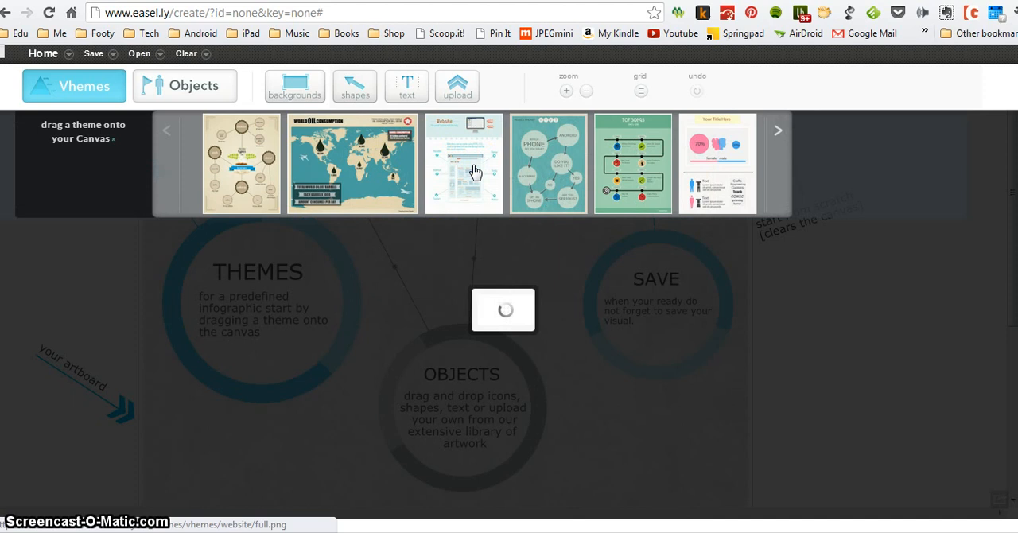
click(465, 162)
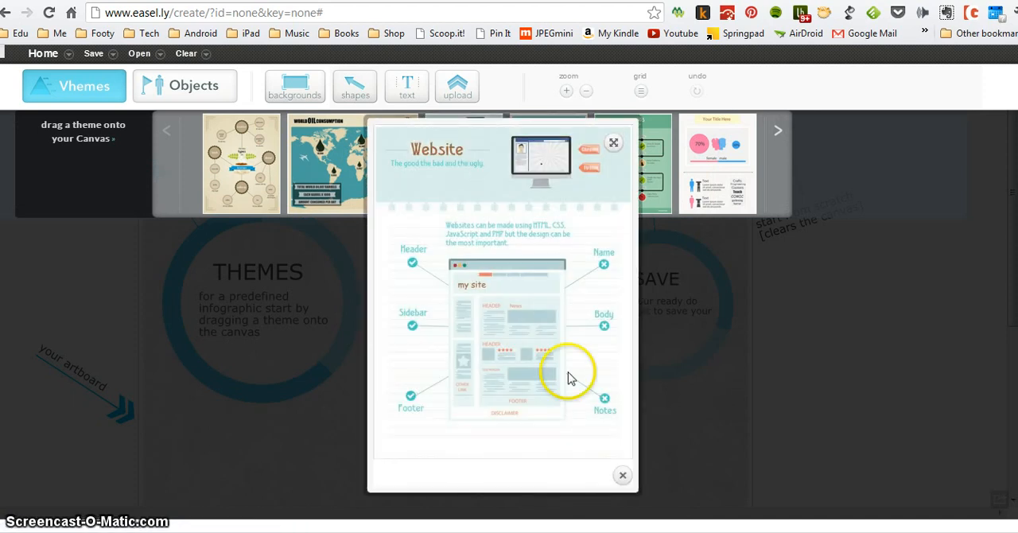
click(624, 473)
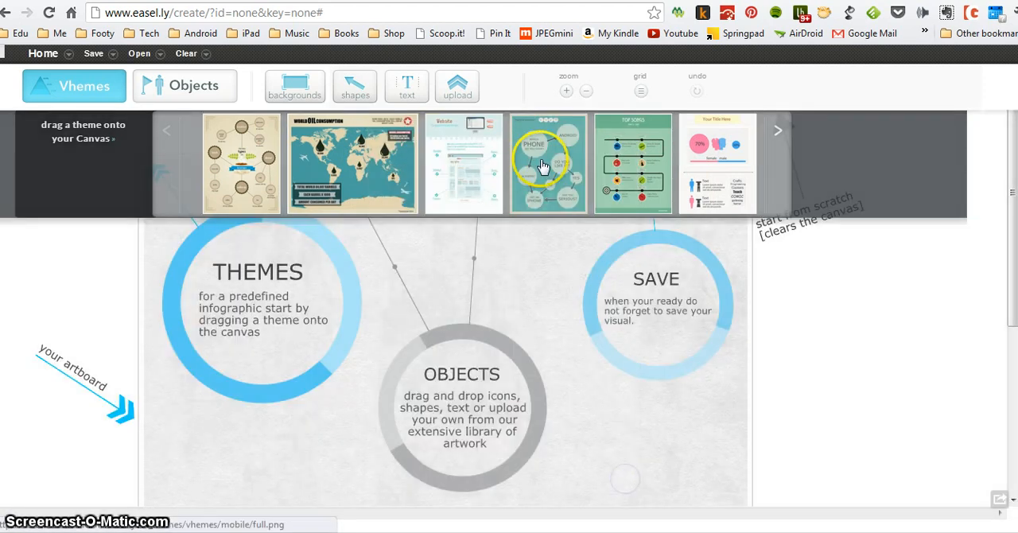
Preview the Top Songs theme, then page on to the next set of themes.
click(546, 162)
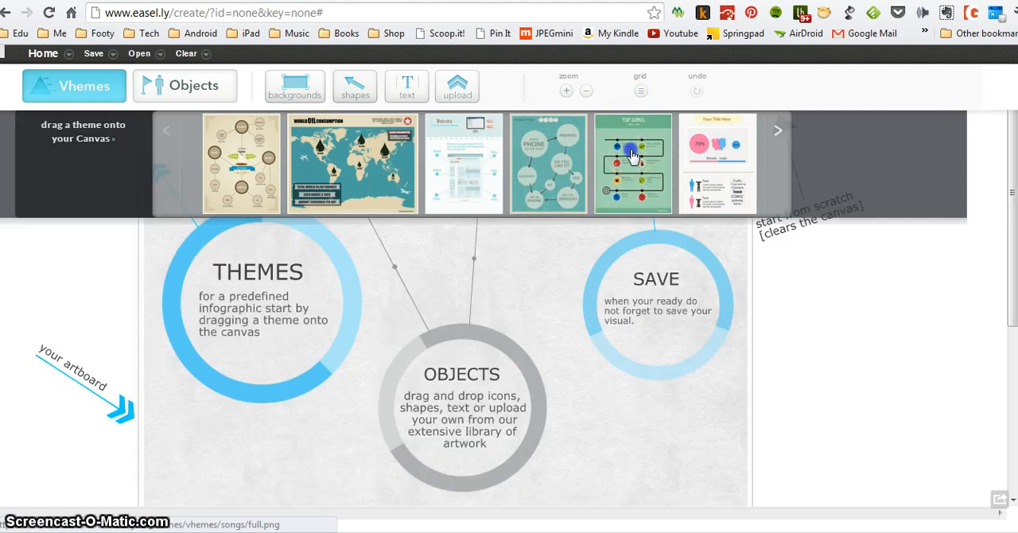
click(631, 163)
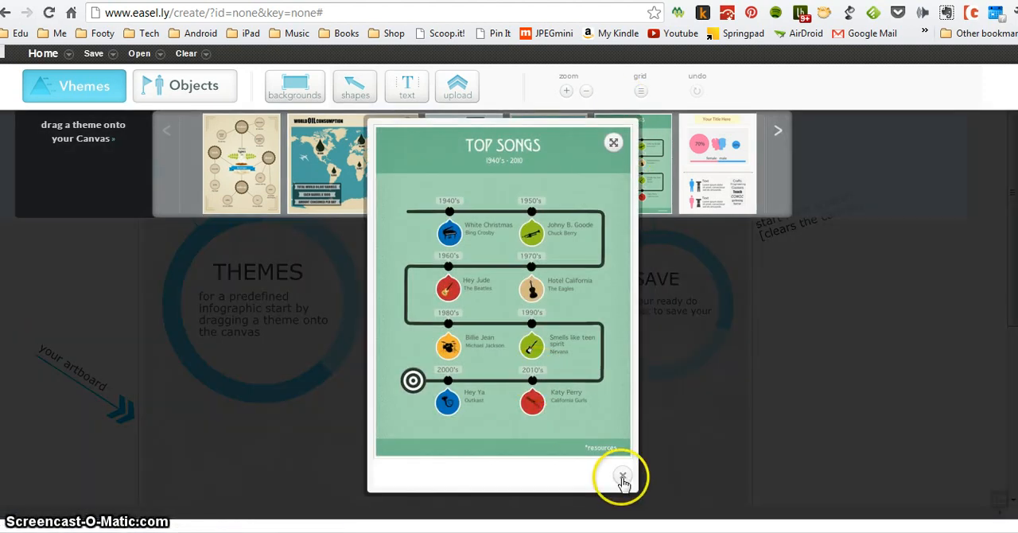
click(623, 477)
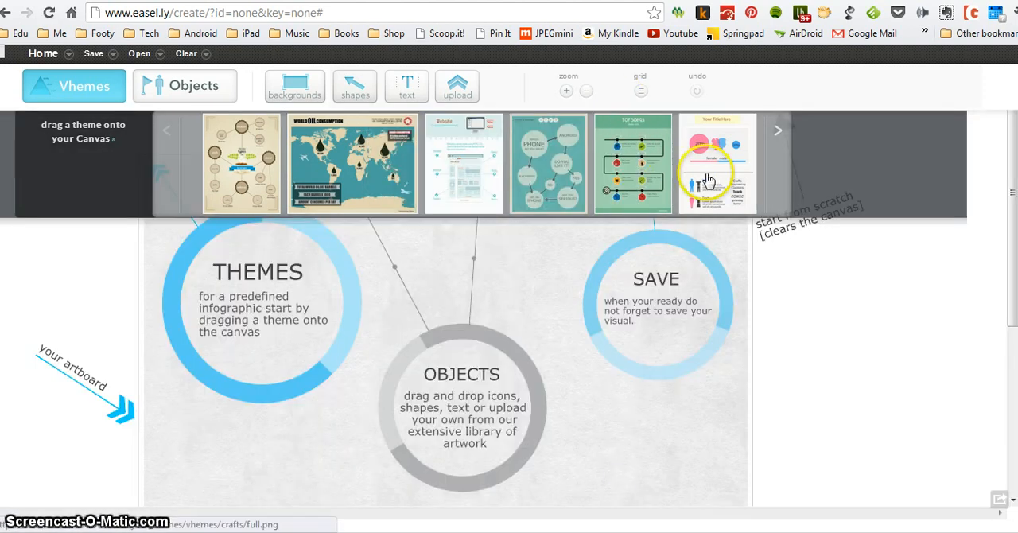
click(715, 162)
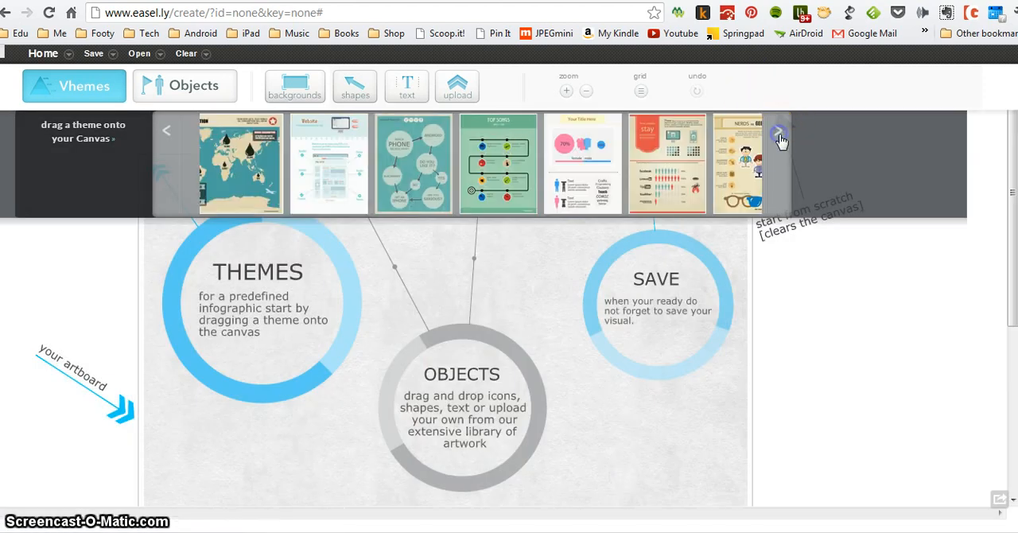
click(778, 130)
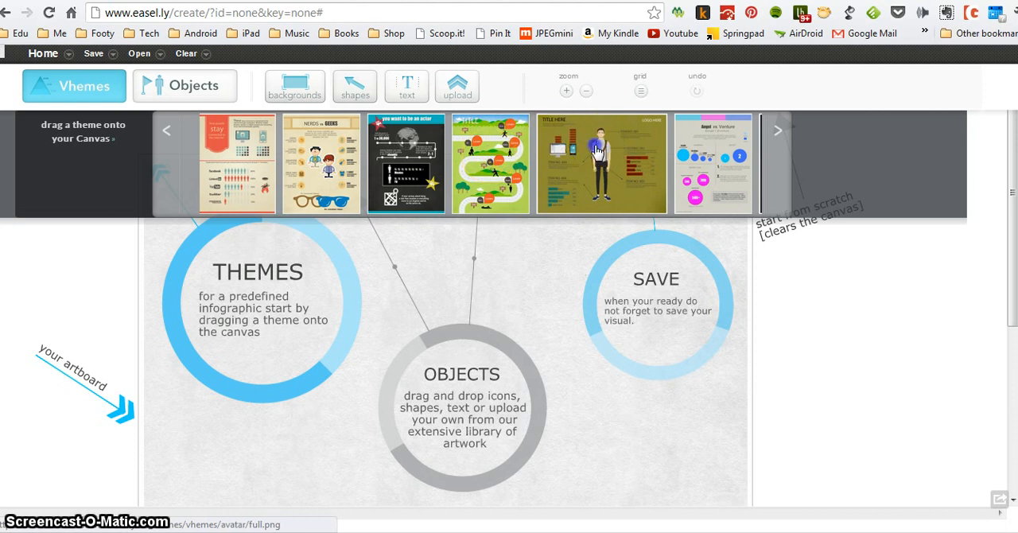
Place the man-figure theme on the canvas and select its central figure.
click(601, 163)
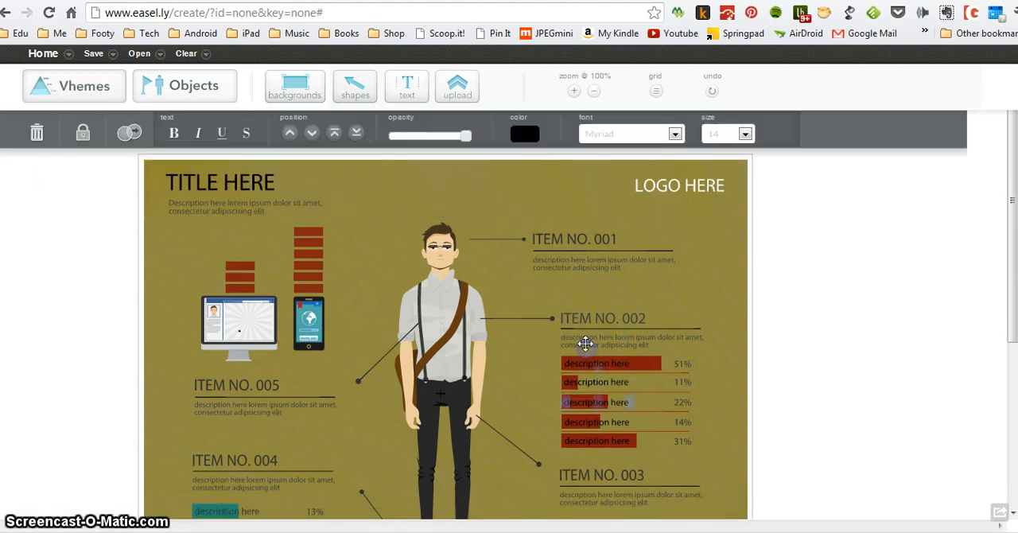
click(438, 317)
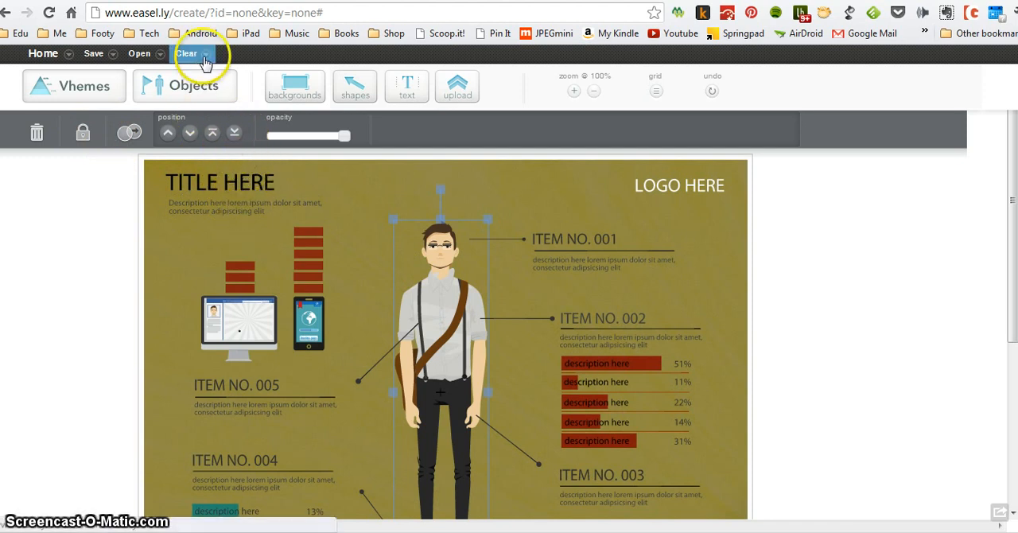
Clear everything off the canvas back to blank.
click(186, 54)
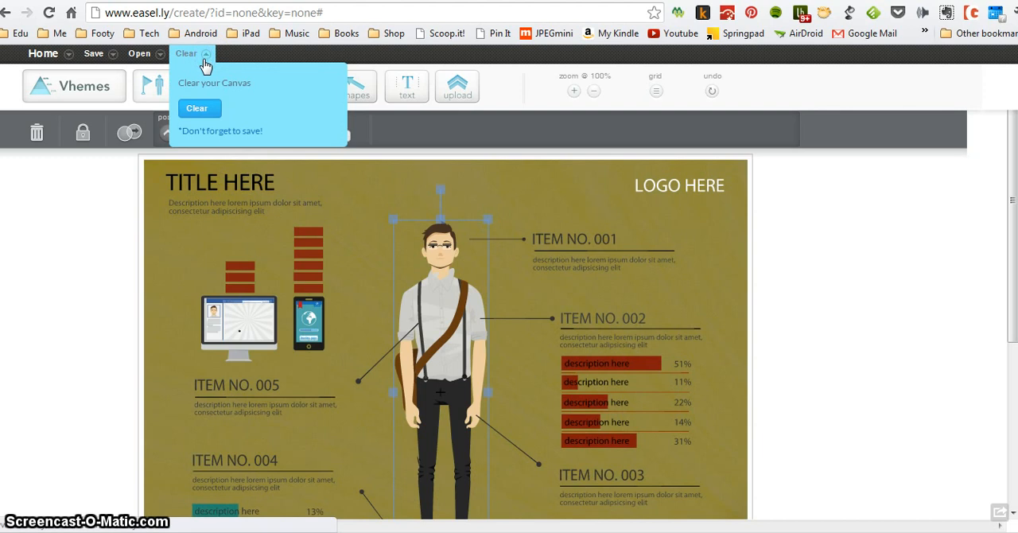
click(197, 109)
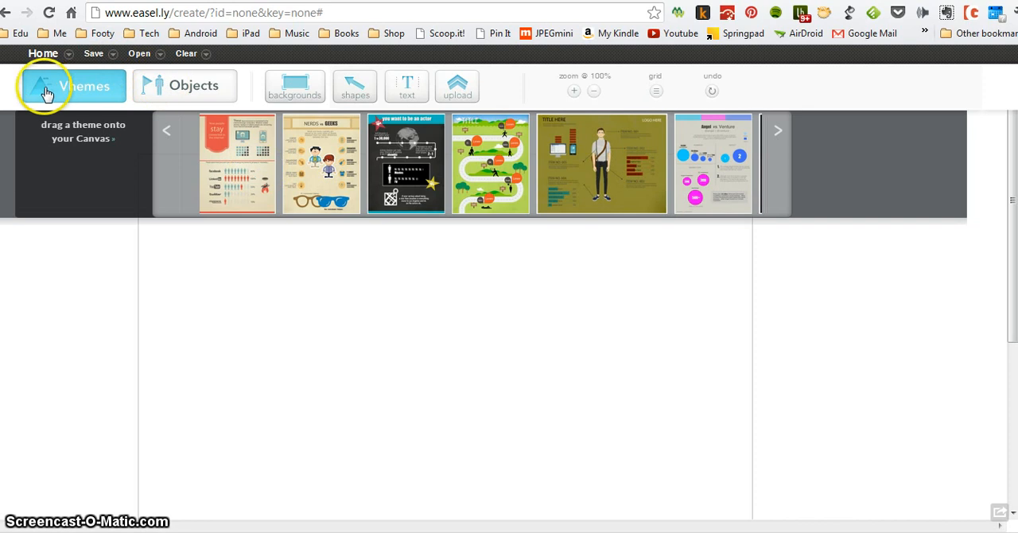
mouse_move(140, 87)
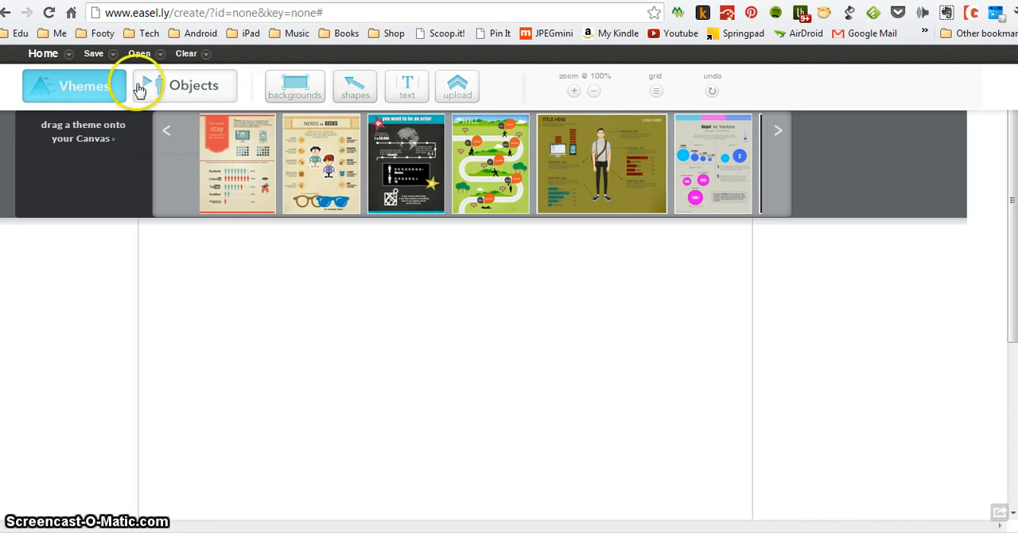
mouse_move(376, 267)
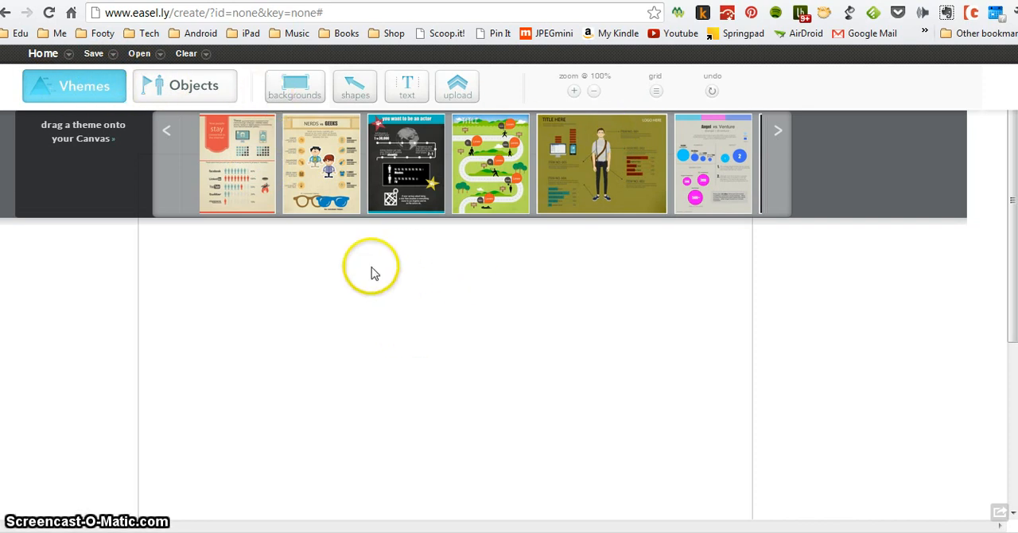
mouse_move(426, 356)
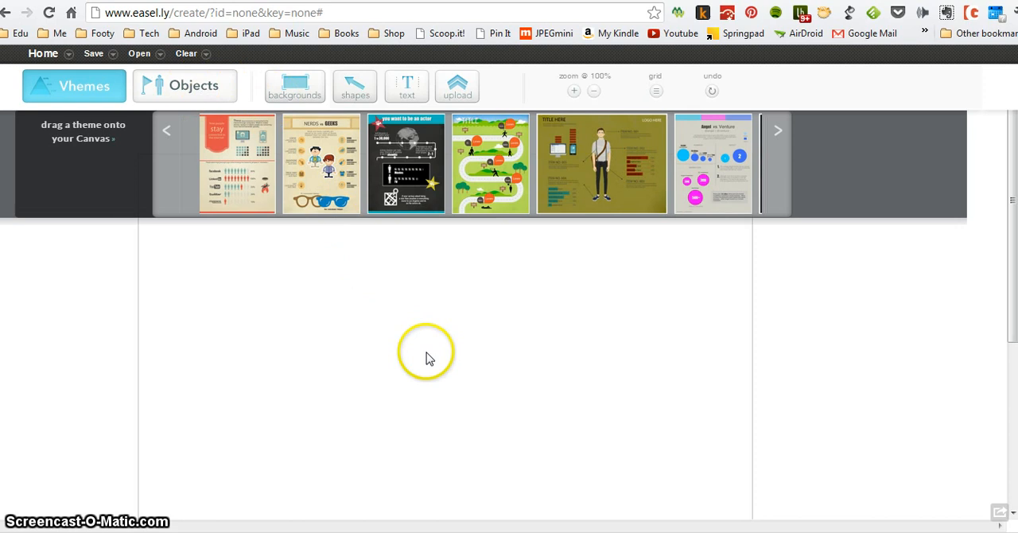
mouse_move(601, 342)
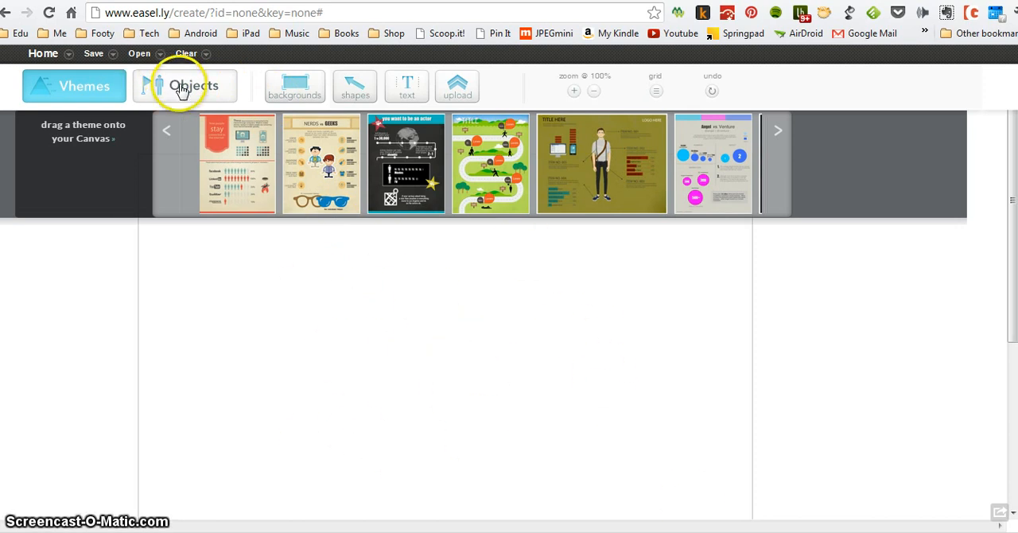
click(184, 86)
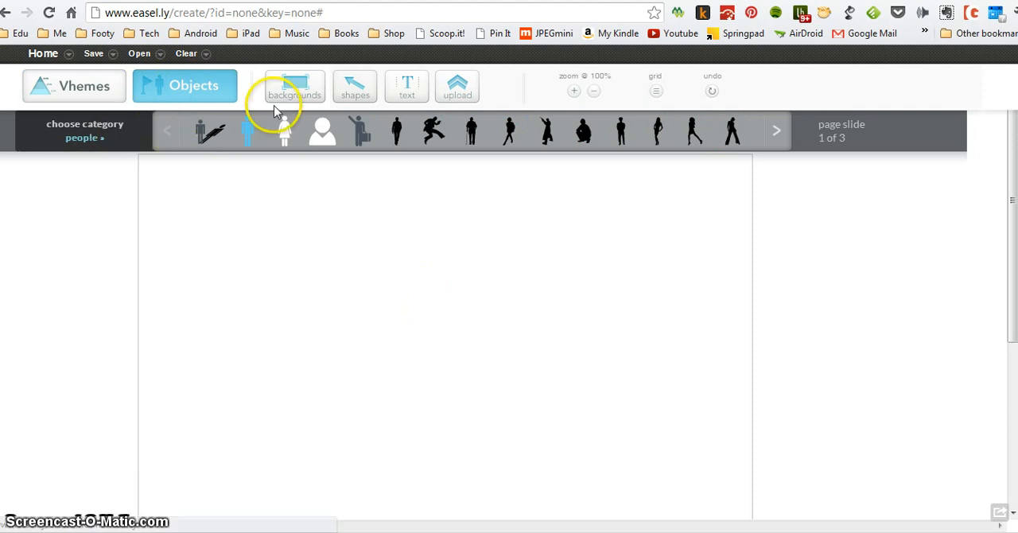
Browse the people silhouettes across pages, then the background options.
click(84, 136)
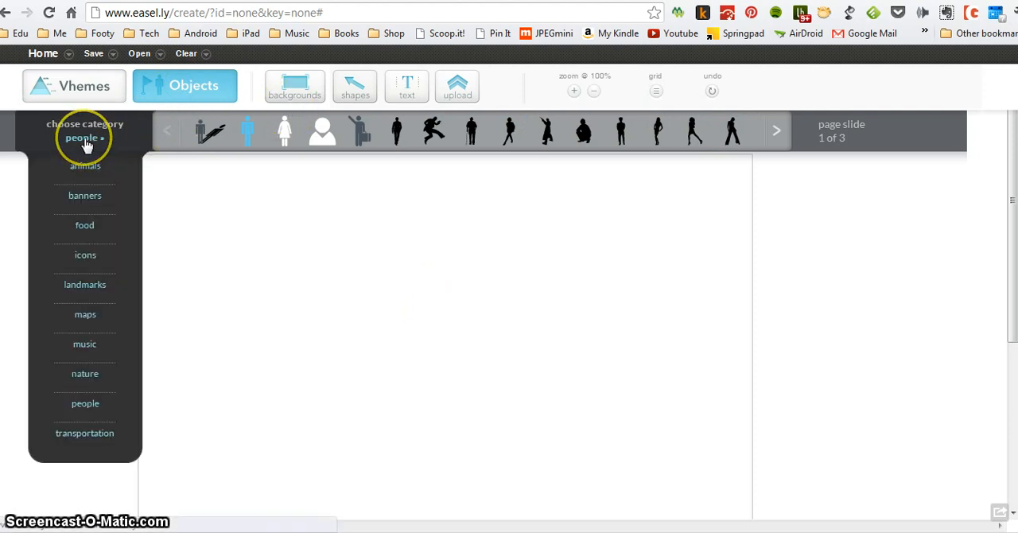
mouse_move(86, 194)
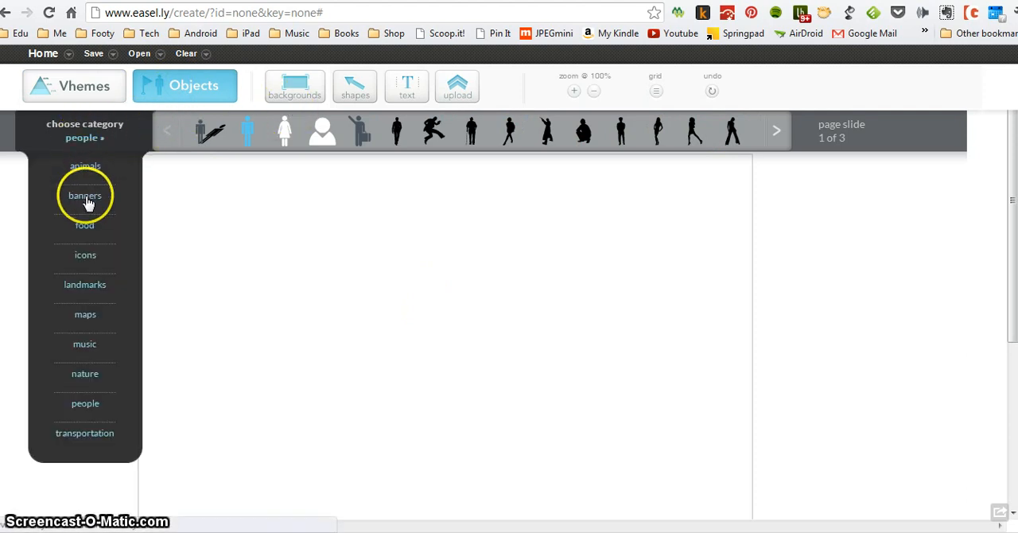
mouse_move(85, 305)
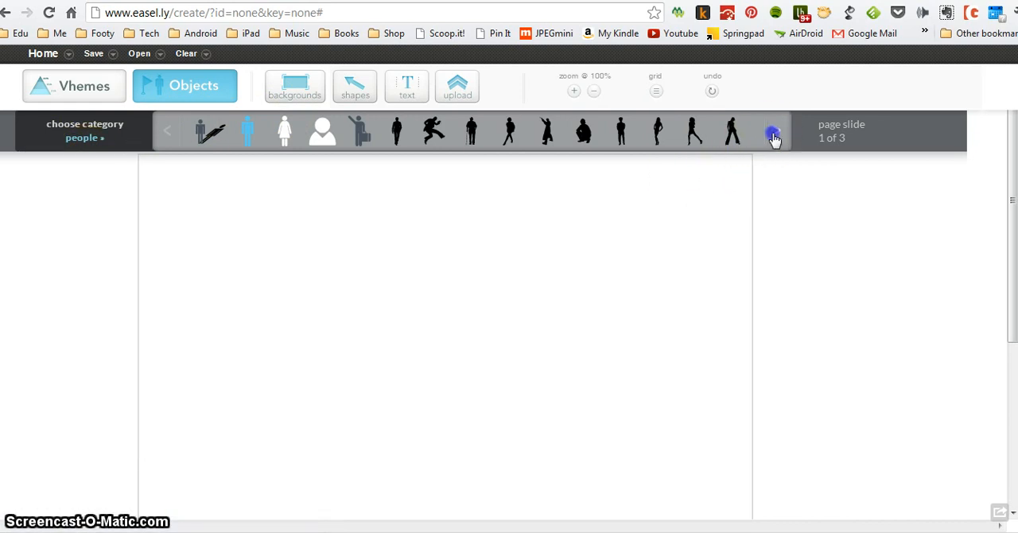
click(771, 131)
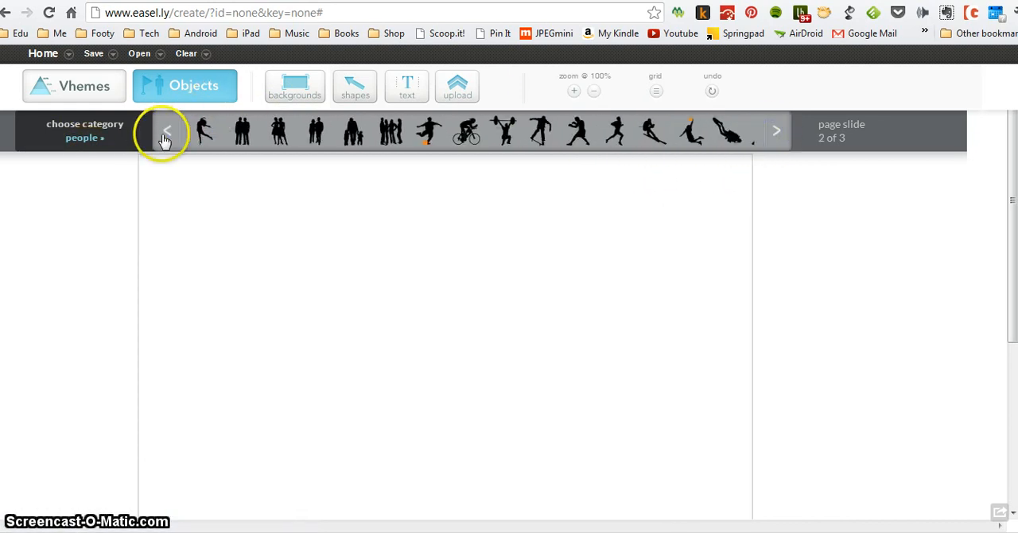
click(165, 130)
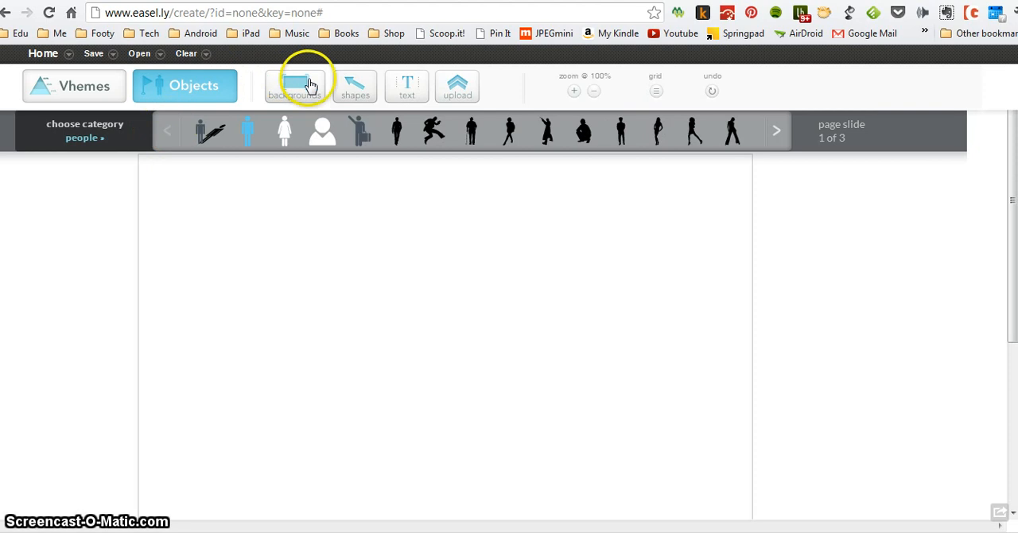
click(295, 86)
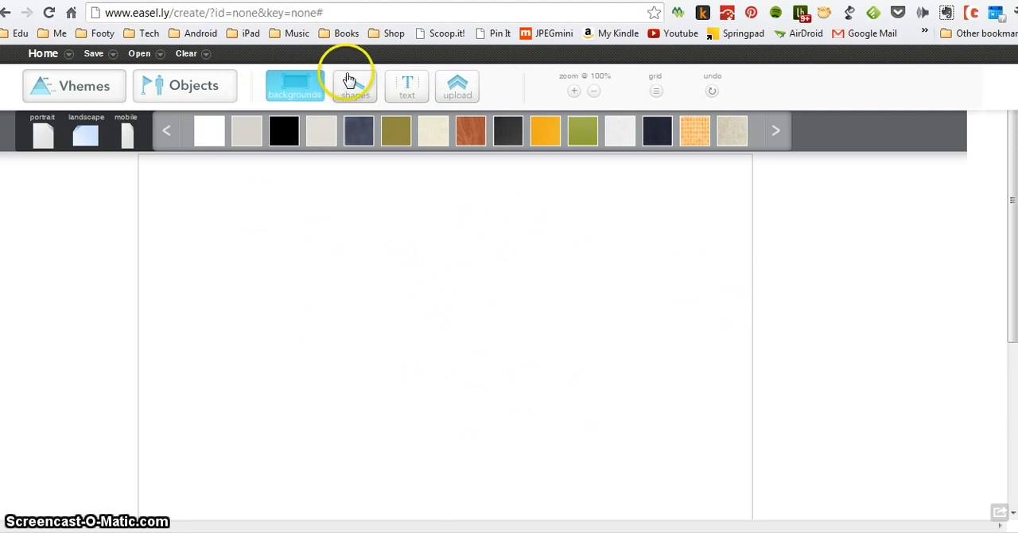
Page through the shapes library, view the text styles, and bring up the image upload panel.
click(354, 86)
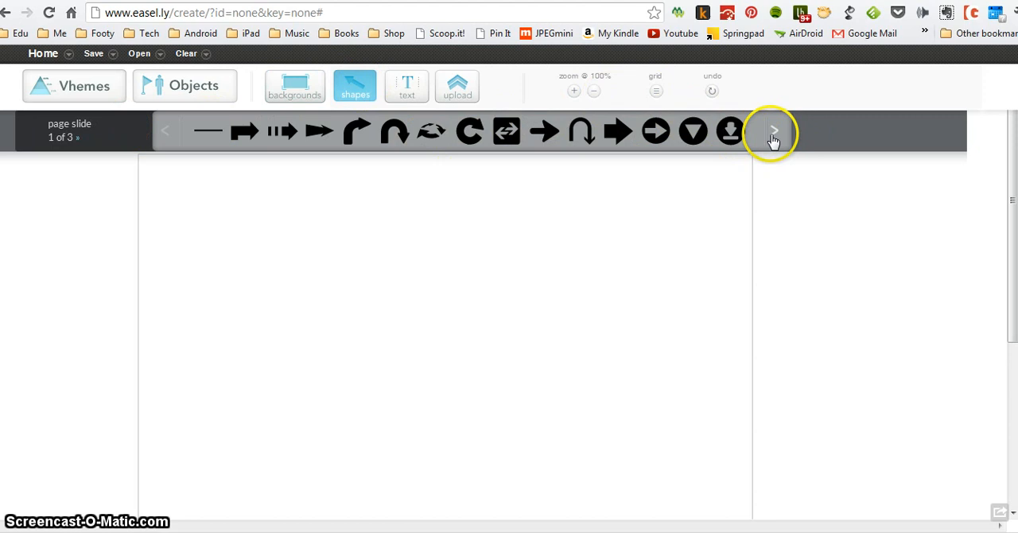
click(773, 131)
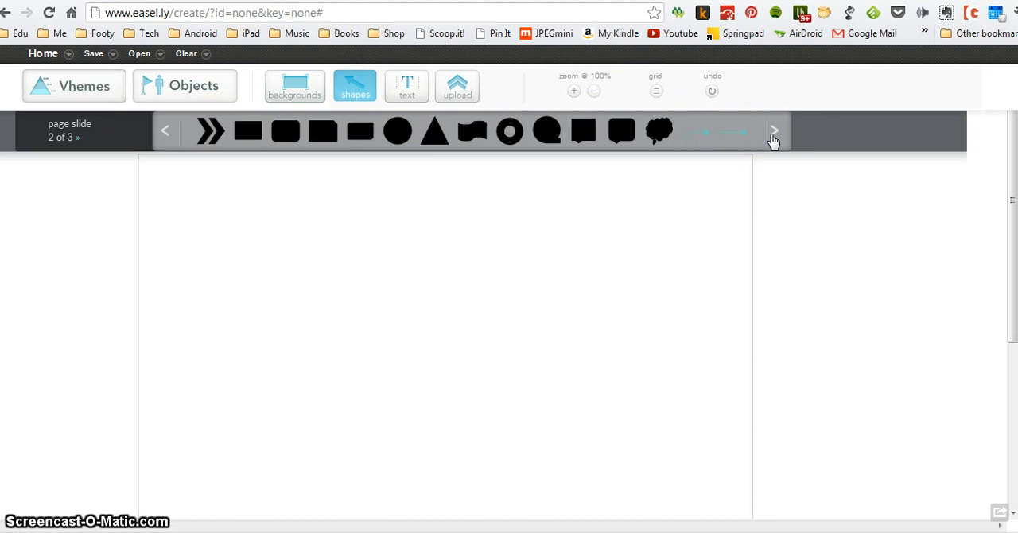
click(772, 130)
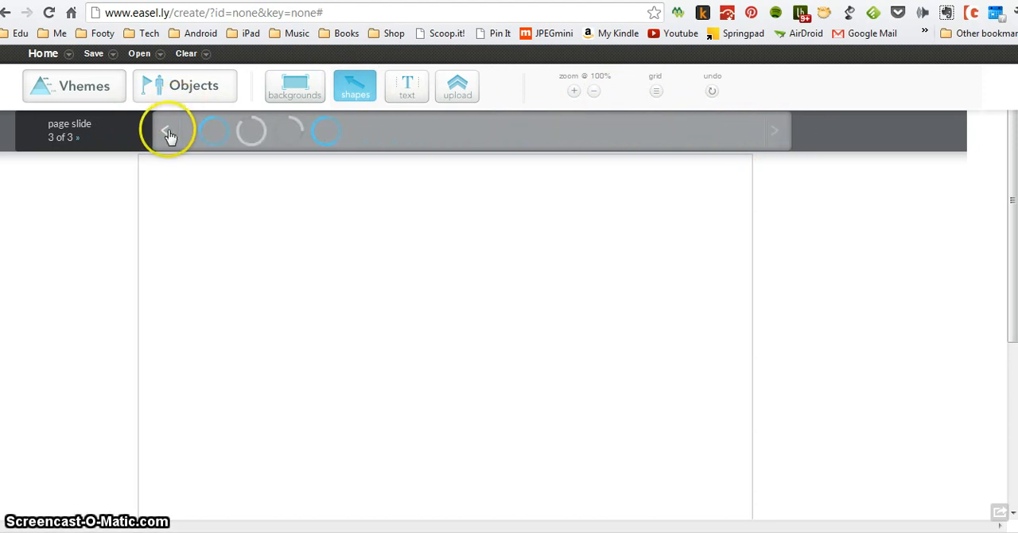
click(165, 130)
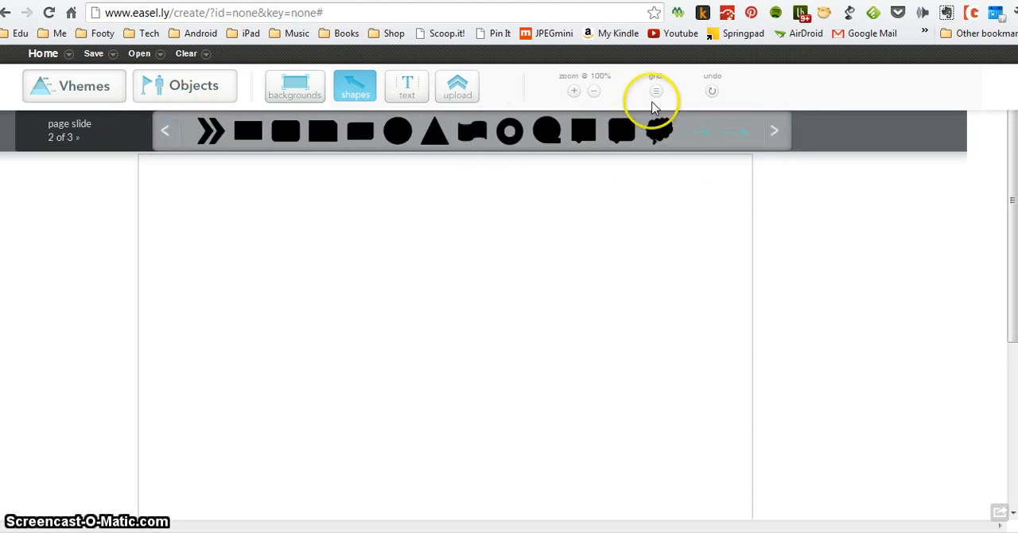
click(407, 86)
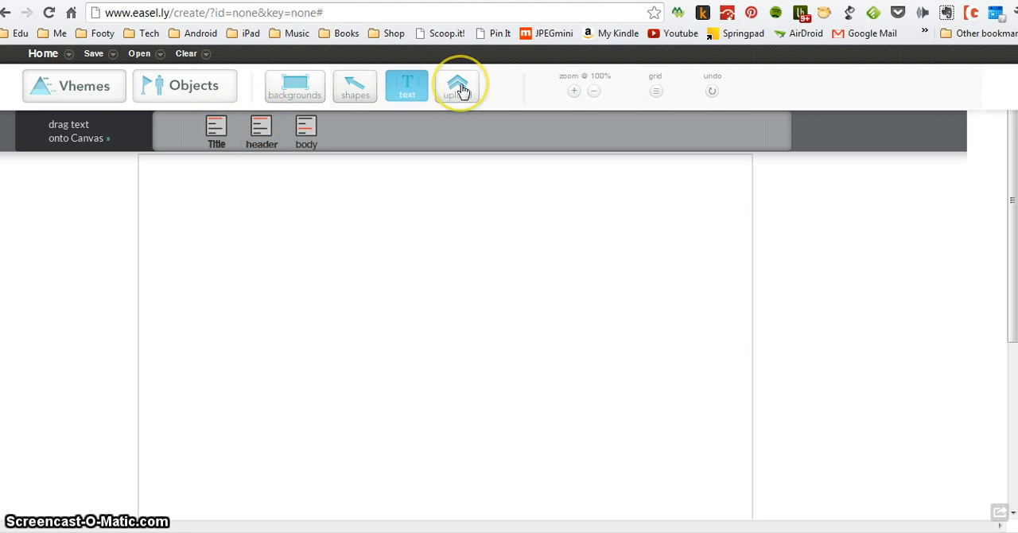
click(456, 86)
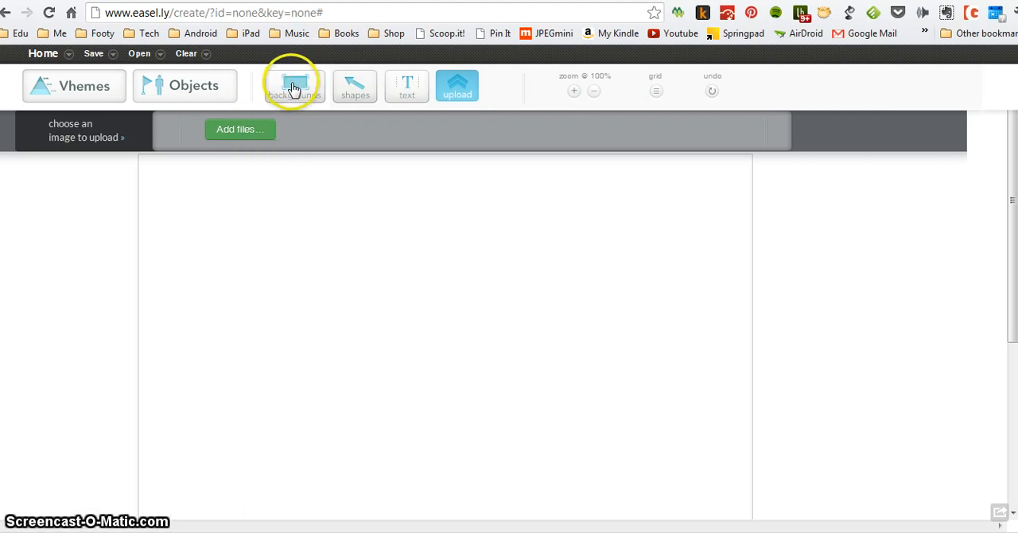
click(294, 86)
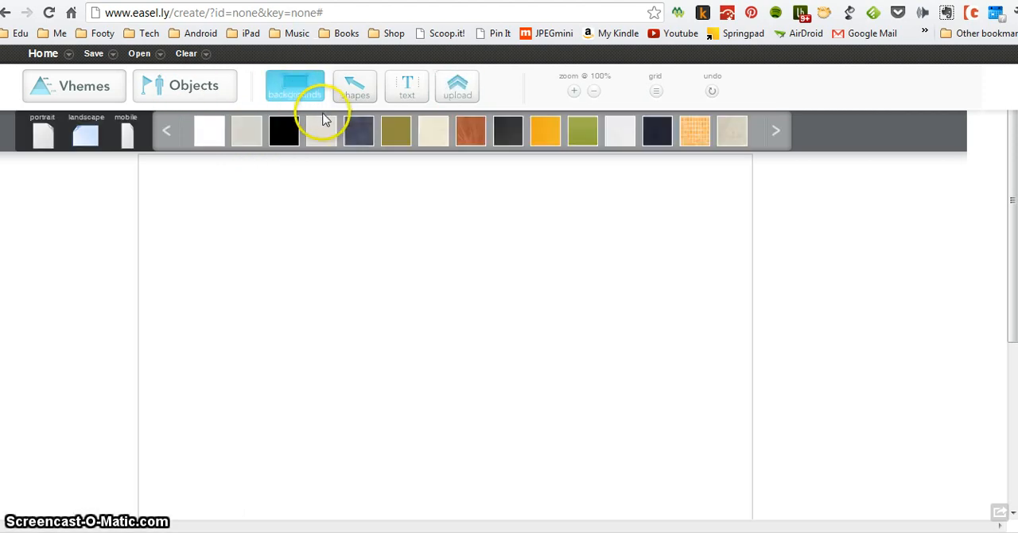
mouse_move(343, 133)
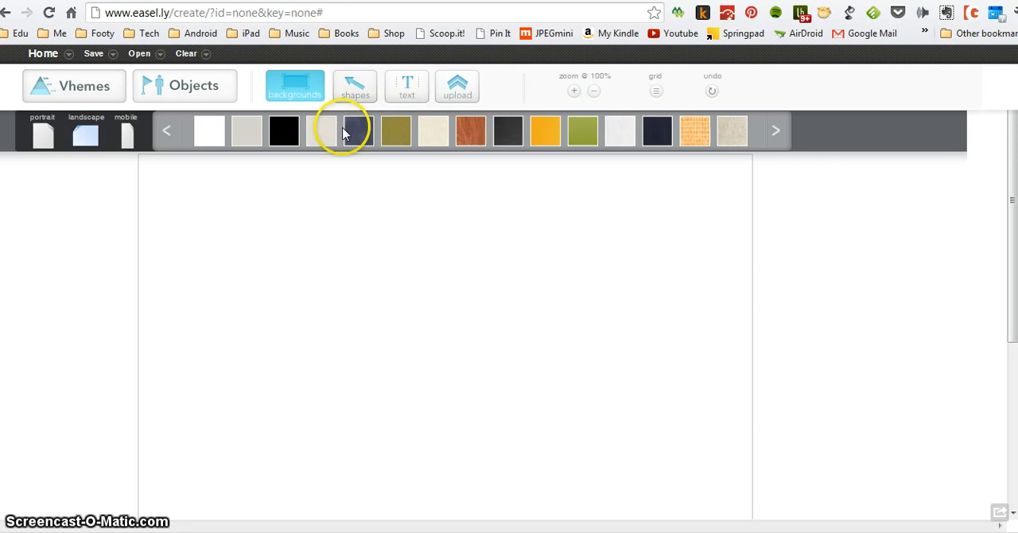
click(358, 130)
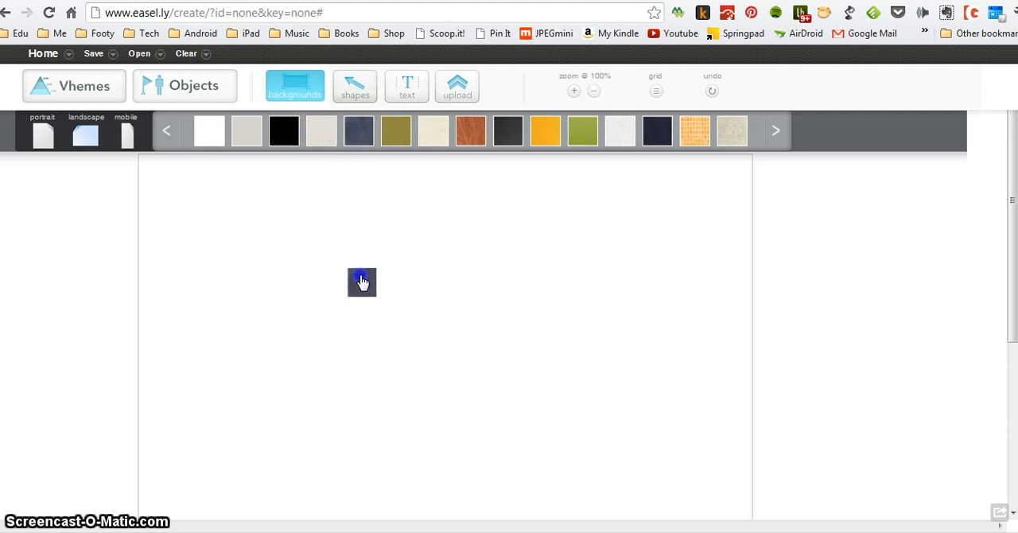
click(357, 130)
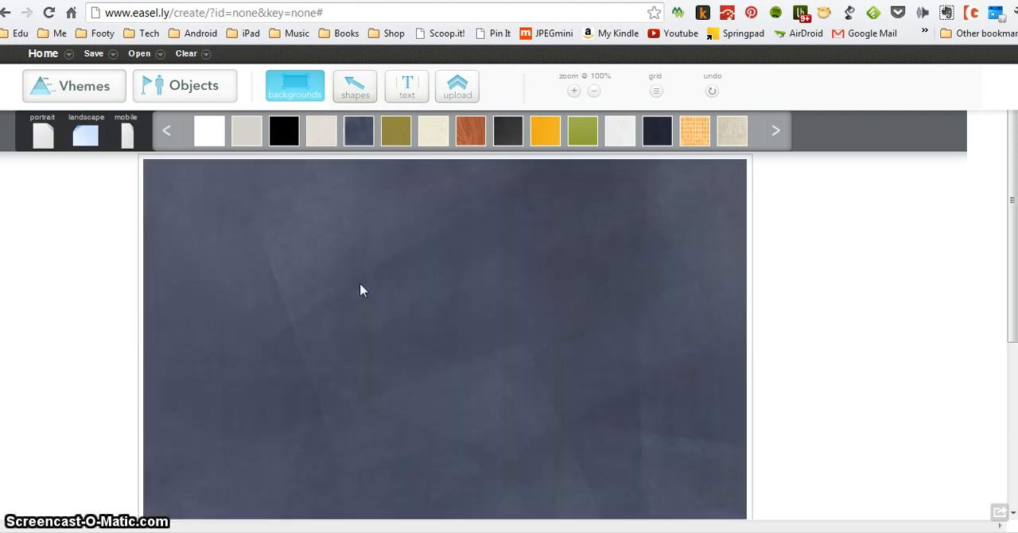
scroll(down, 3)
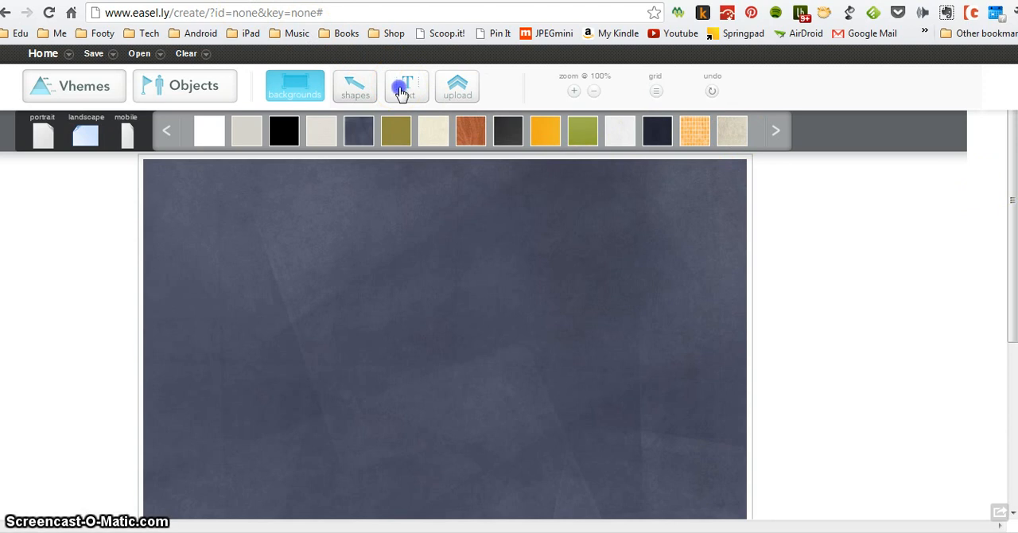
Add a title reading 'Favourite Sports' and colour it cyan.
click(407, 86)
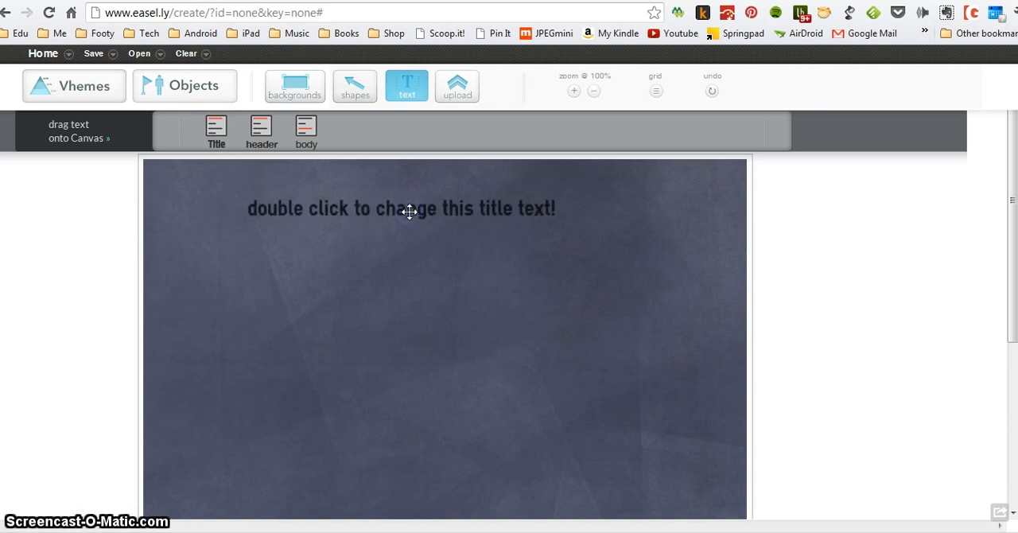
double_click(401, 207)
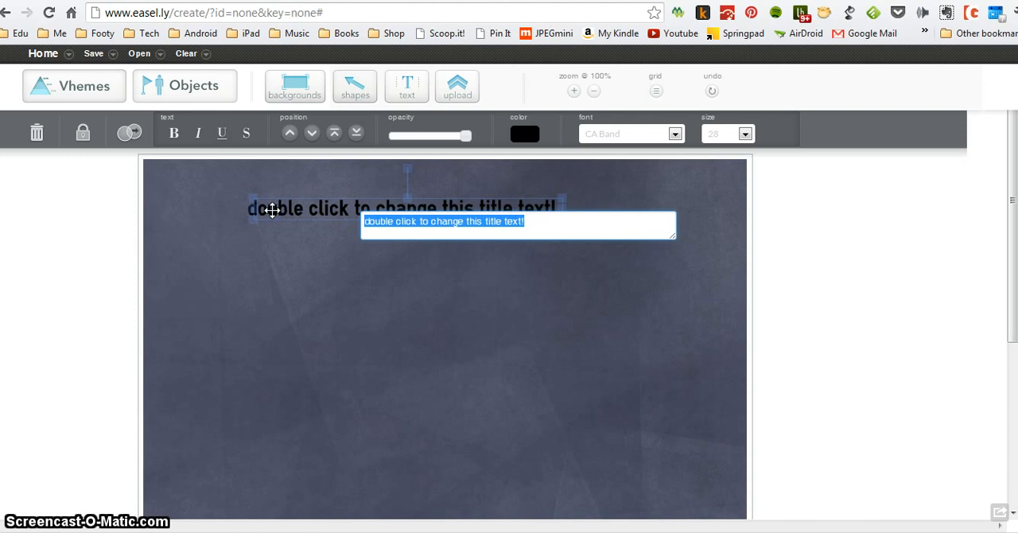
text(Favourit)
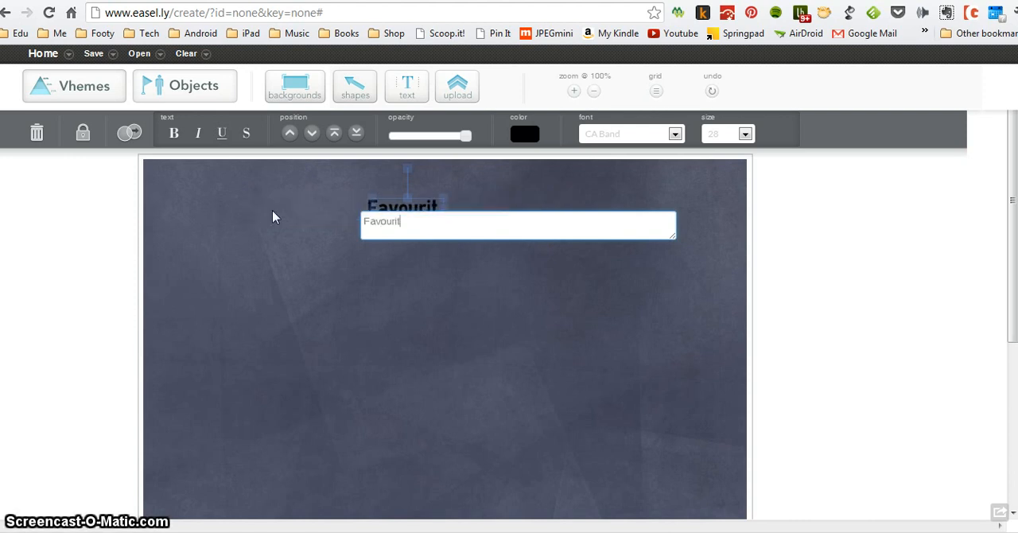
text(e Sports)
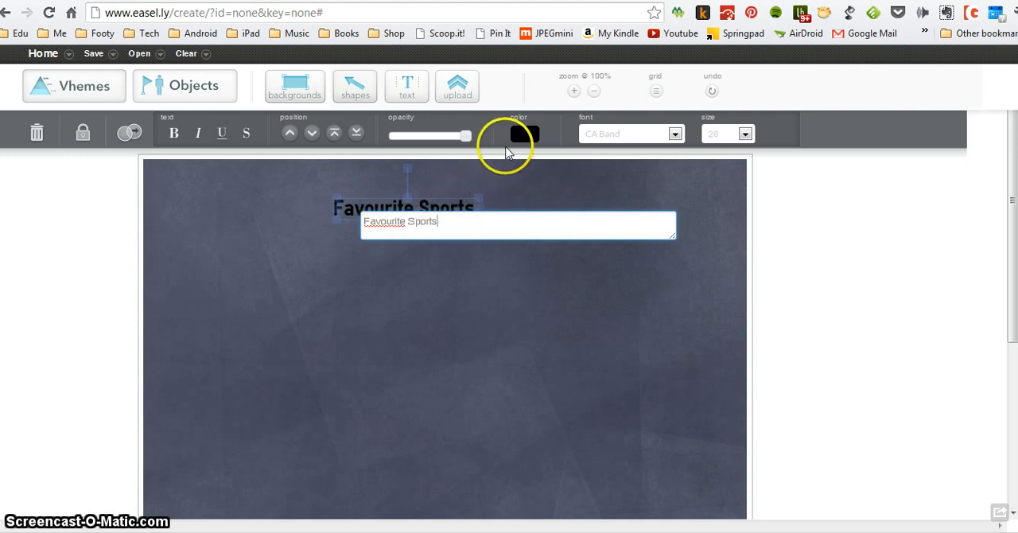
click(525, 133)
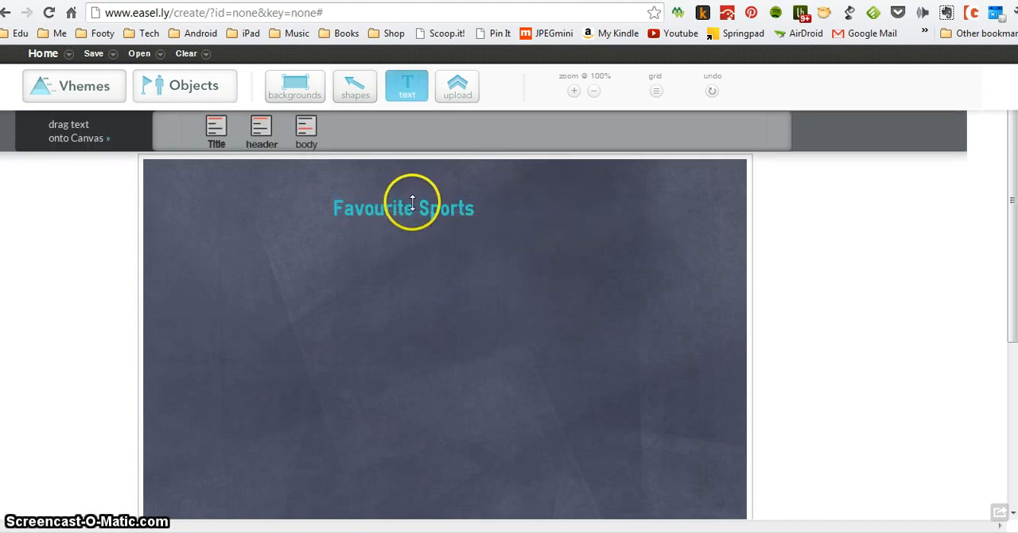
Switch the title font to Helvetica and deselect it.
click(404, 207)
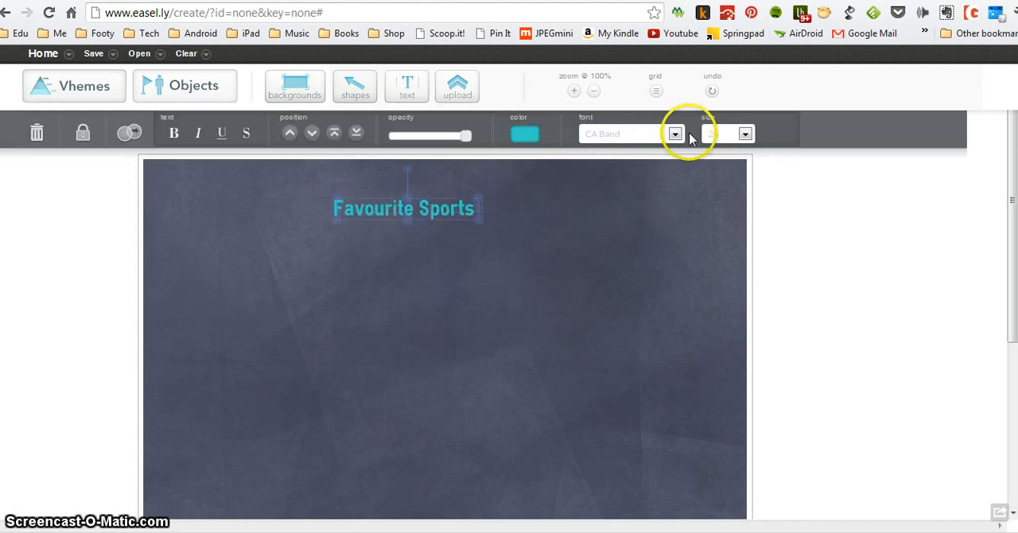
click(674, 133)
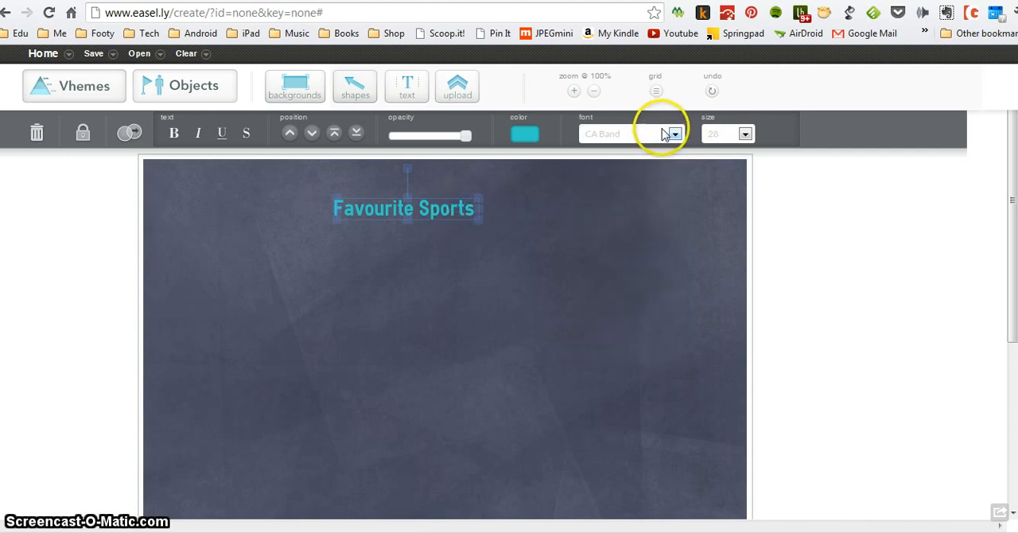
click(674, 134)
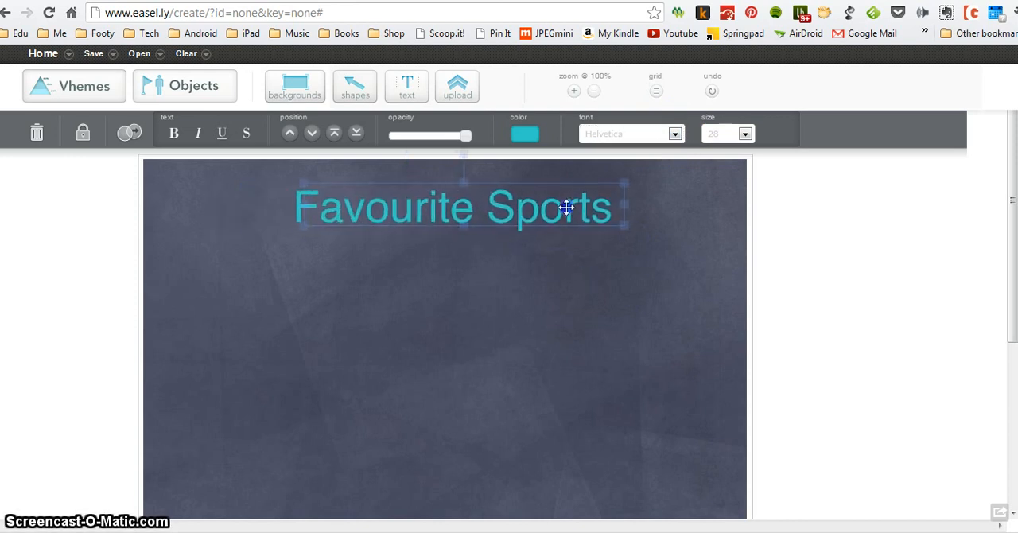
click(407, 86)
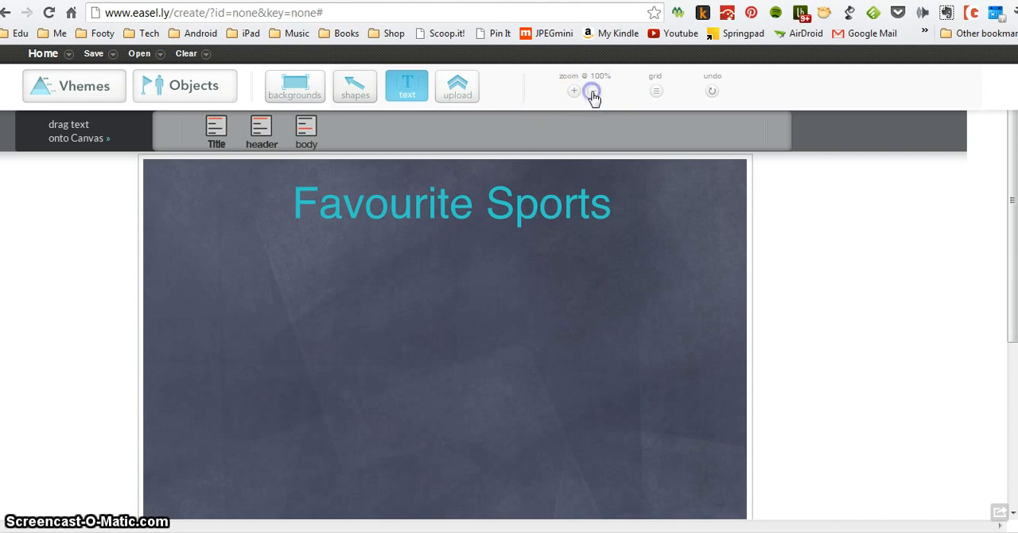
Nudge the title up to the top centre using the alignment grid, then hide the grid.
click(591, 91)
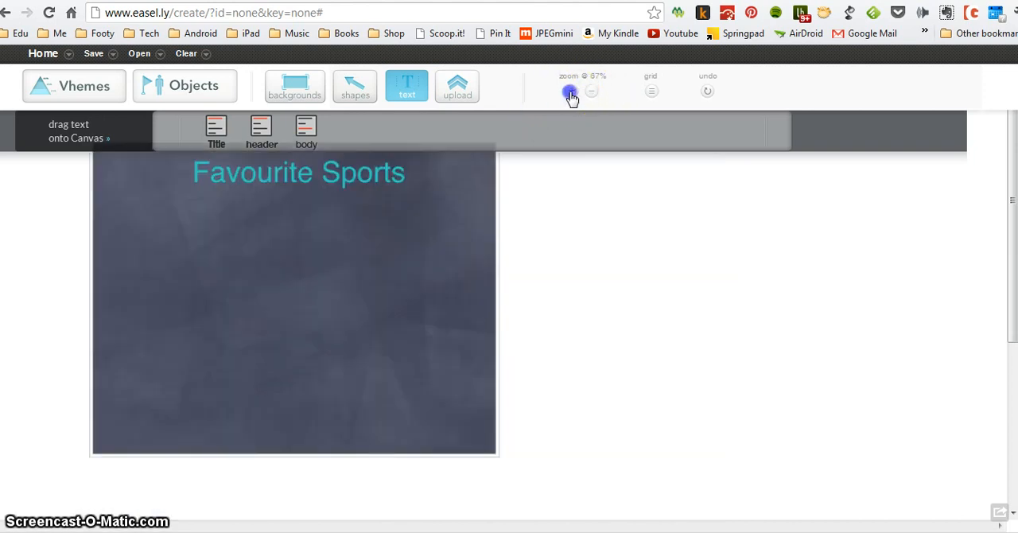
click(573, 91)
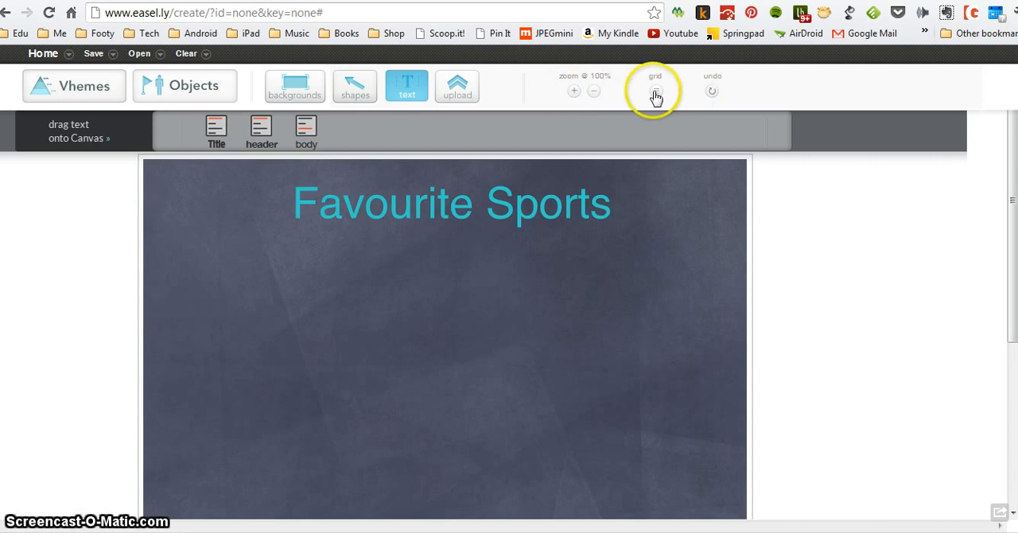
click(655, 89)
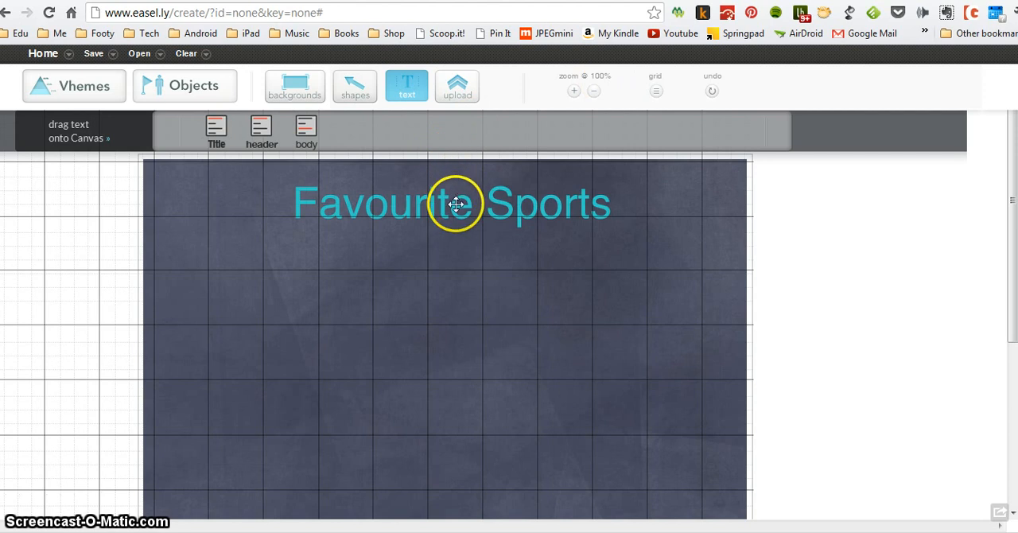
click(455, 200)
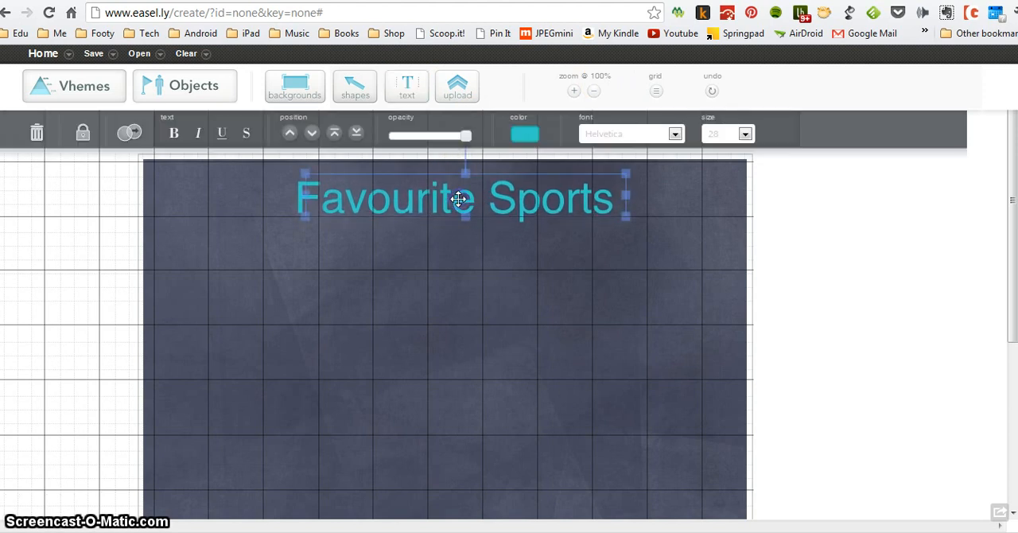
click(655, 90)
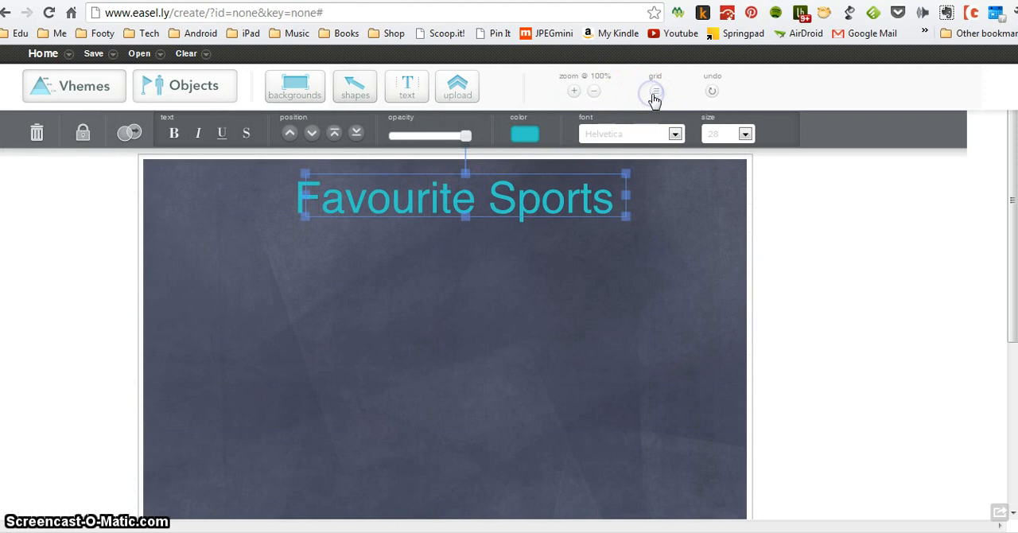
click(407, 86)
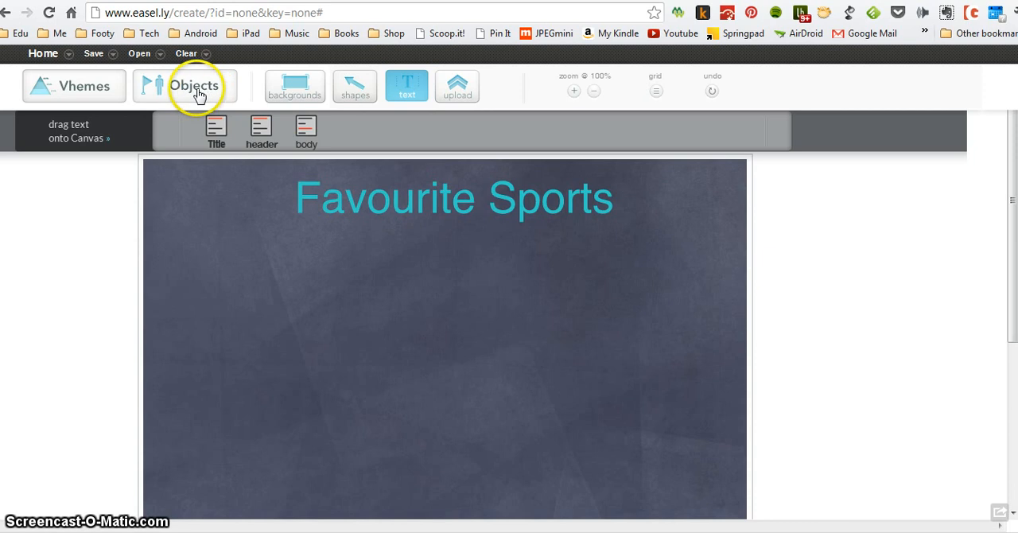
Place footballer and runner silhouettes on the left of the canvas.
click(194, 86)
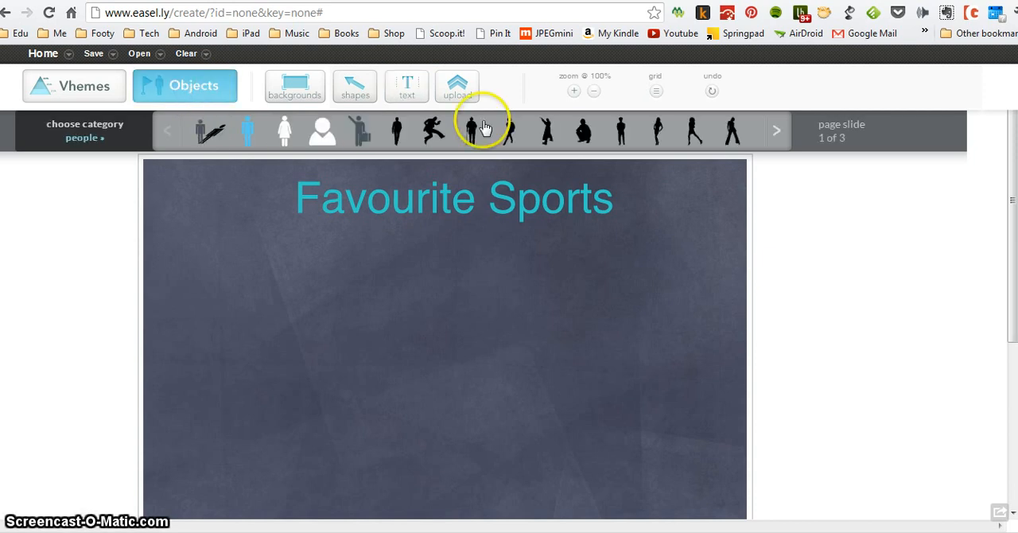
mouse_move(776, 135)
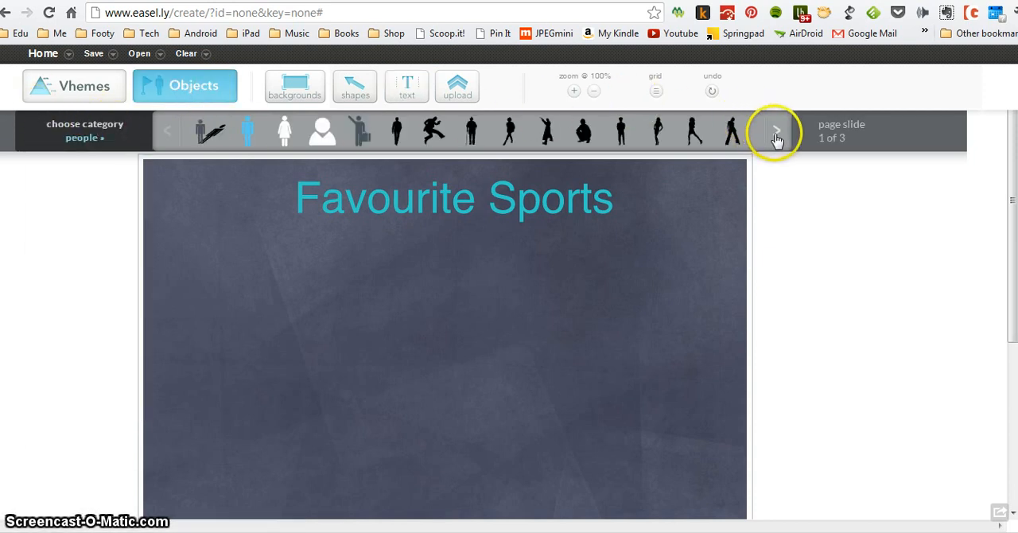
click(776, 131)
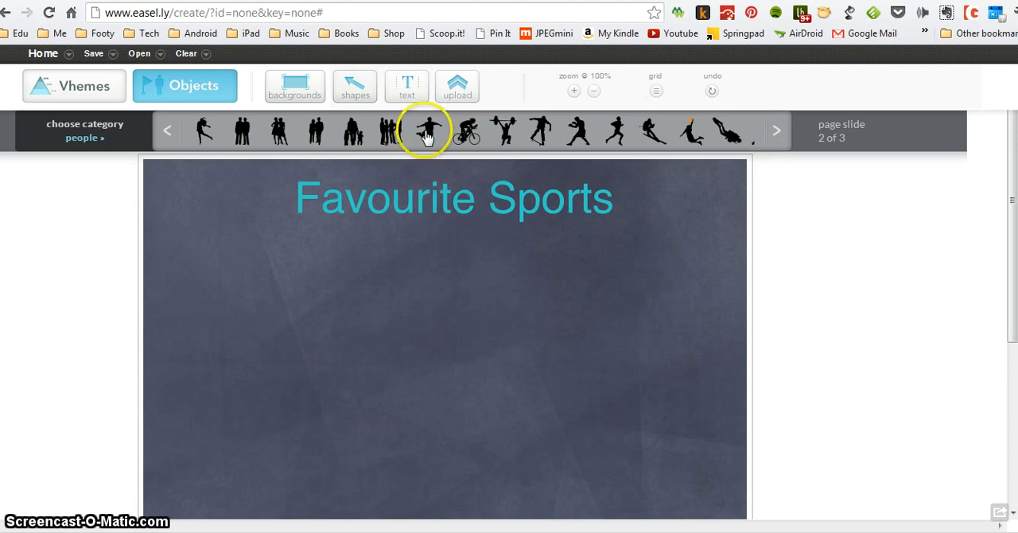
drag(426, 130, 204, 339)
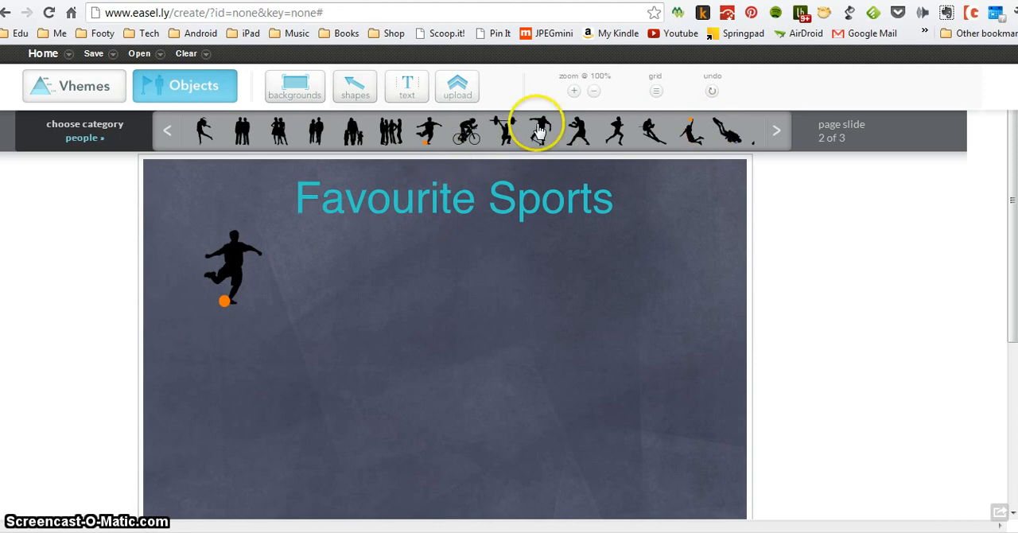
mouse_move(619, 130)
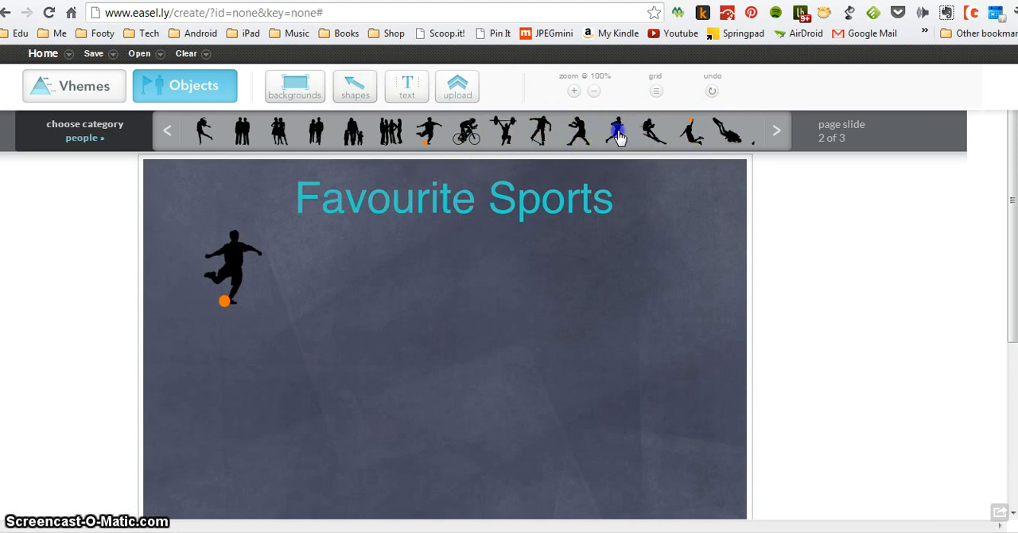
drag(619, 130, 229, 363)
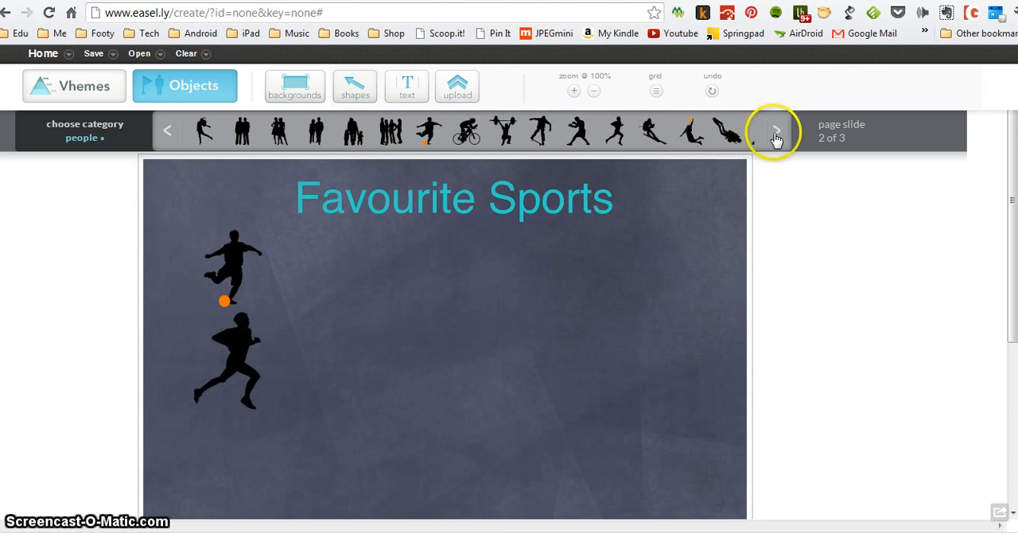
Add the golfer silhouette and line it up beneath the runner.
click(776, 131)
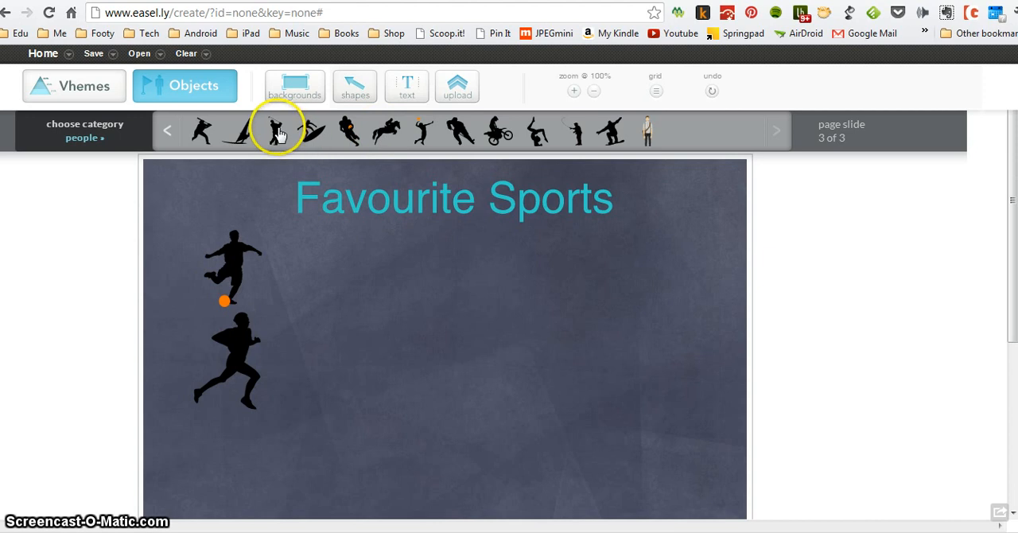
click(273, 131)
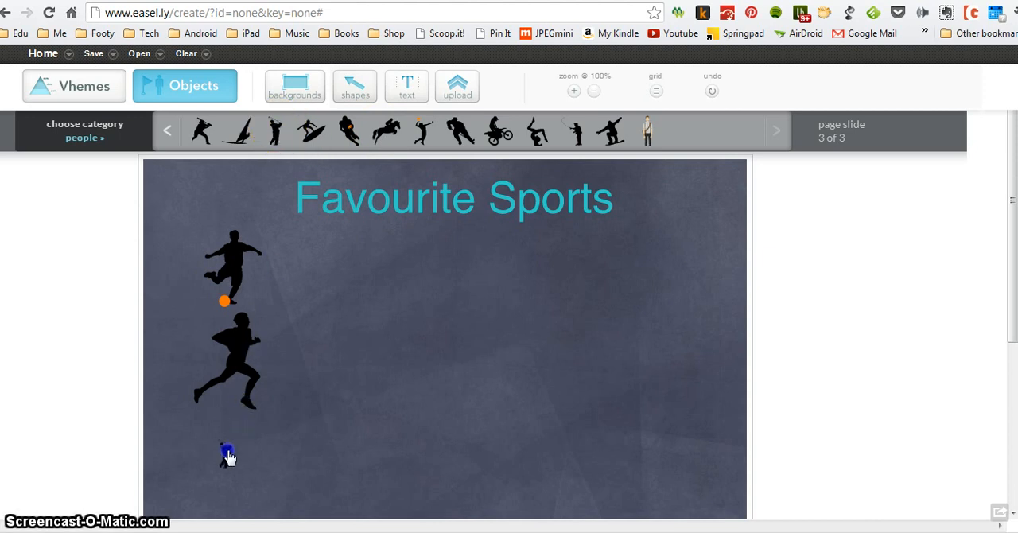
click(201, 131)
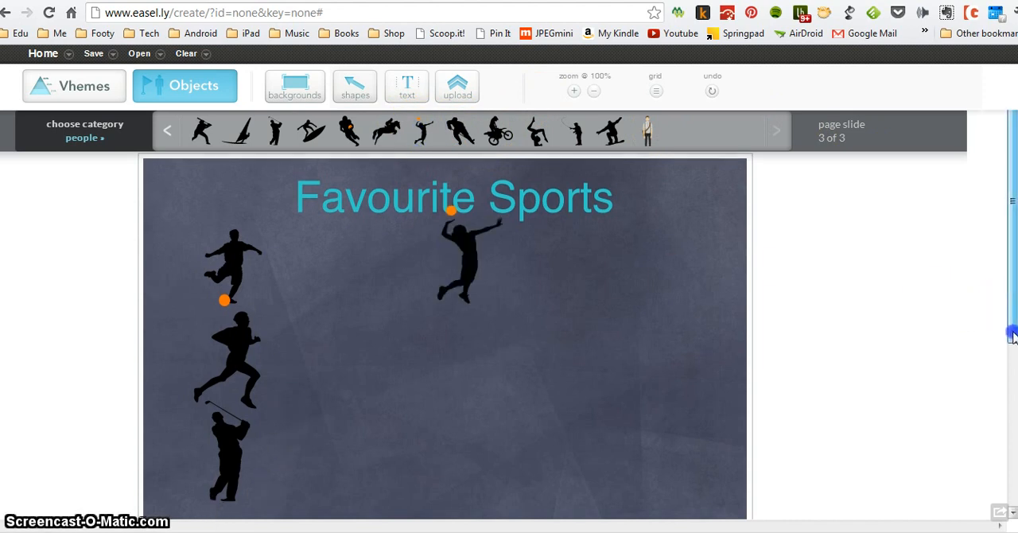
scroll(down, 3)
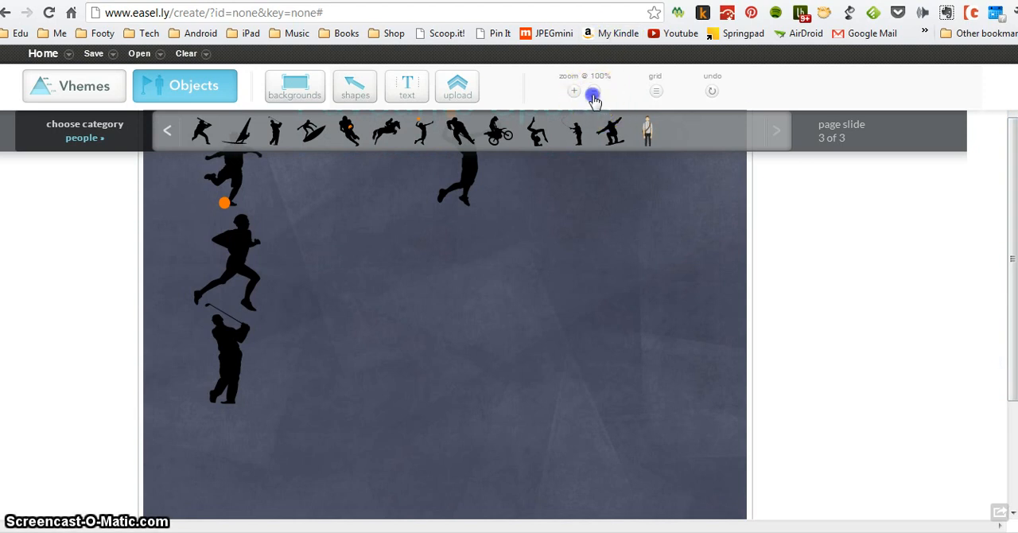
click(591, 91)
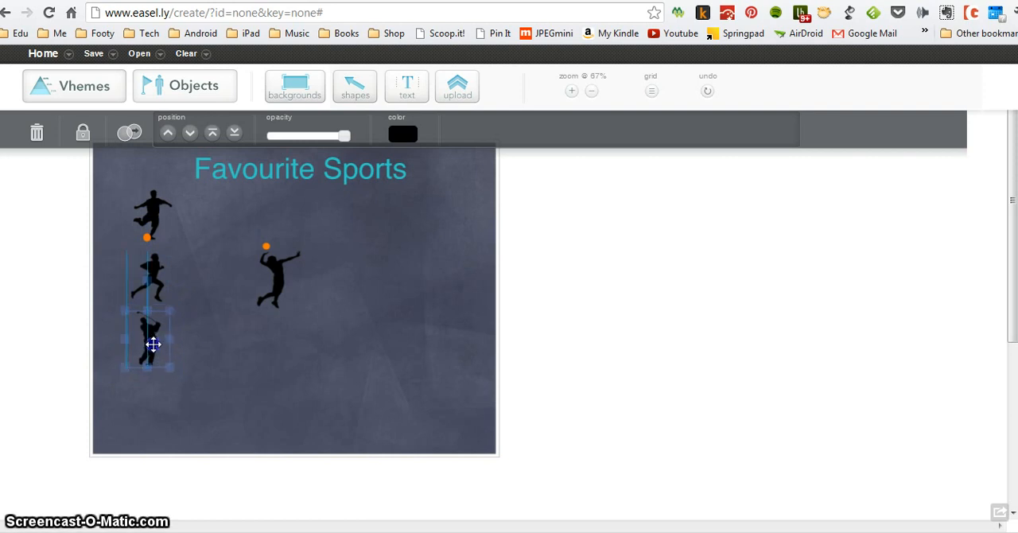
drag(151, 342, 124, 422)
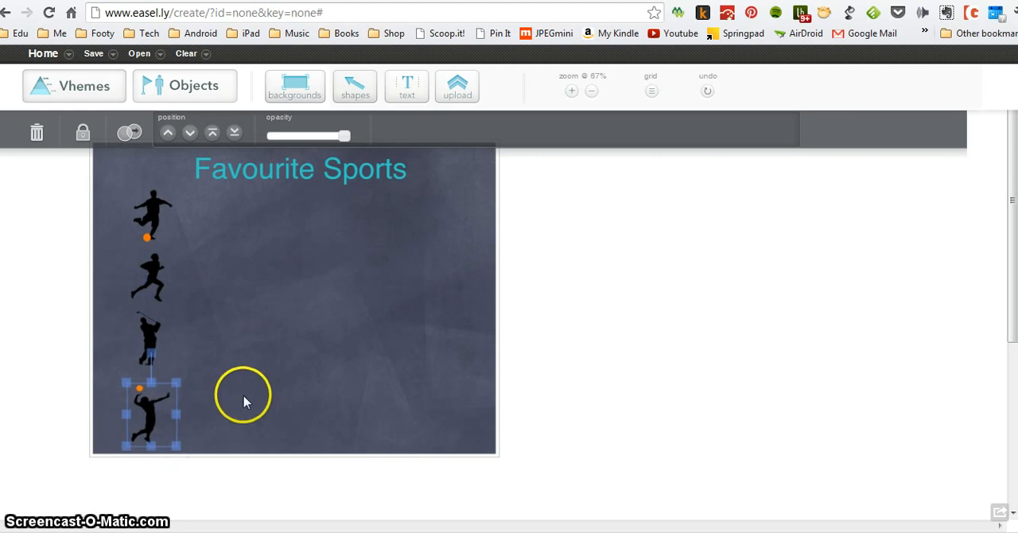
Deselect the volleyball silhouette completing the left-hand column of four.
click(185, 86)
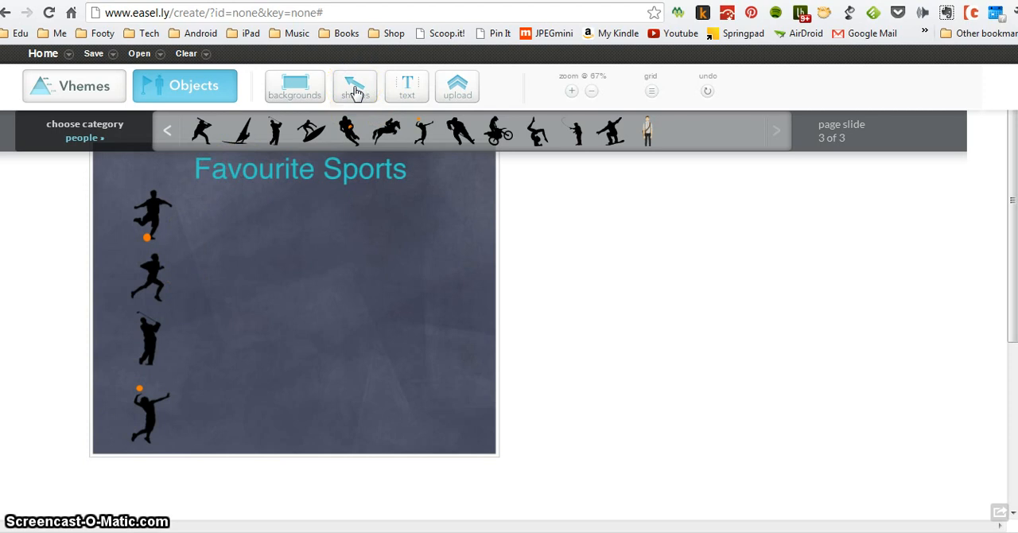
Add white dotted arrows pointing right from the top two silhouettes, the second shorter.
click(354, 85)
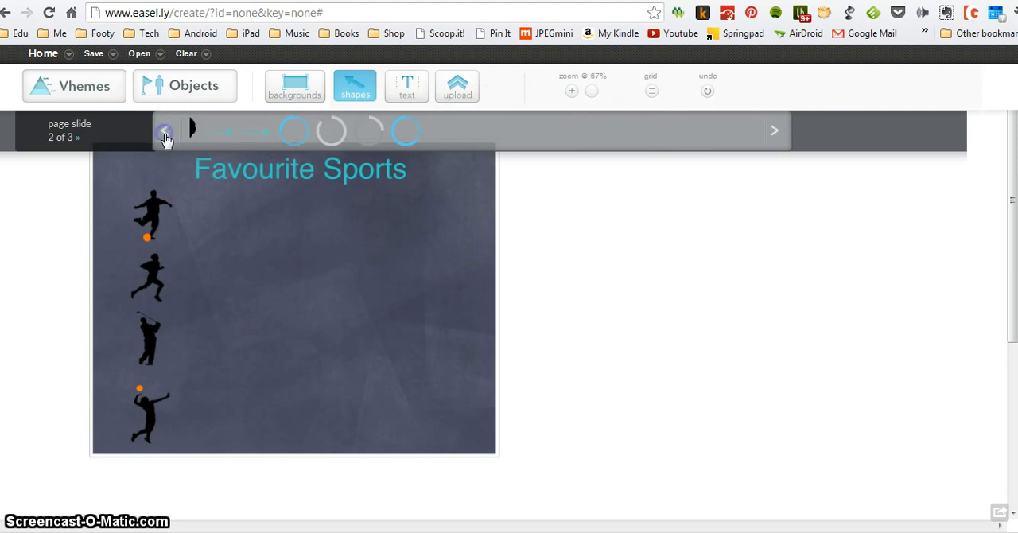
click(165, 131)
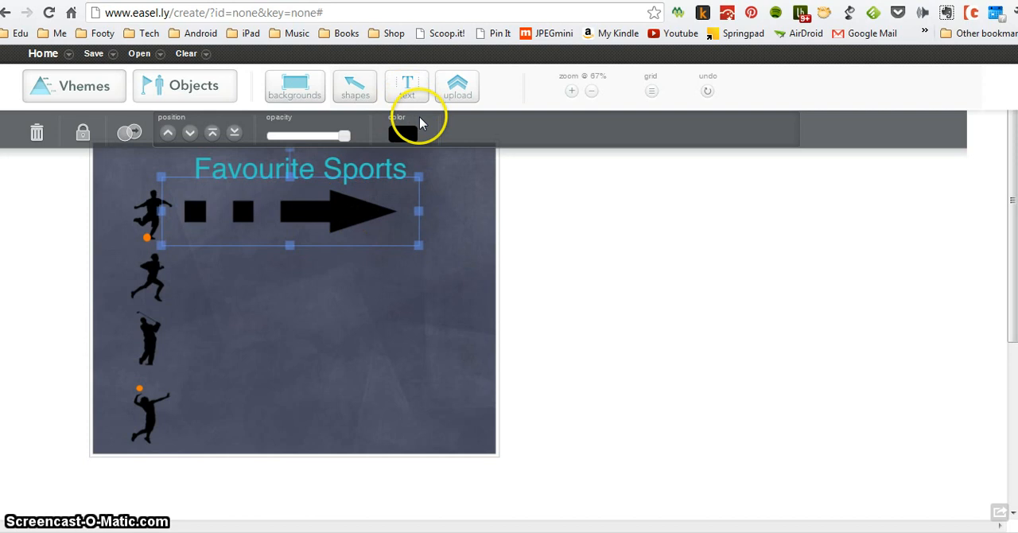
click(402, 134)
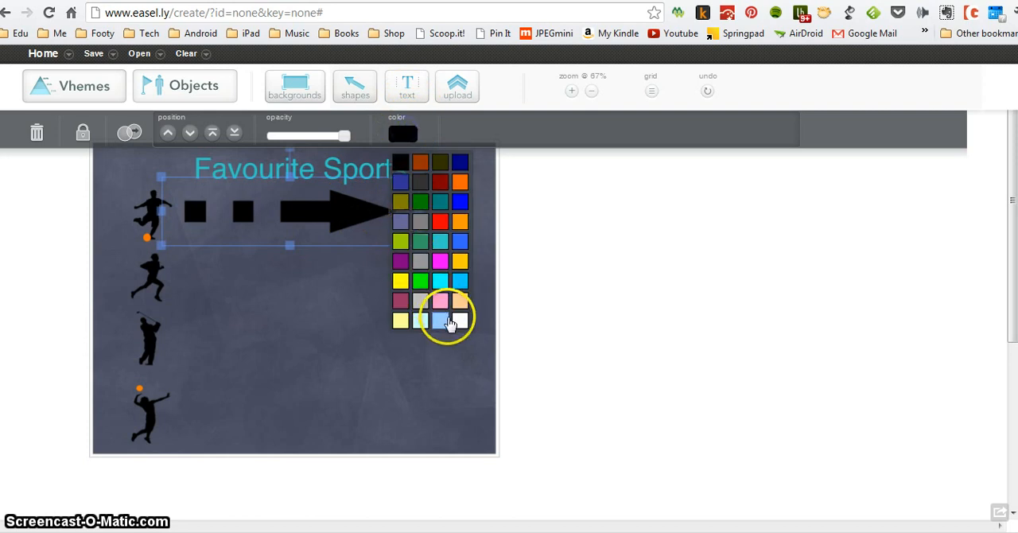
click(459, 319)
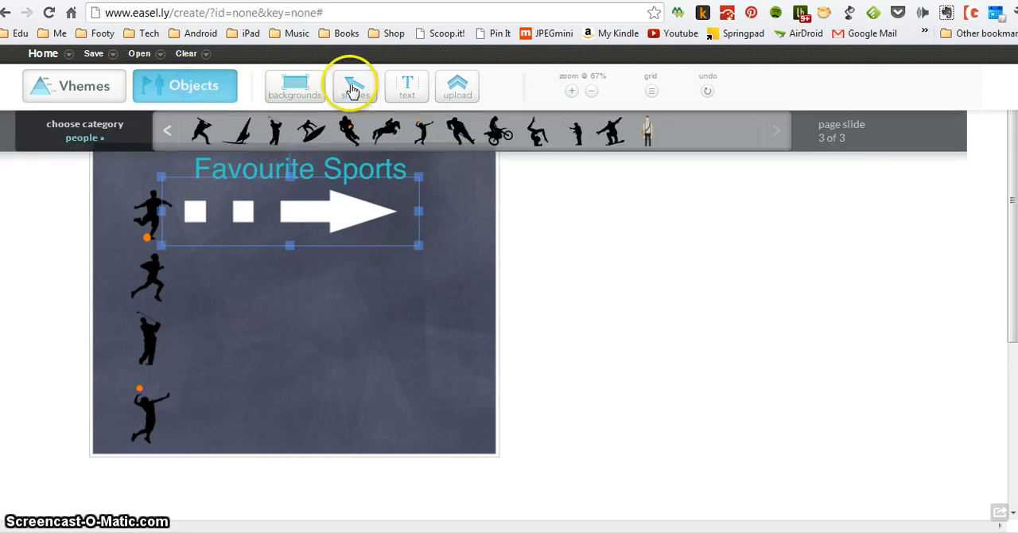
click(354, 86)
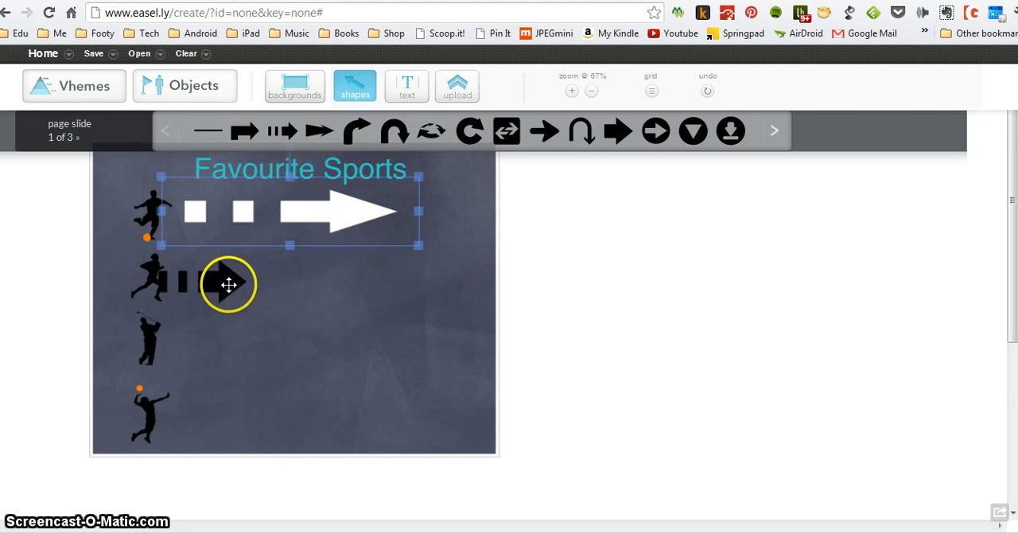
click(230, 286)
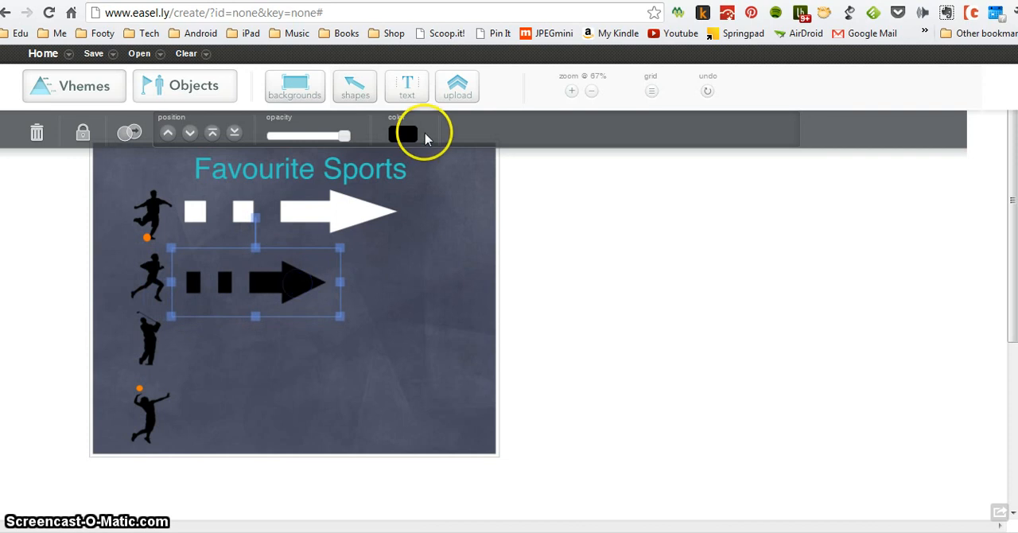
click(404, 134)
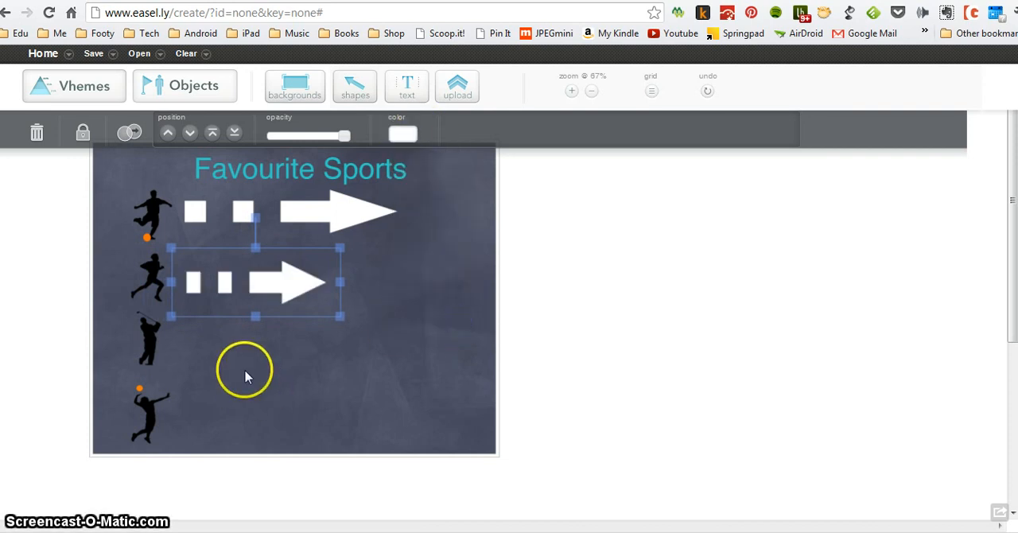
Add white dotted arrows beside the third and bottom silhouettes, each shorter again.
click(354, 86)
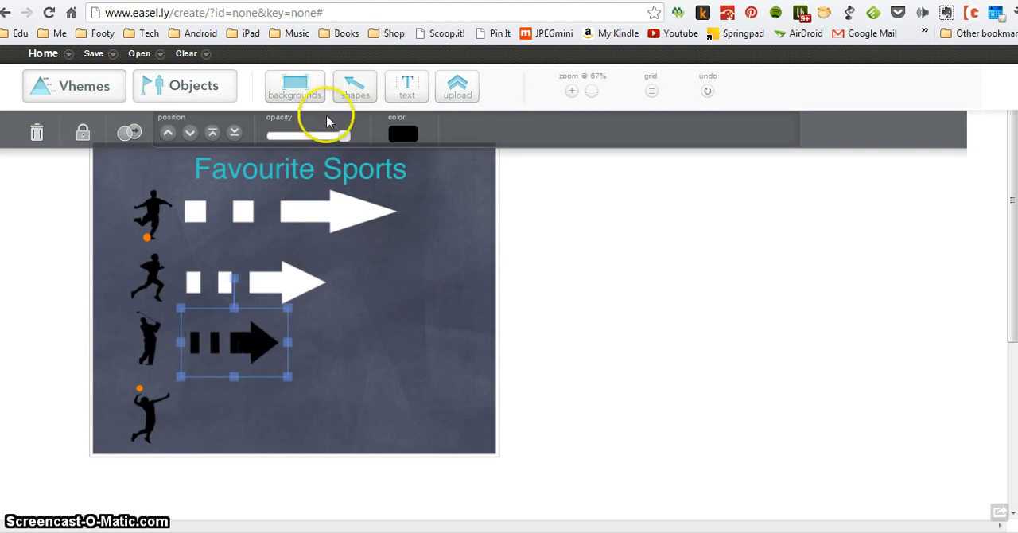
click(402, 133)
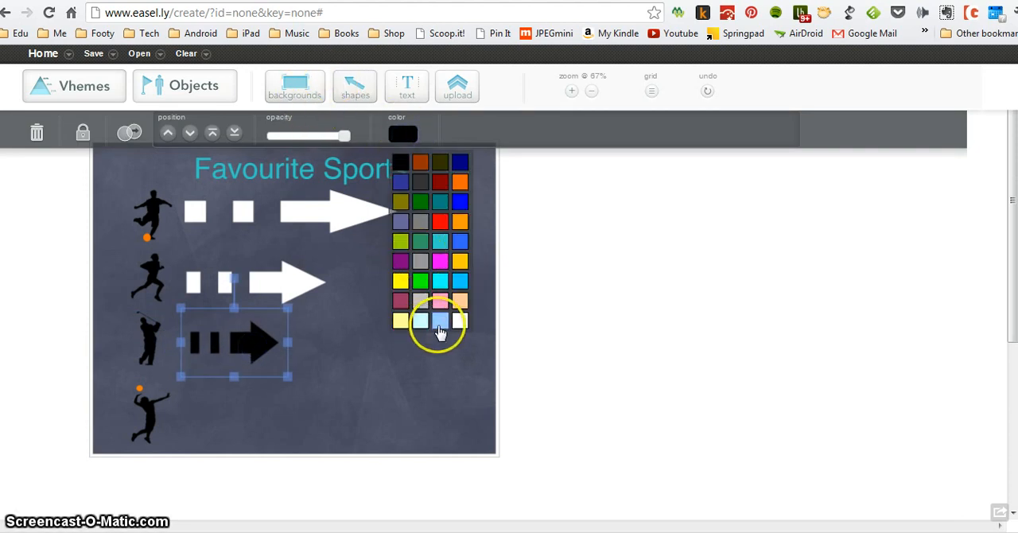
click(354, 86)
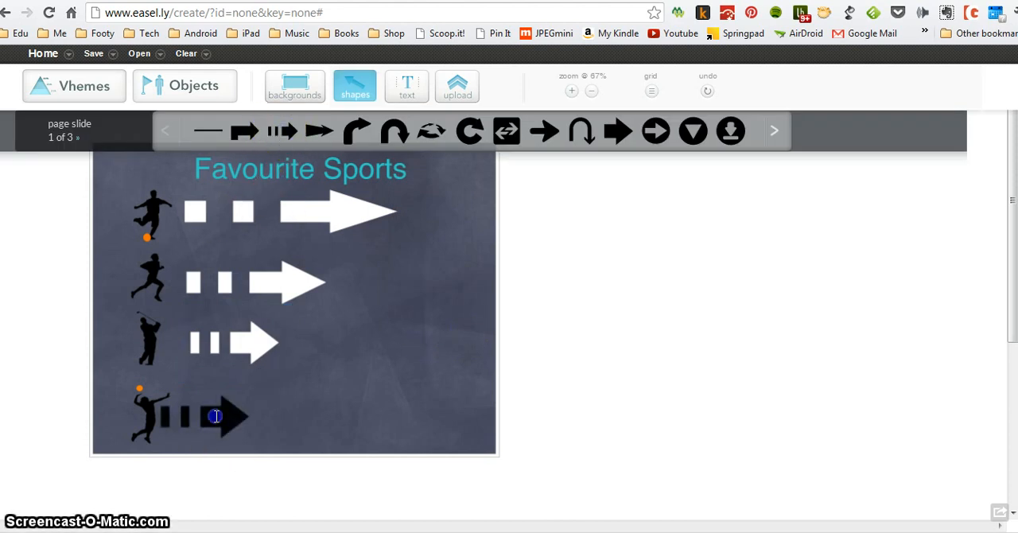
click(231, 417)
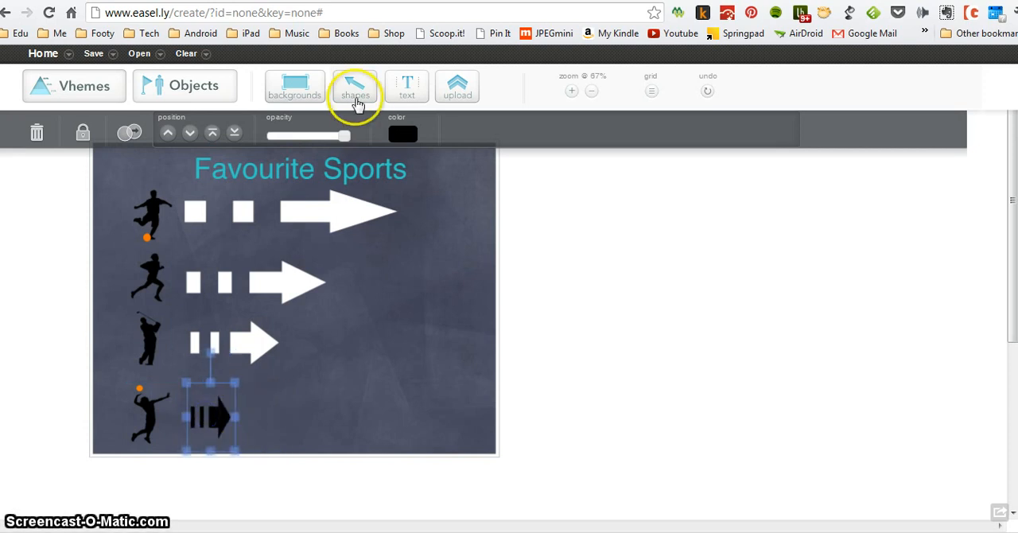
click(402, 134)
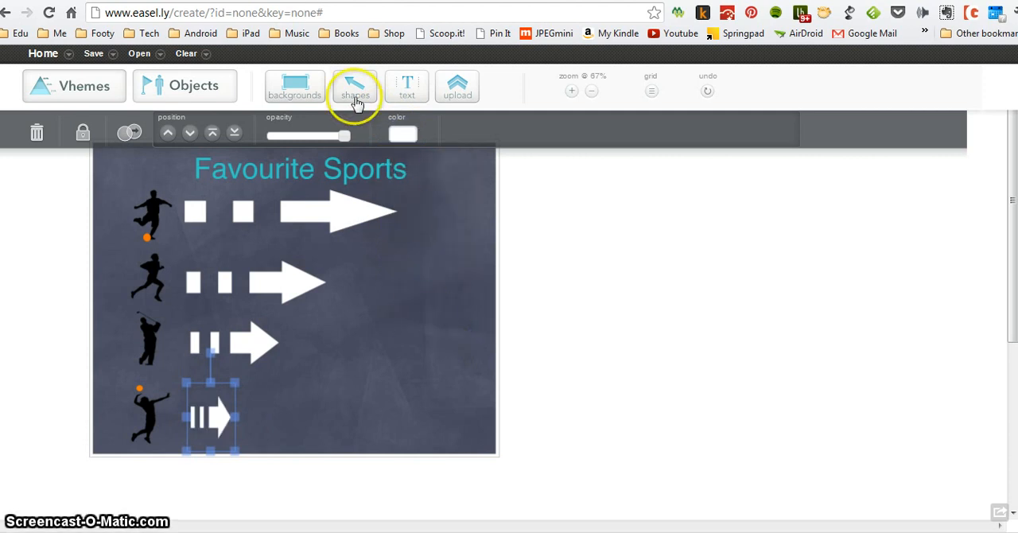
click(407, 86)
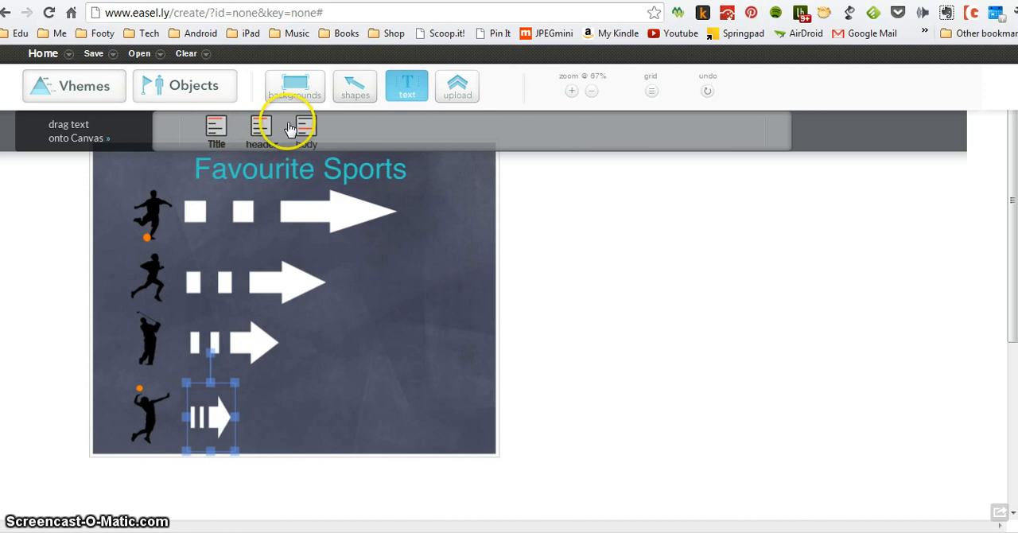
mouse_move(392, 195)
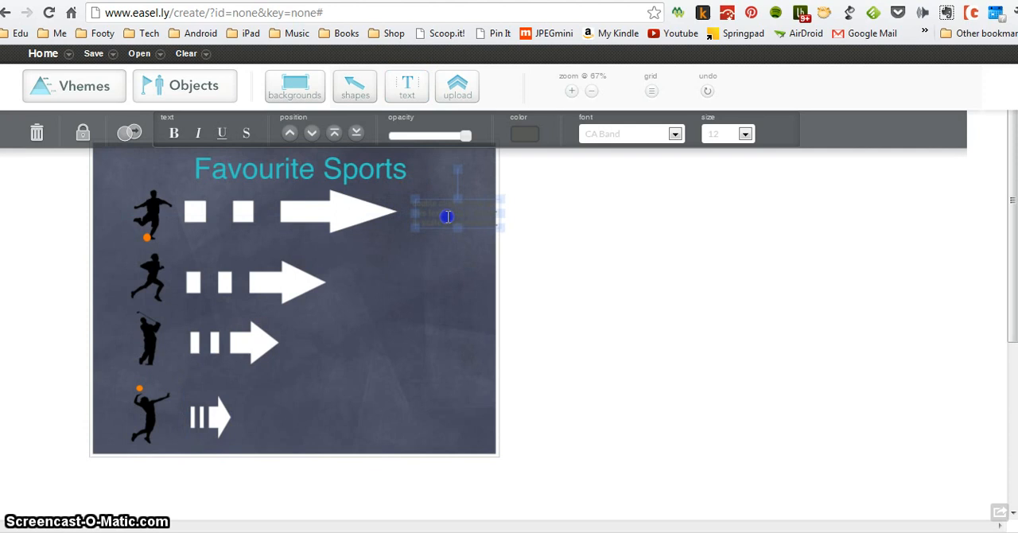
Make the label beside the top arrow read 60% in yellow.
double_click(447, 216)
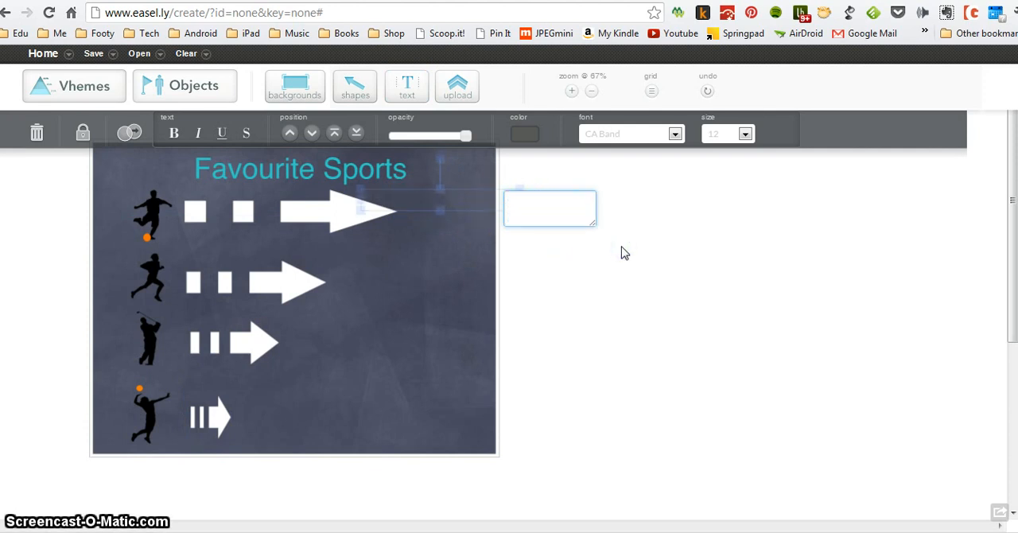
text(60)
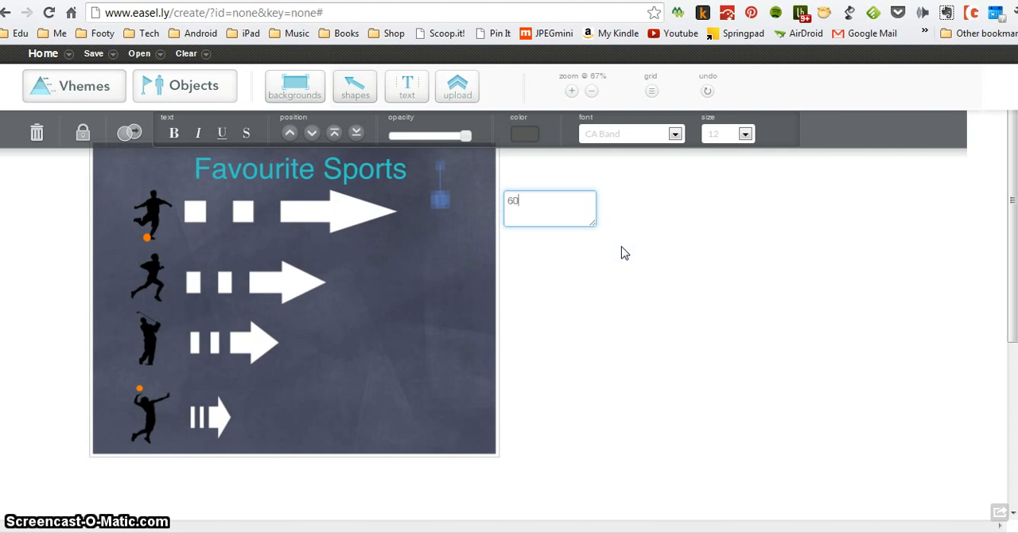
text(0%)
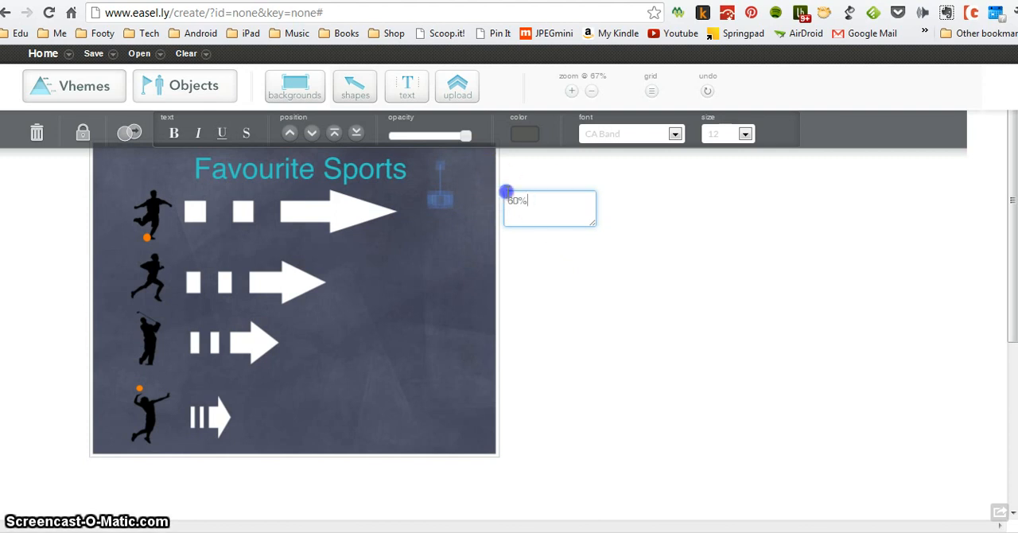
click(525, 134)
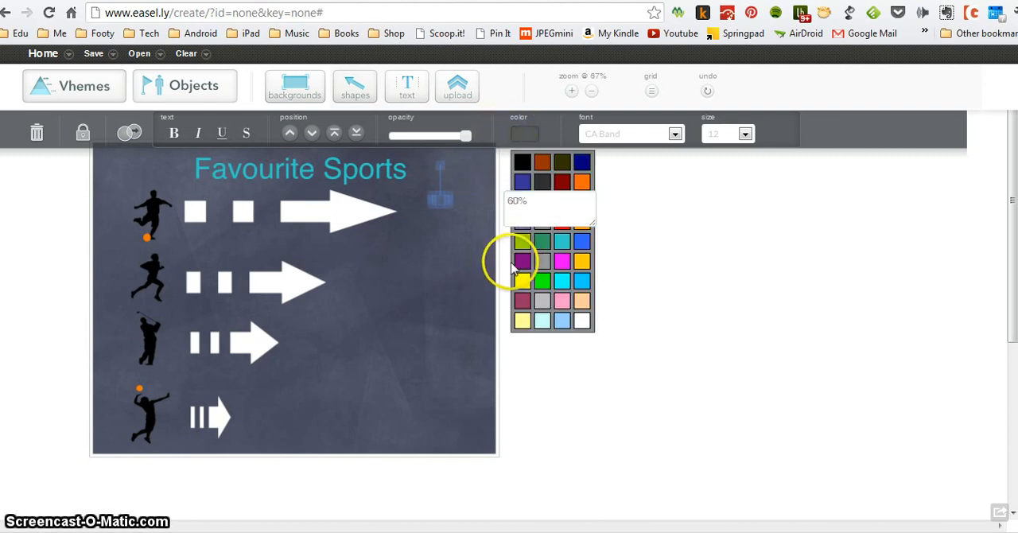
click(407, 86)
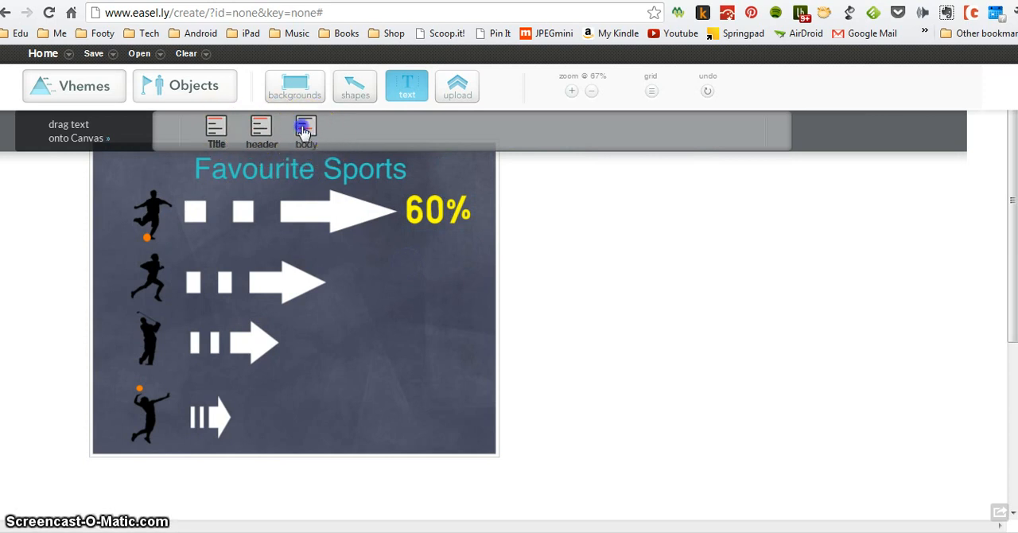
Add a second text label beside the second arrow and enter 25.
drag(305, 130, 419, 282)
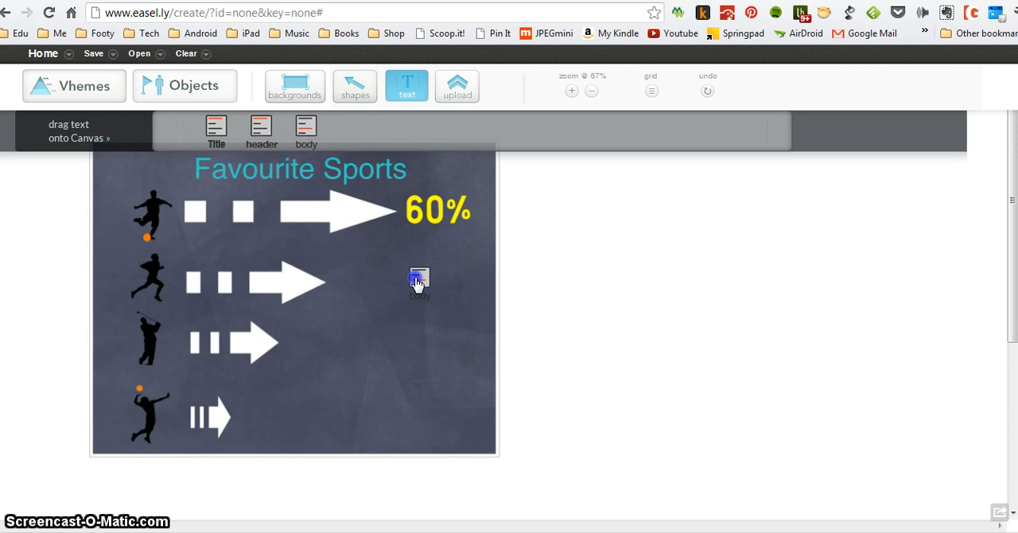
click(416, 280)
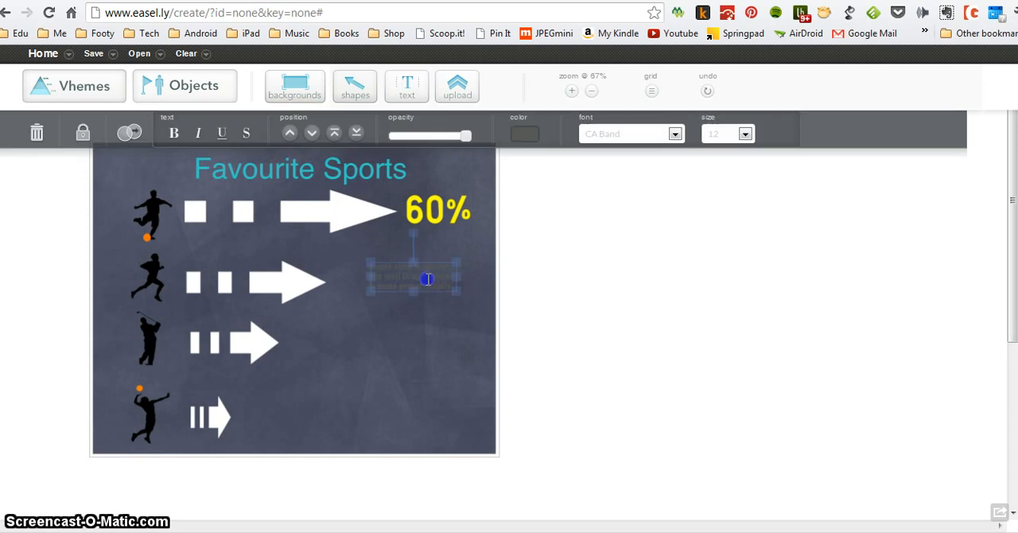
double_click(428, 280)
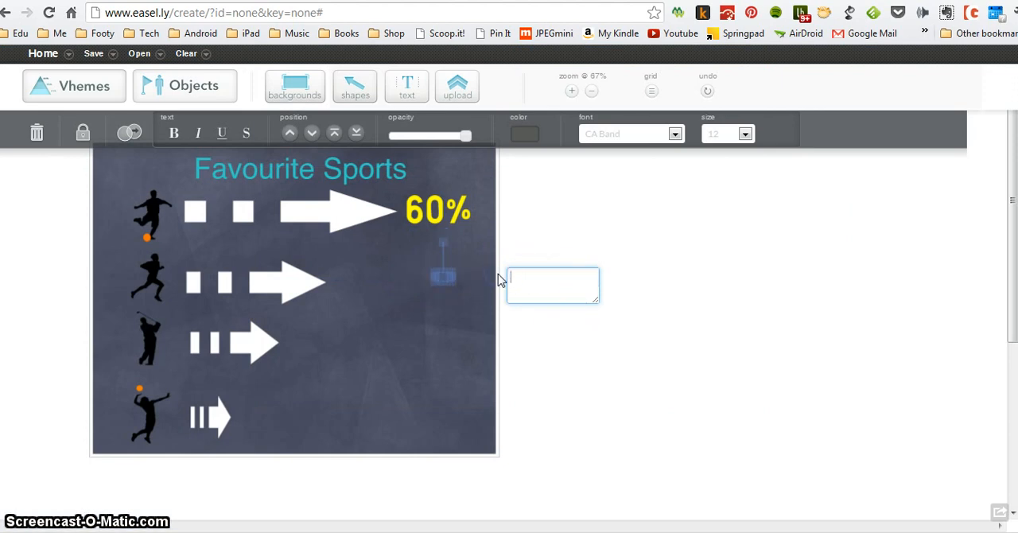
text(25%)
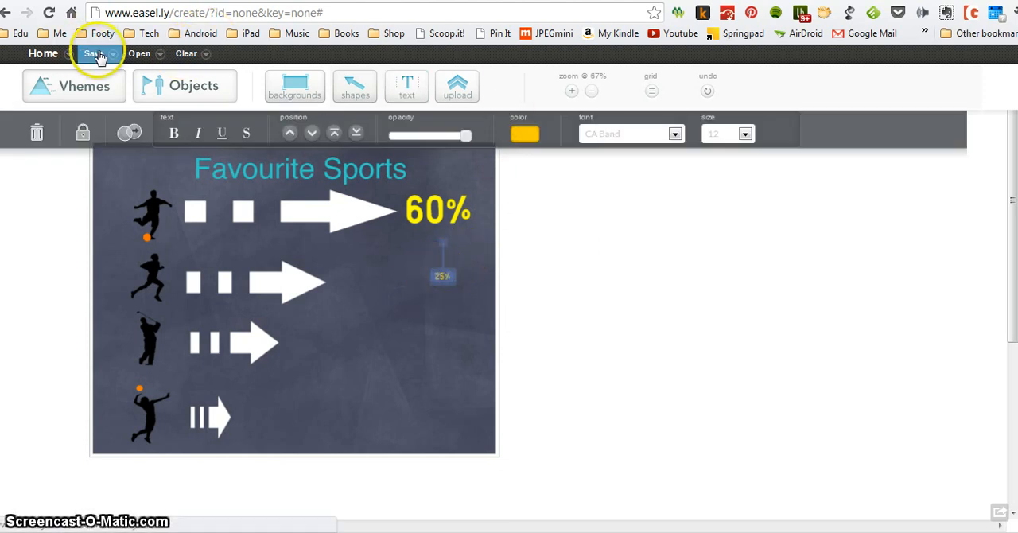
Save the infographic under the name 'FAVE SPORTS'.
click(92, 54)
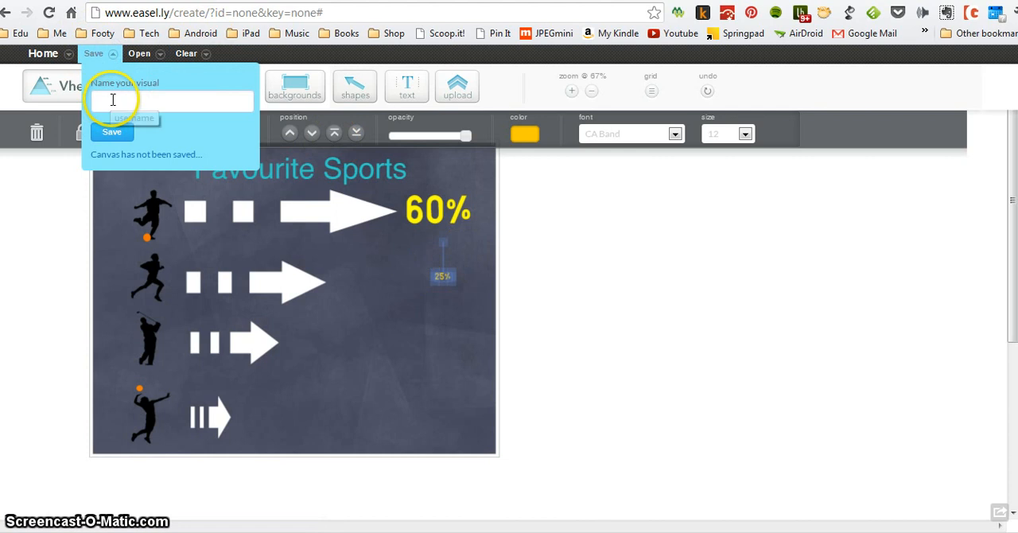
text(Fvoui)
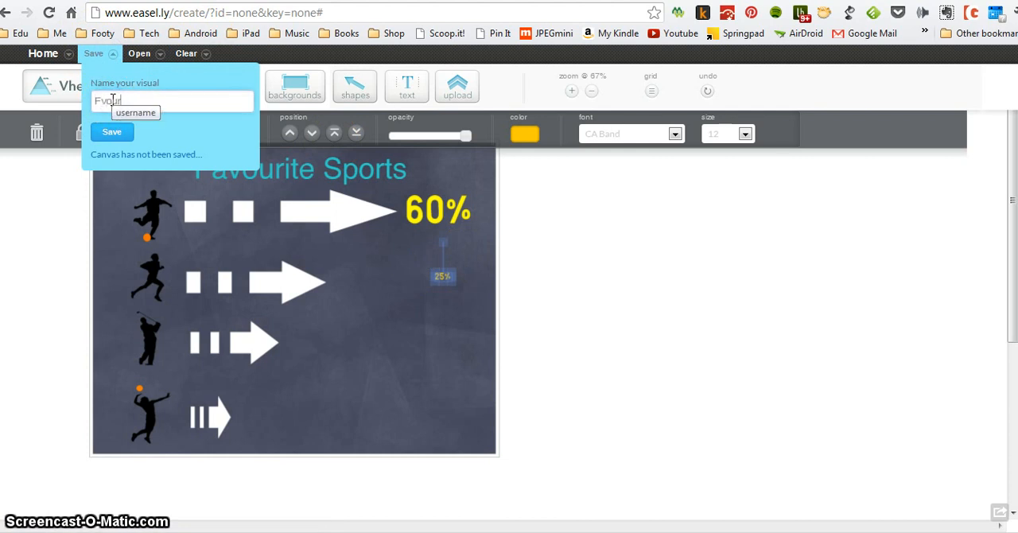
text(avourite)
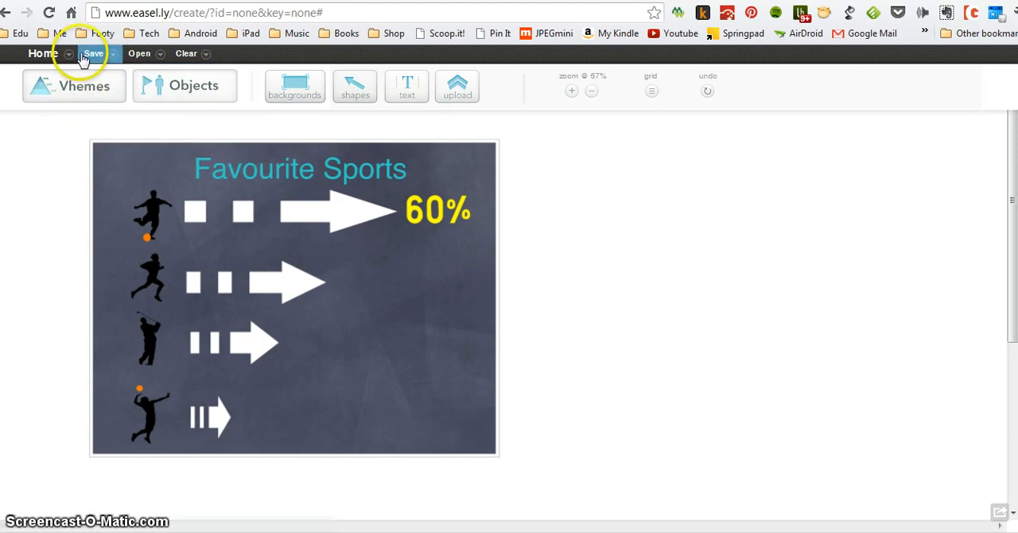
click(92, 54)
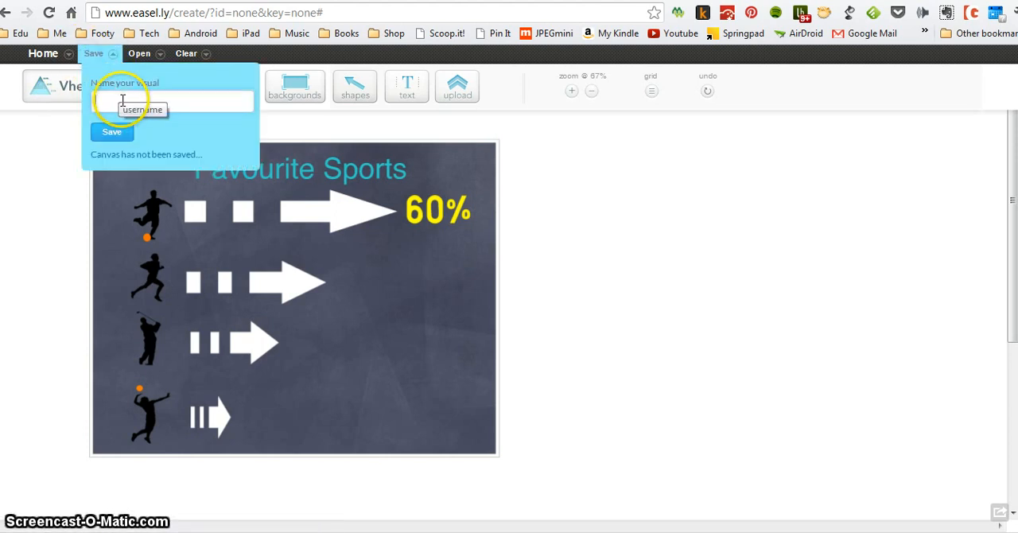
text(A)
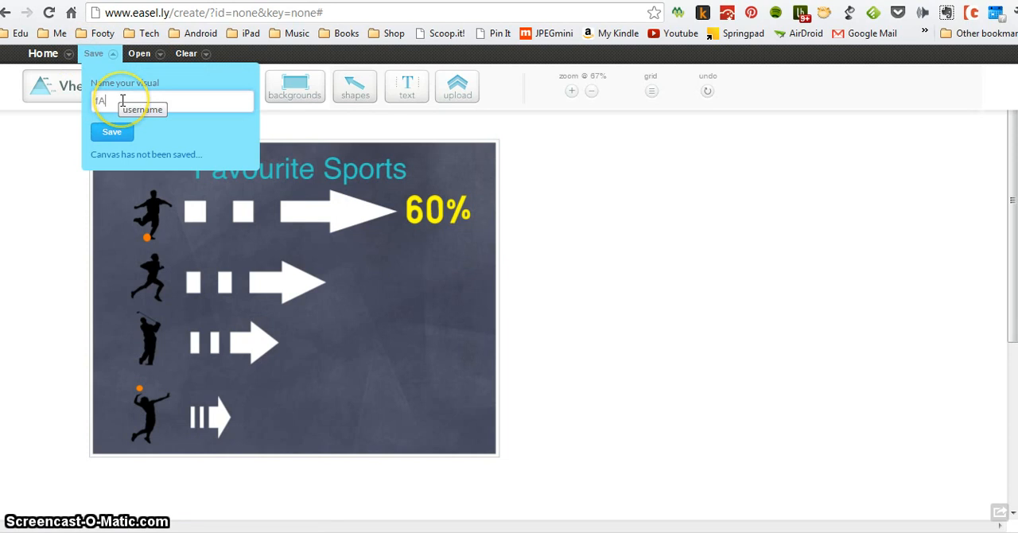
text(VE)
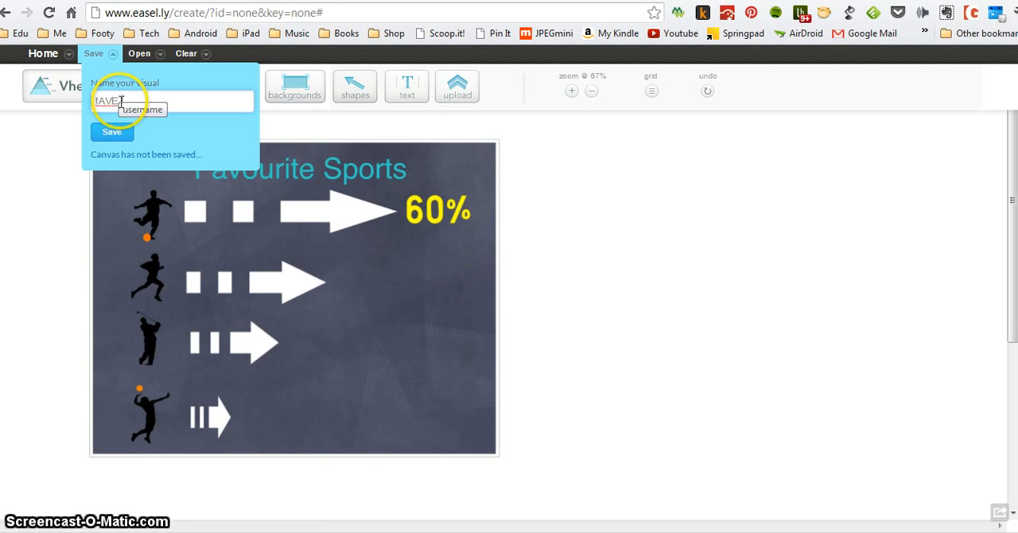
text(SPORTS)
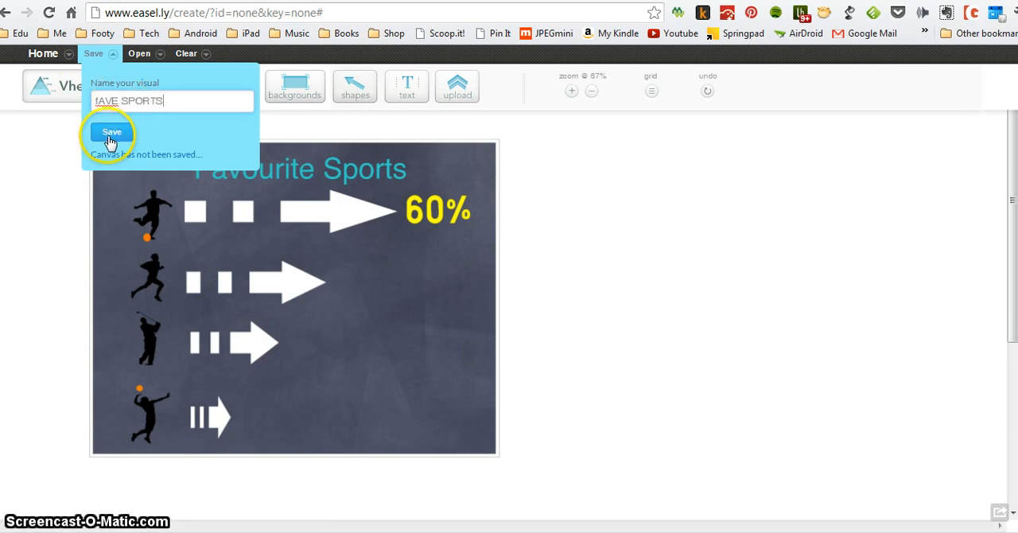
click(111, 130)
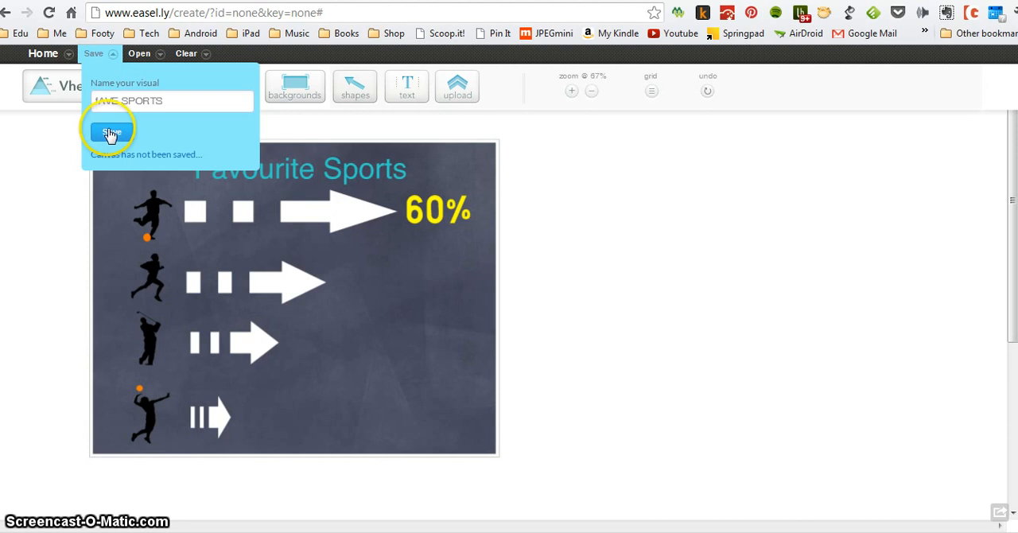
click(111, 131)
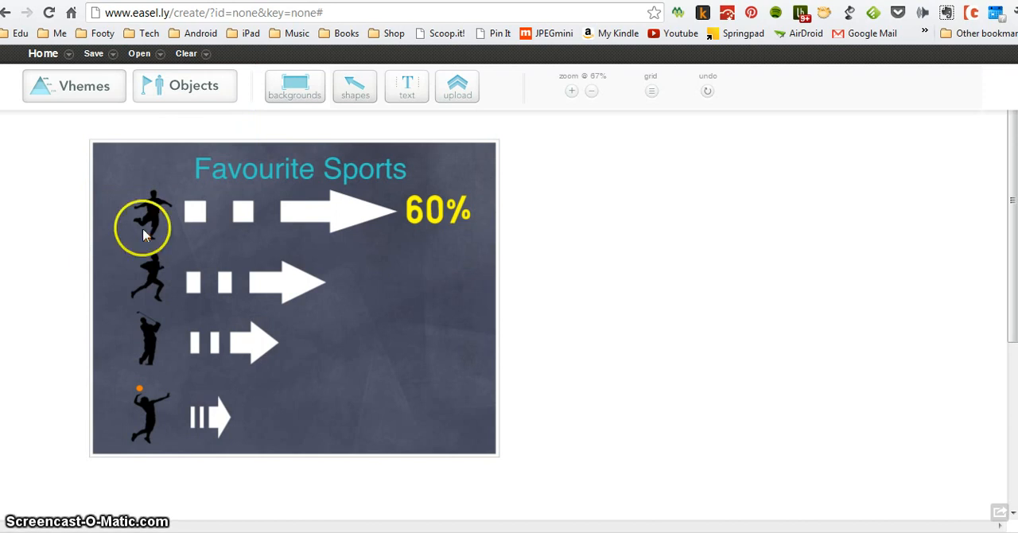
Add a yellow 25% header label beside the second row's arrow.
click(407, 86)
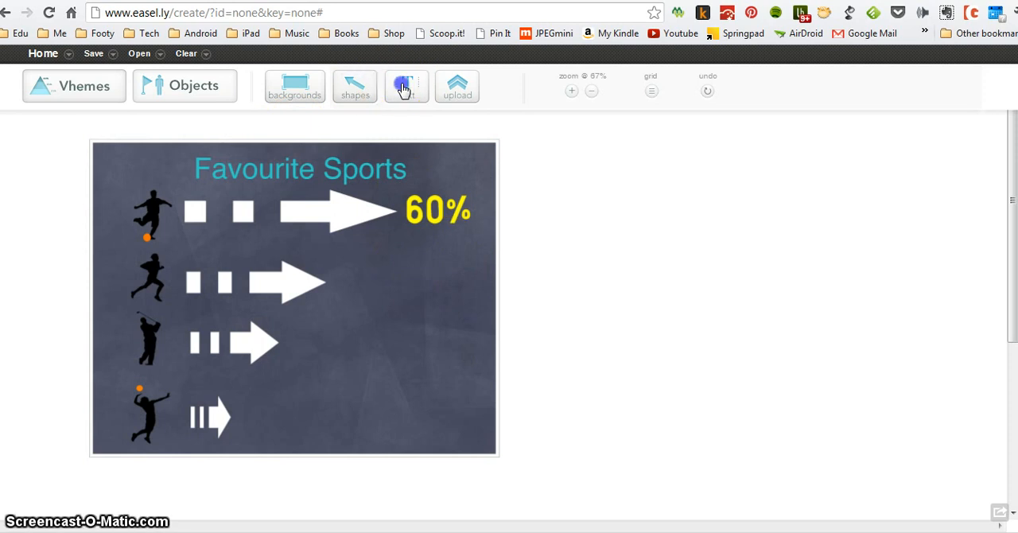
click(405, 86)
text(25)
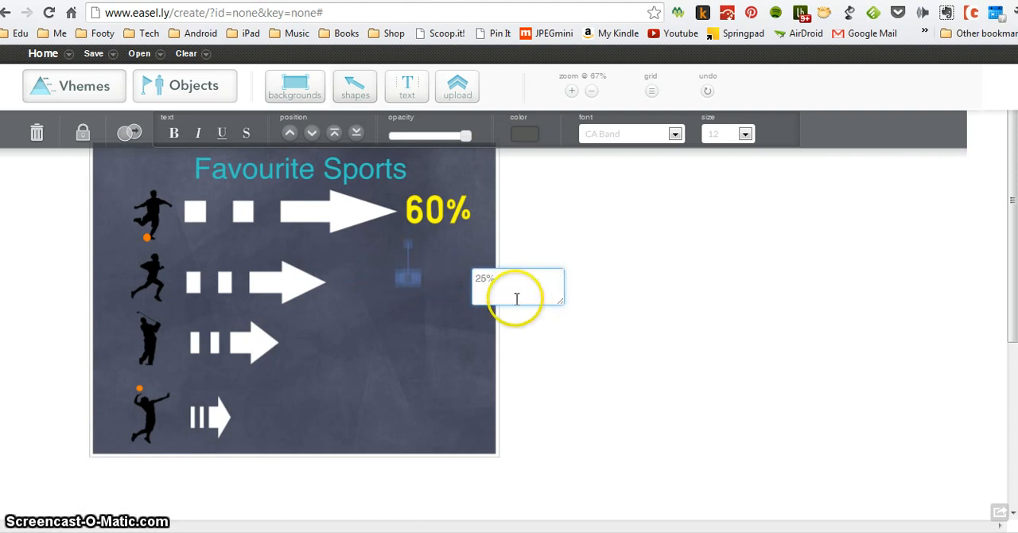
triple_click(483, 279)
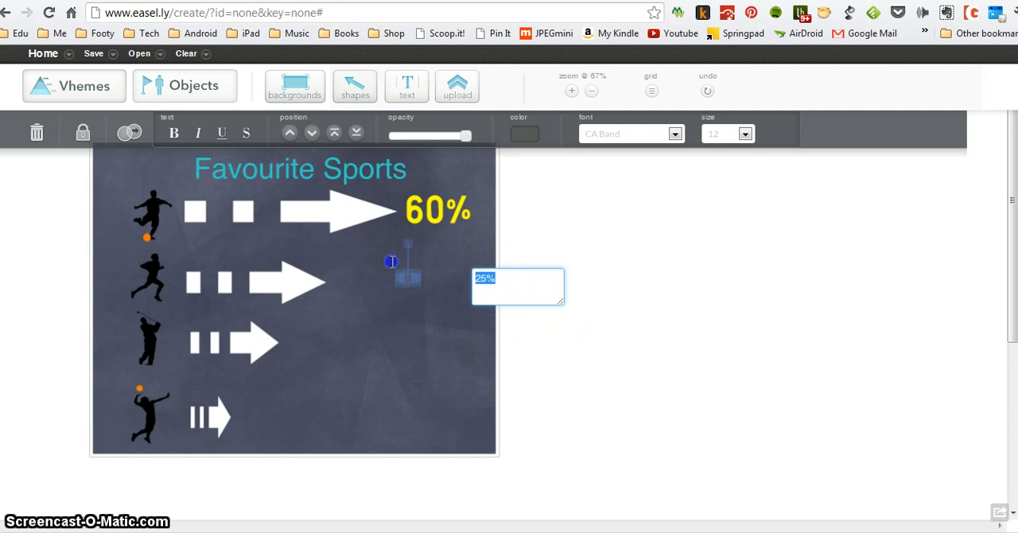
click(523, 134)
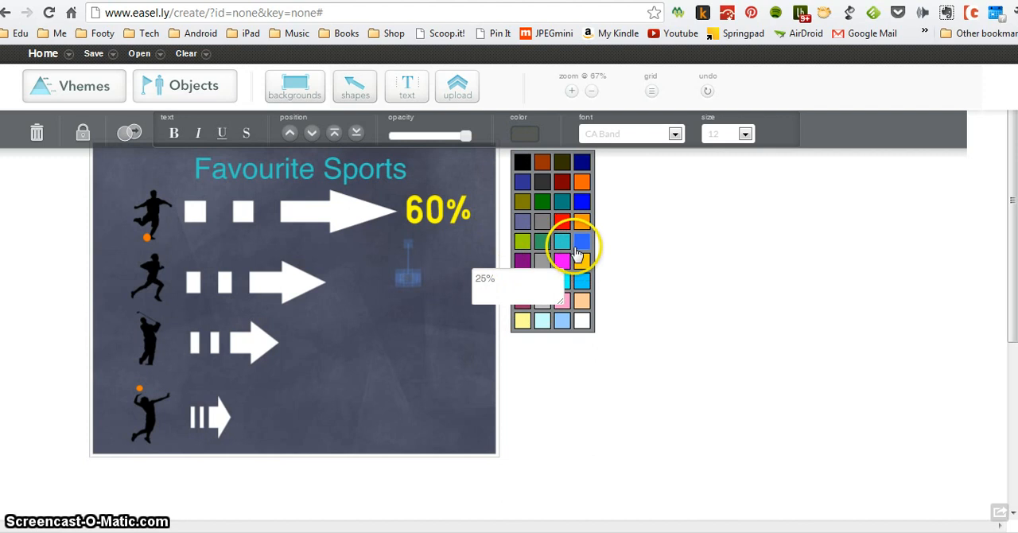
click(580, 242)
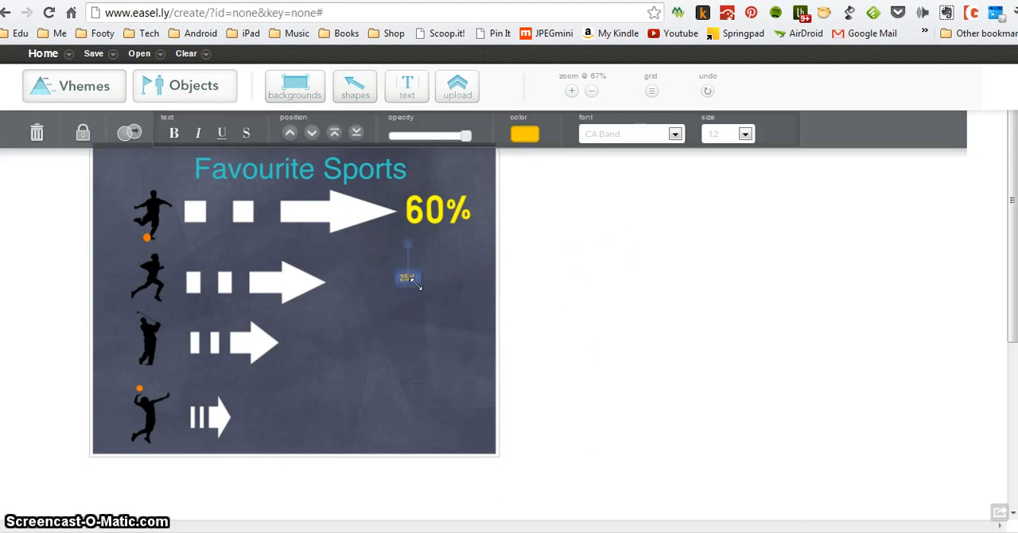
click(407, 276)
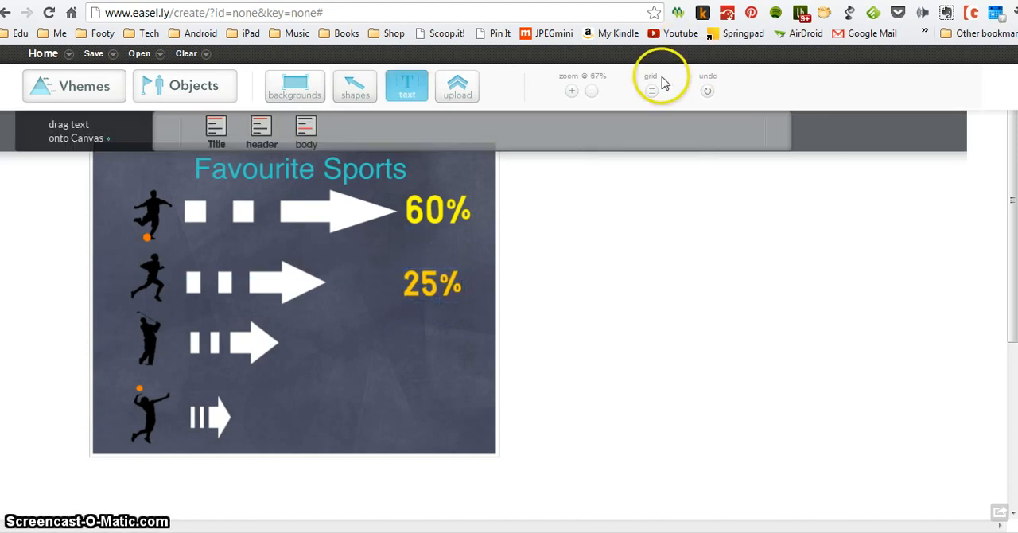
Show the grid and line up the lower arrows and silhouettes into an even column.
click(652, 89)
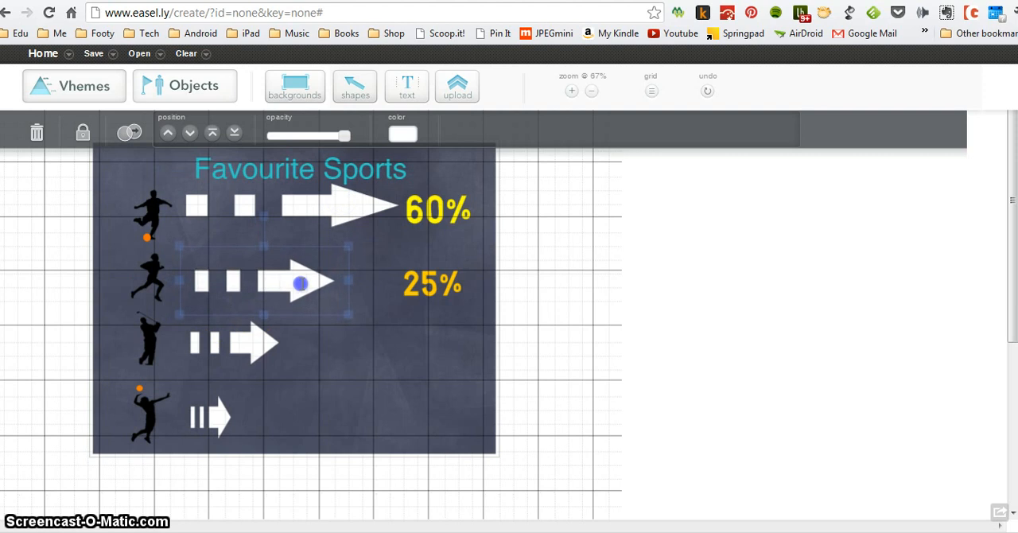
click(273, 348)
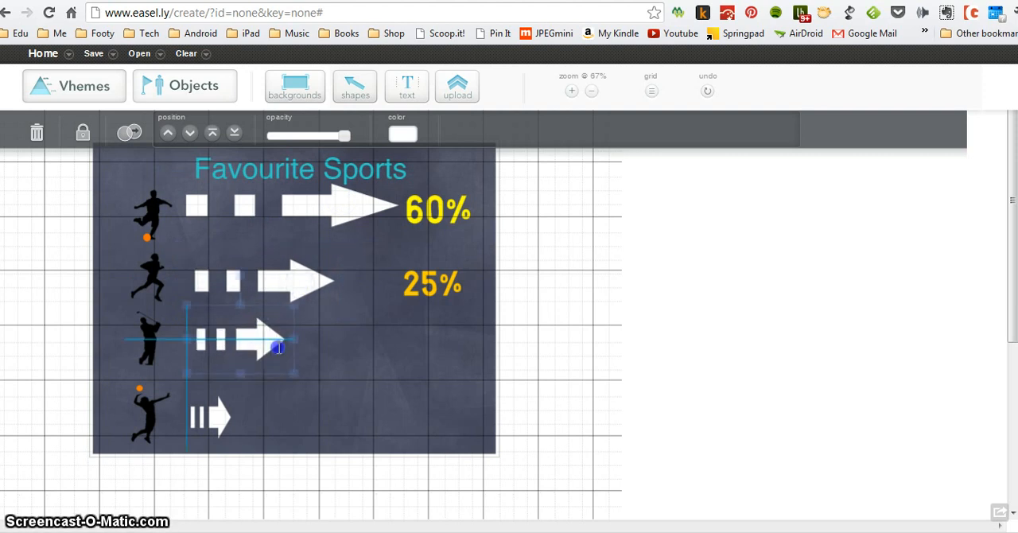
click(263, 339)
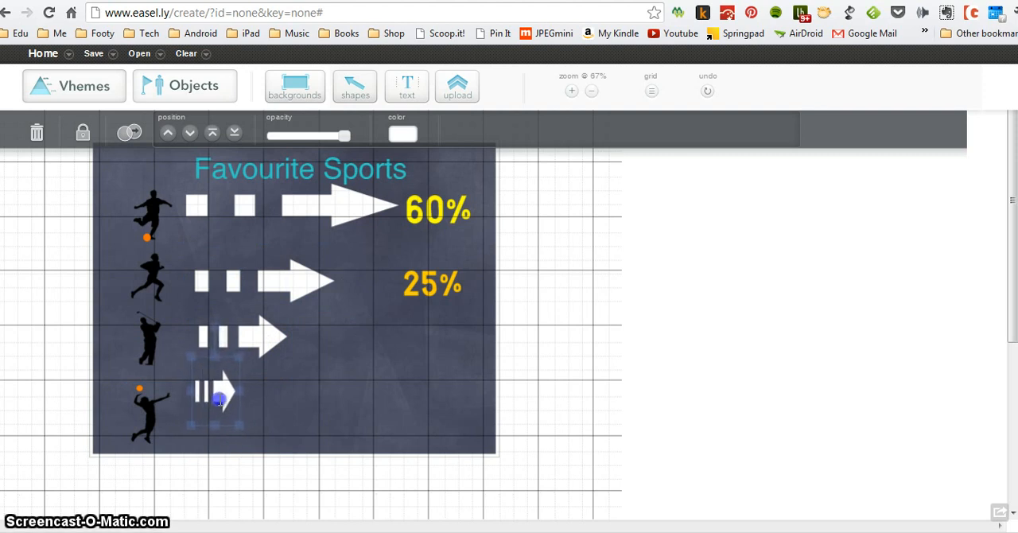
click(216, 391)
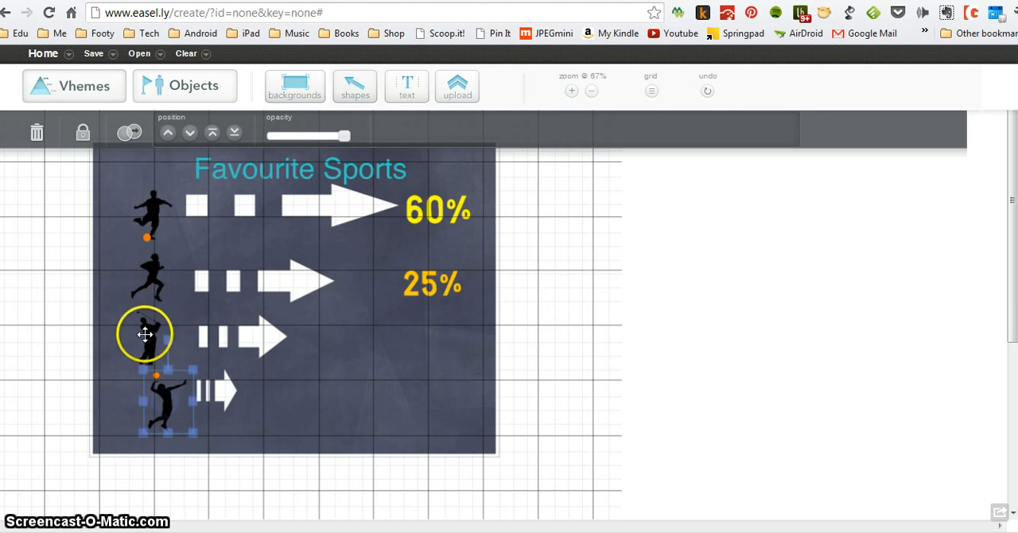
click(146, 334)
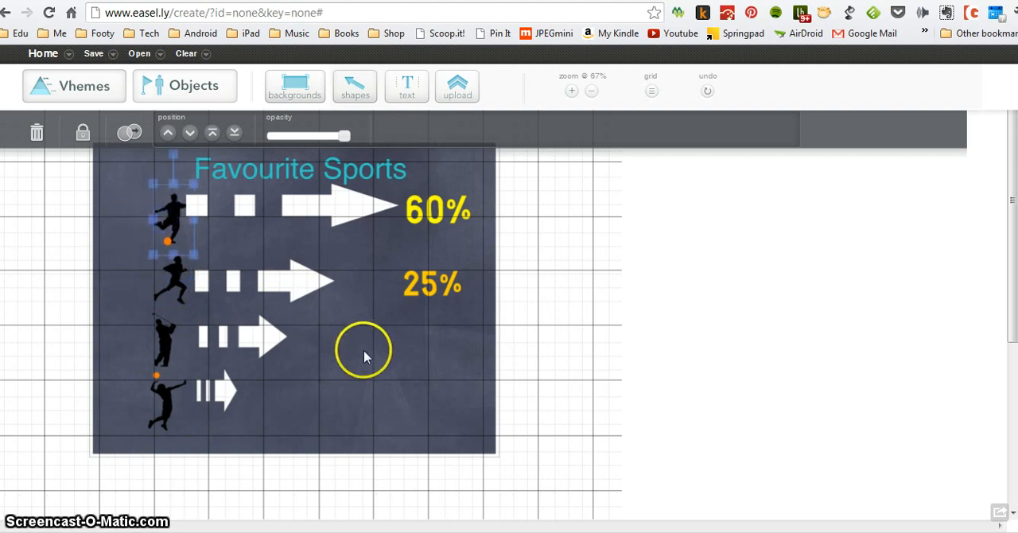
Place a light grey banner from the Objects banners category in the lower right.
click(407, 86)
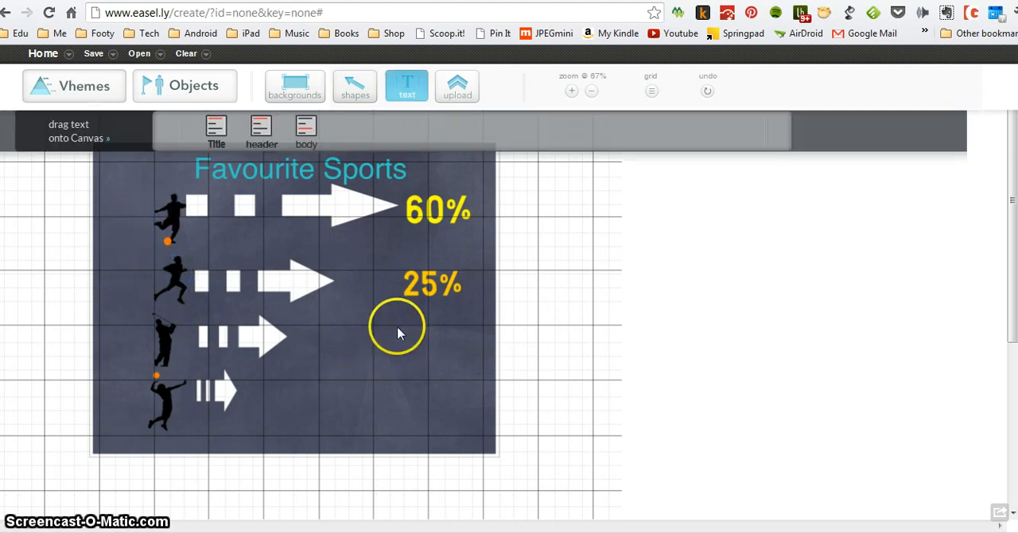
mouse_move(293, 82)
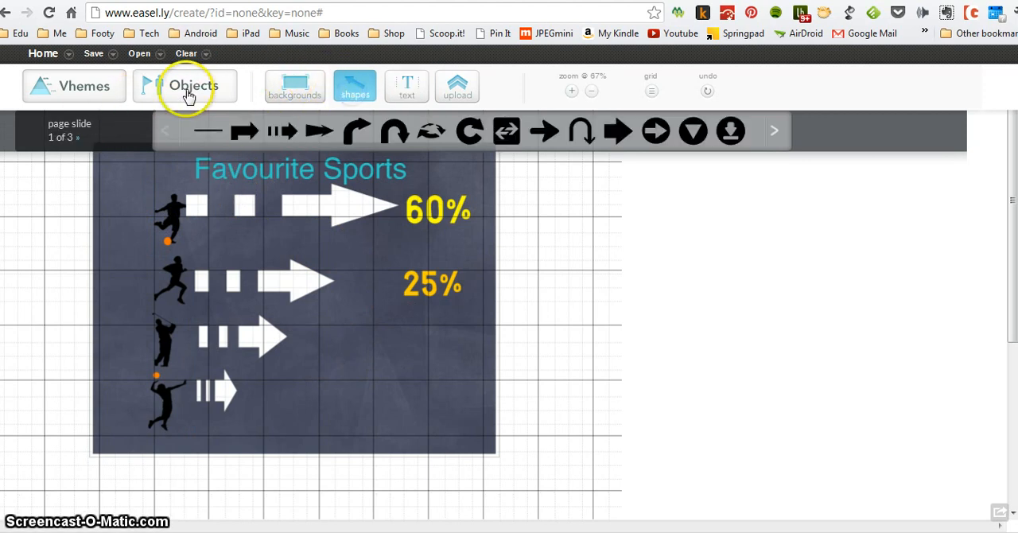
click(193, 85)
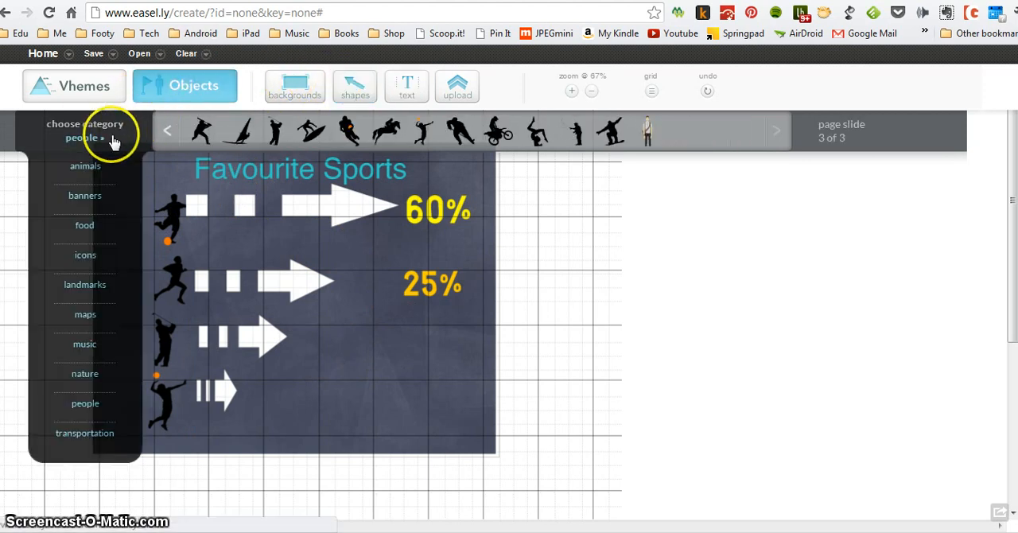
click(84, 195)
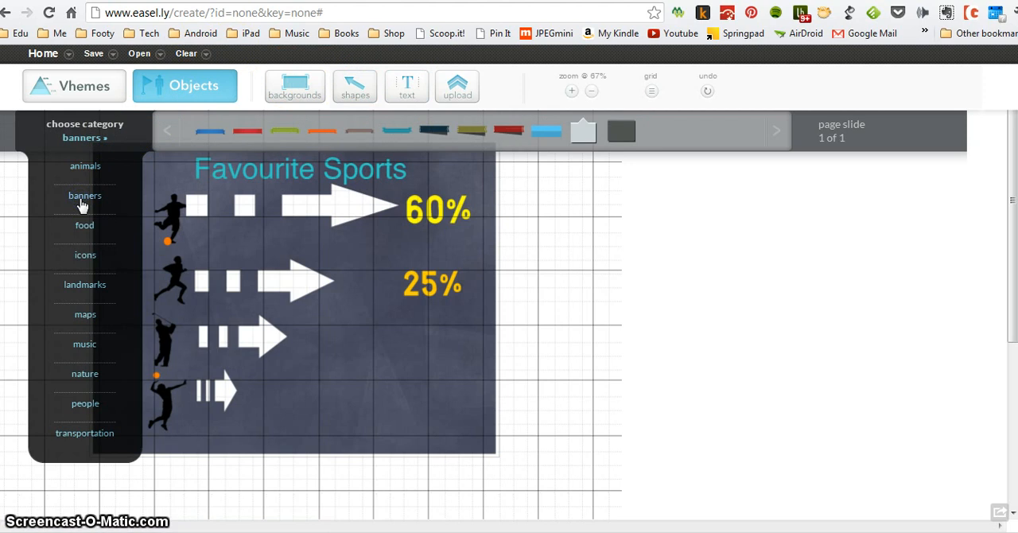
click(582, 130)
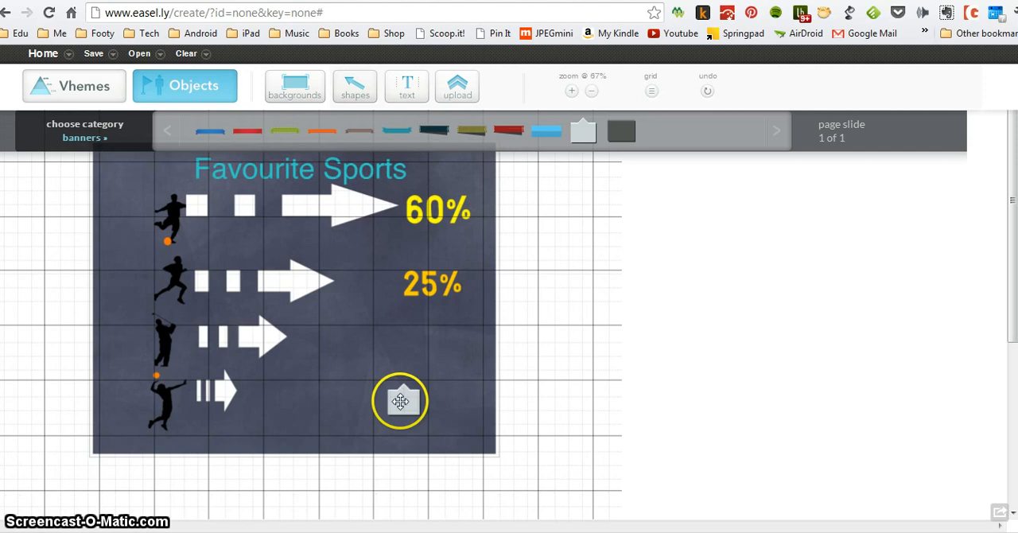
click(401, 400)
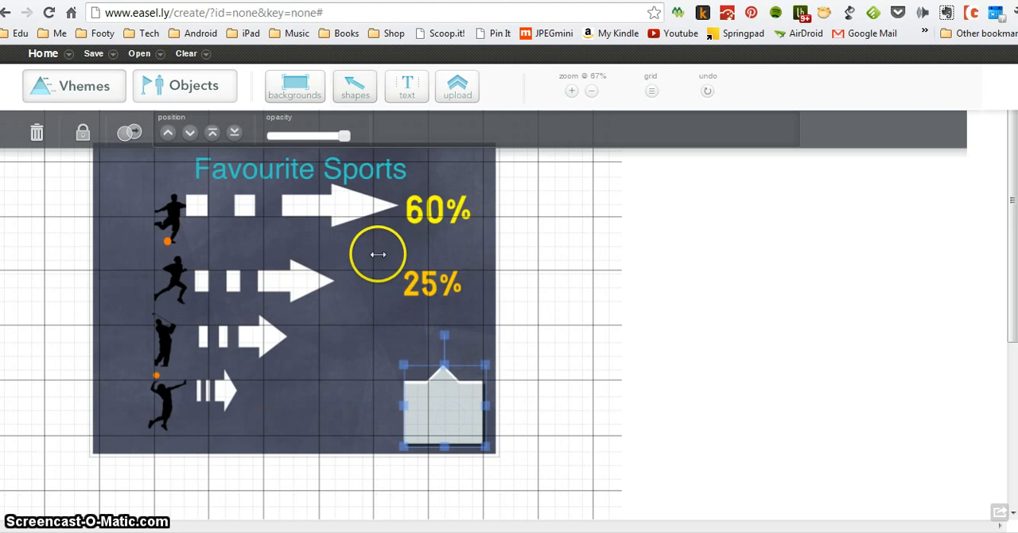
Add a header over the banner and type 'Source: Year 7, 2012'.
click(407, 86)
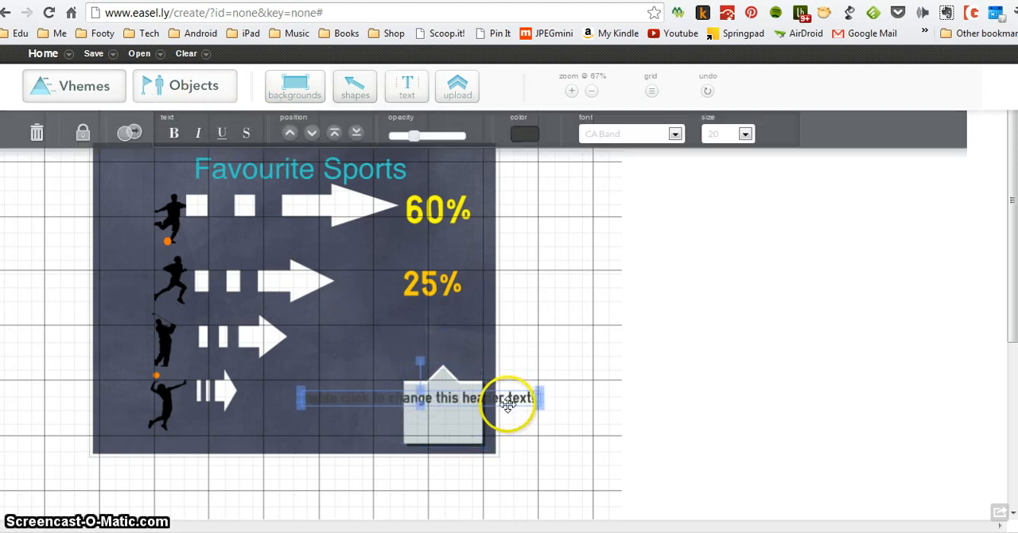
double_click(417, 397)
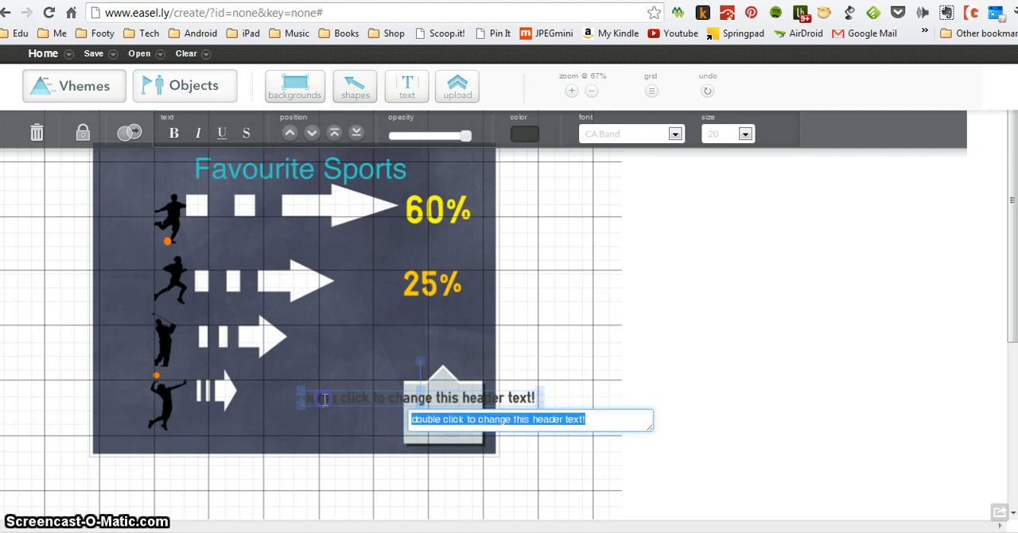
text(sO)
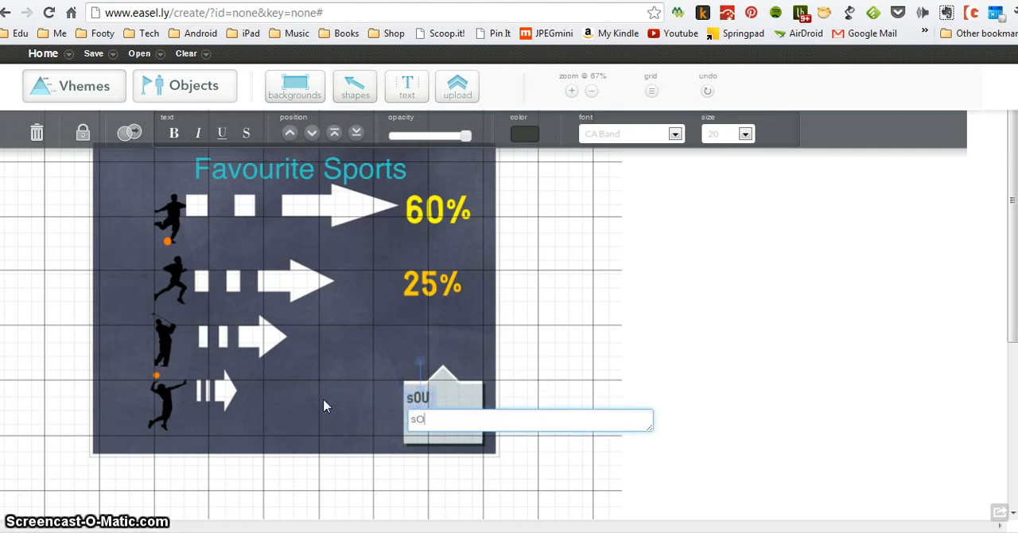
text(URC)
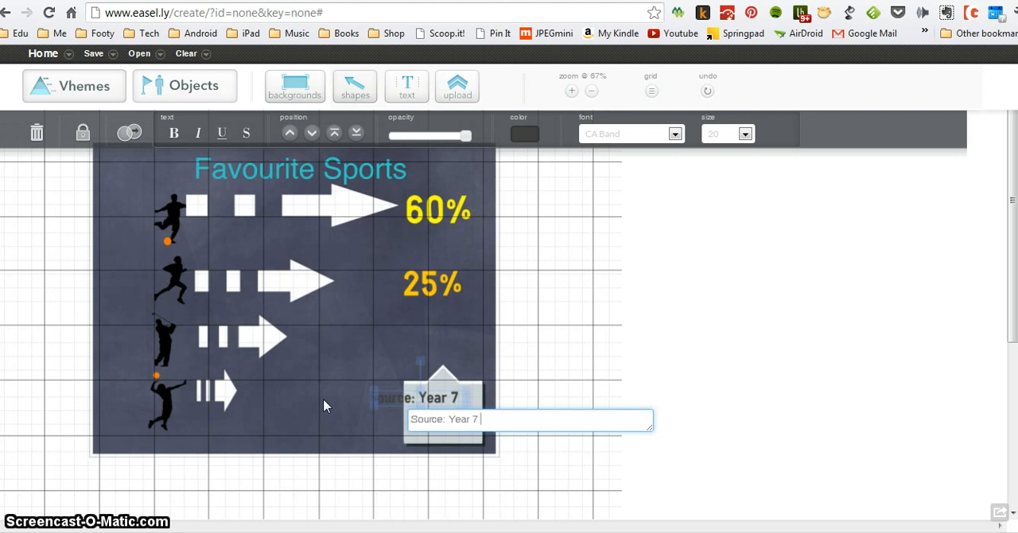
text(, 201)
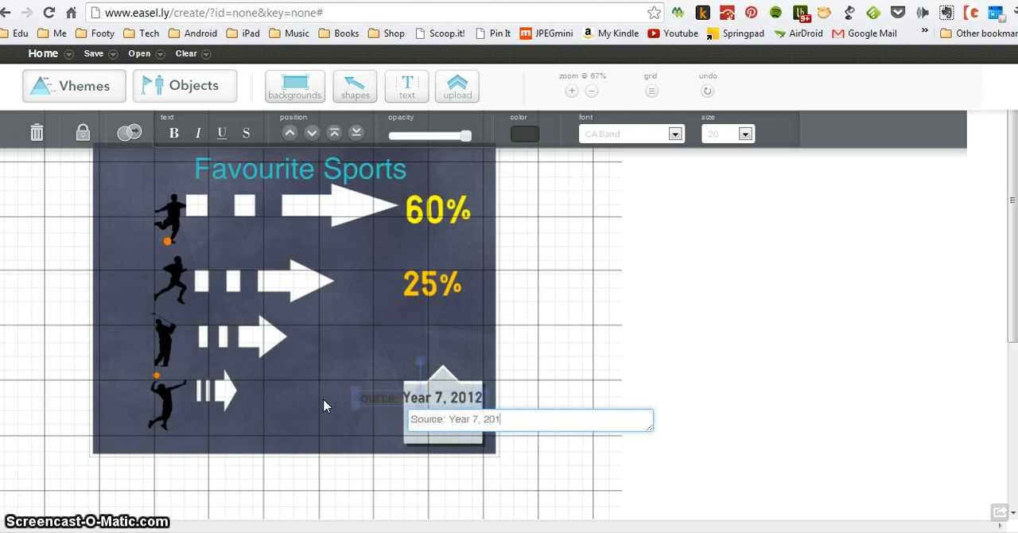
text(2)
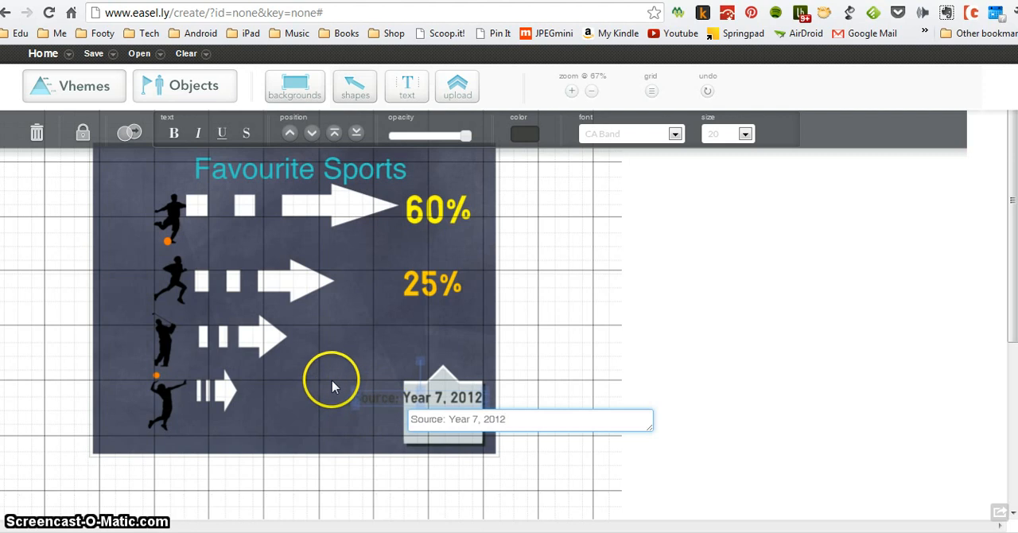
Fit the source caption onto the grey banner and deselect it.
click(453, 420)
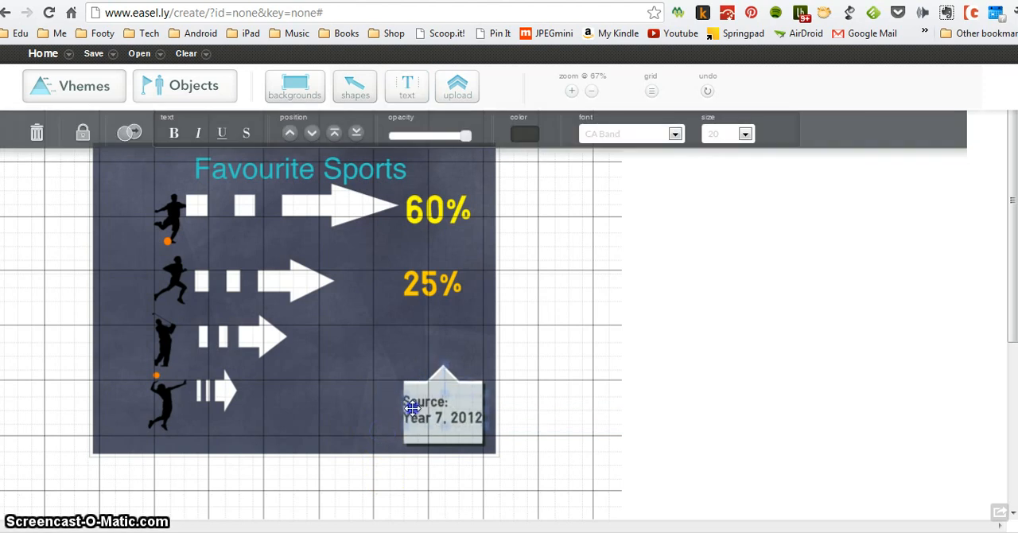
click(442, 410)
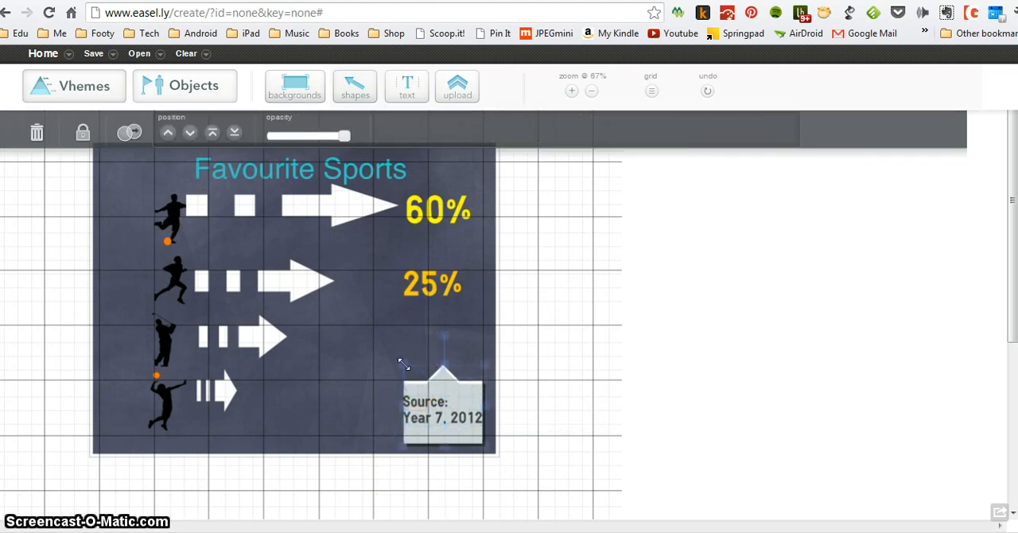
click(442, 411)
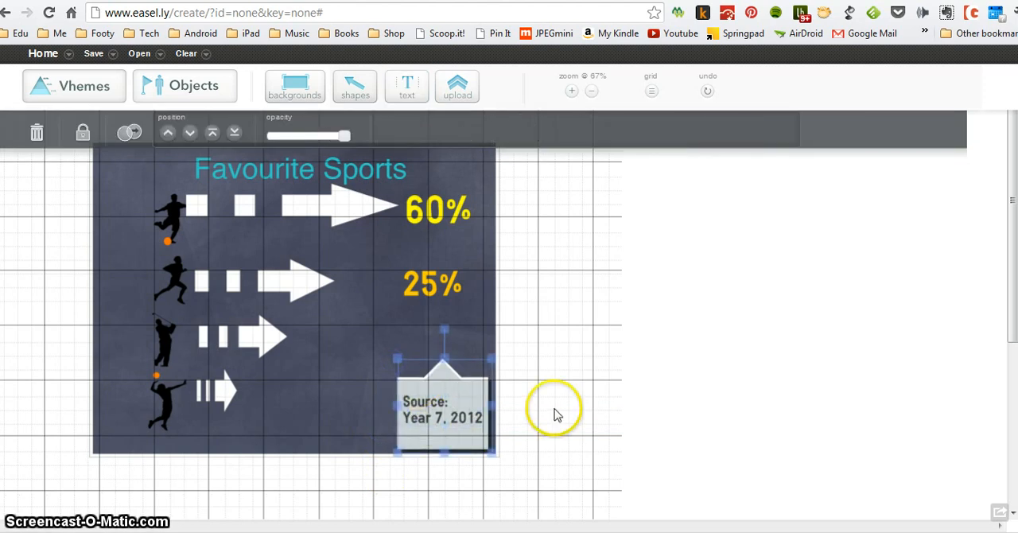
click(407, 85)
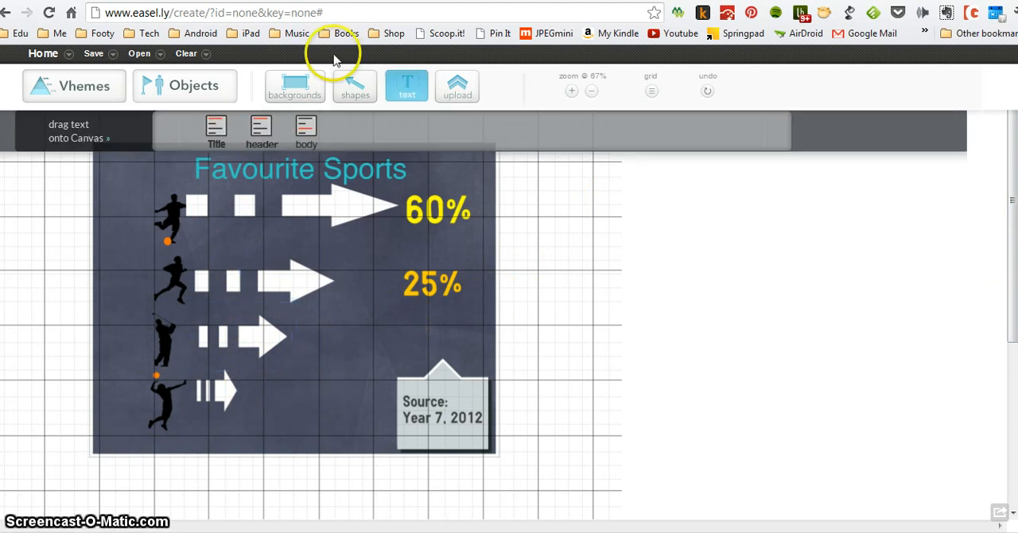
mouse_move(353, 321)
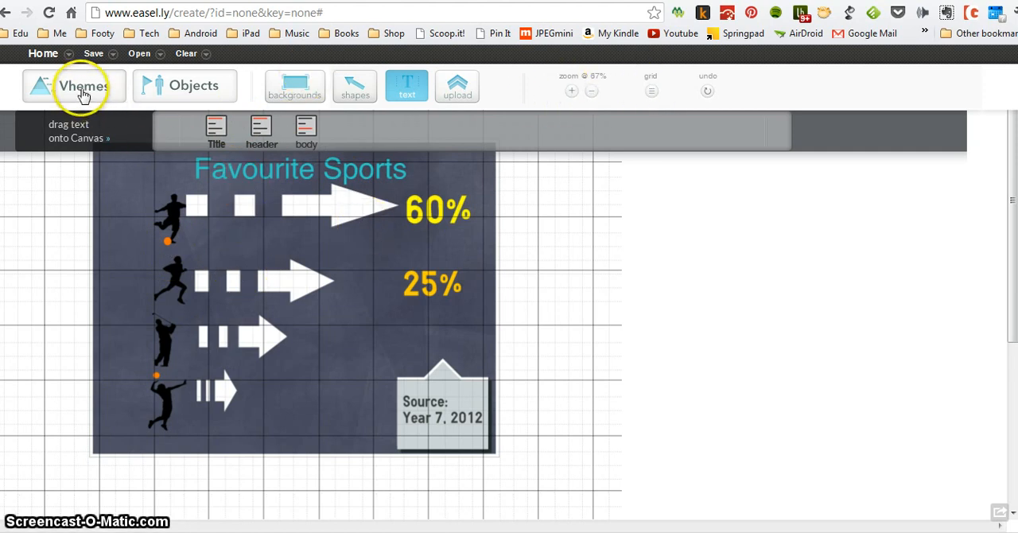
mouse_move(343, 155)
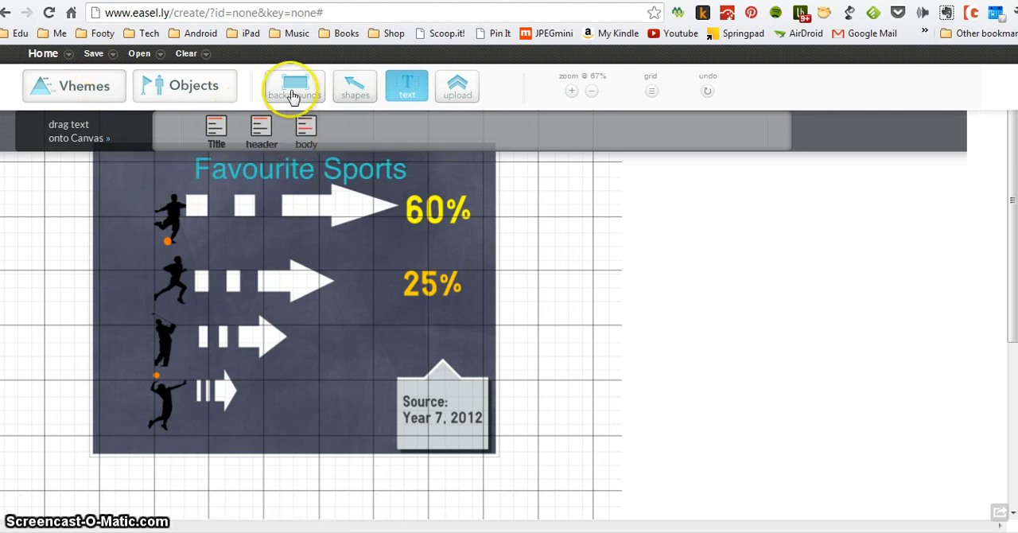
mouse_move(374, 86)
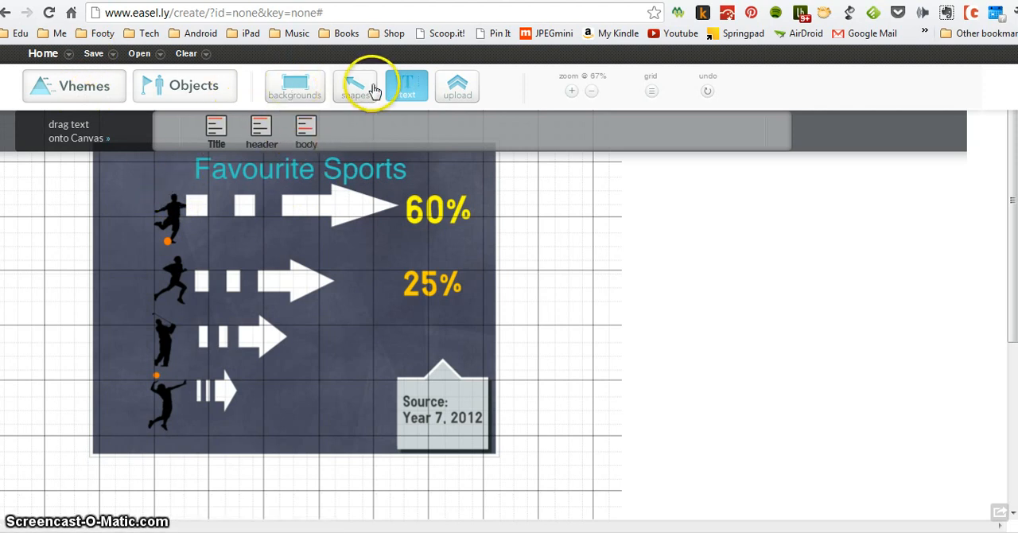
mouse_move(464, 95)
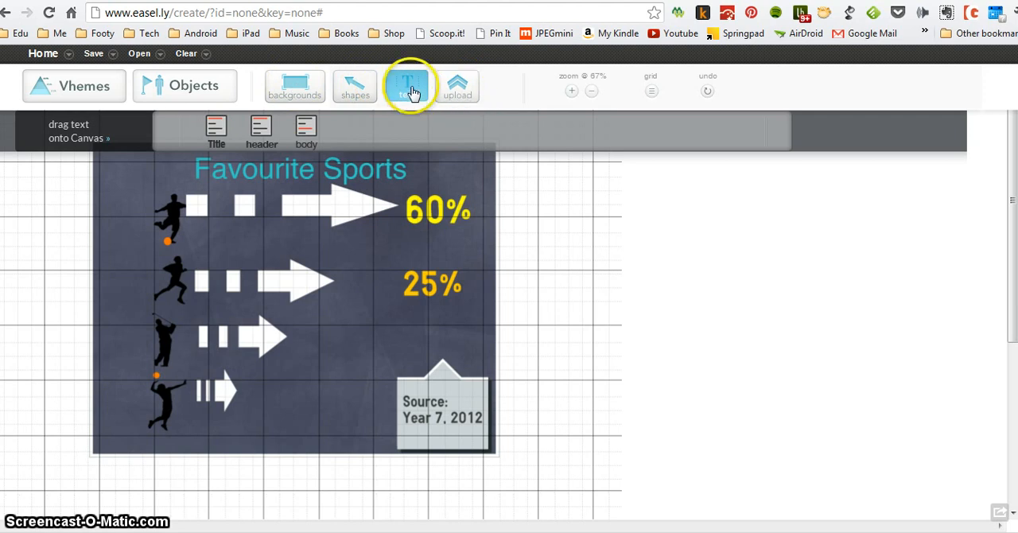
Browse the clip-art object library without changing the infographic.
click(184, 85)
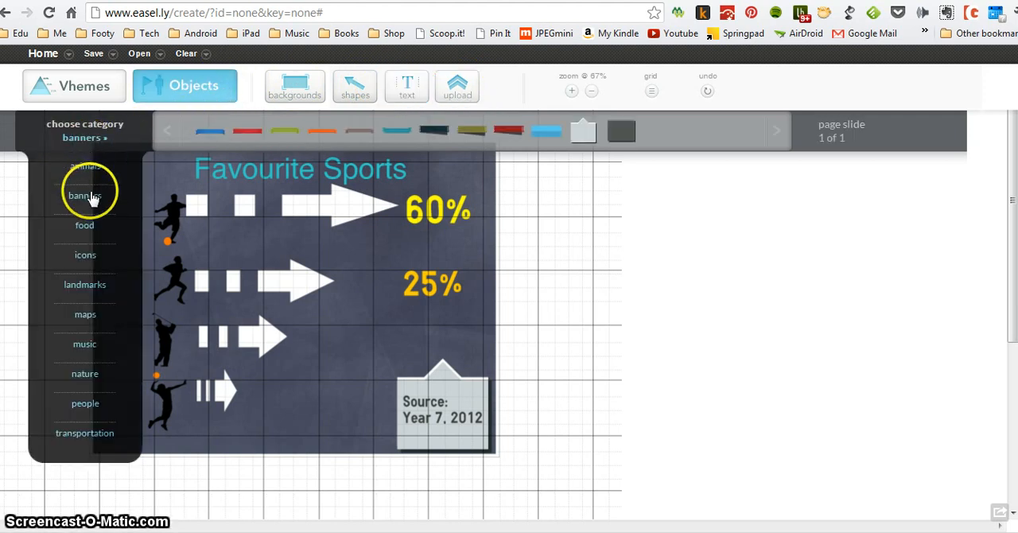
mouse_move(85, 263)
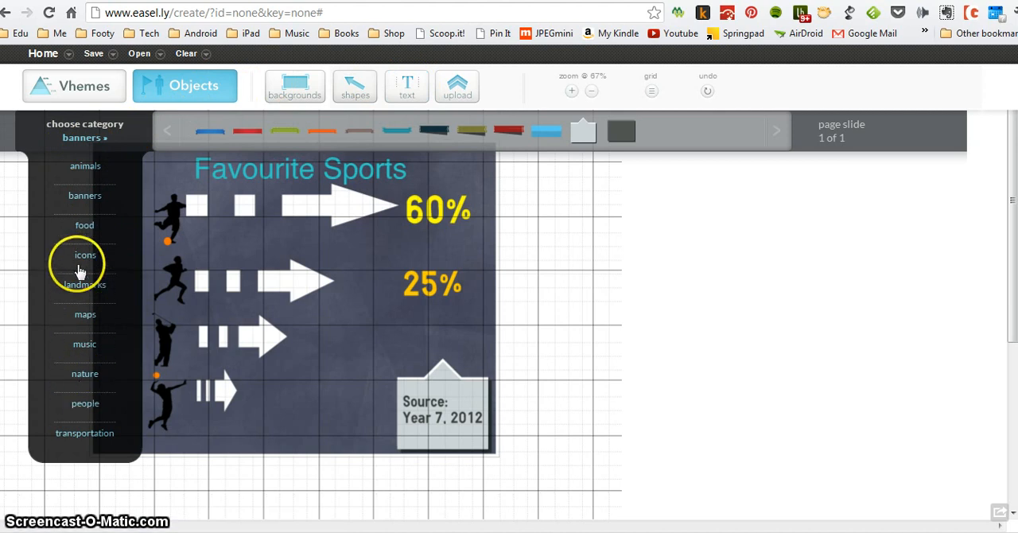
mouse_move(79, 210)
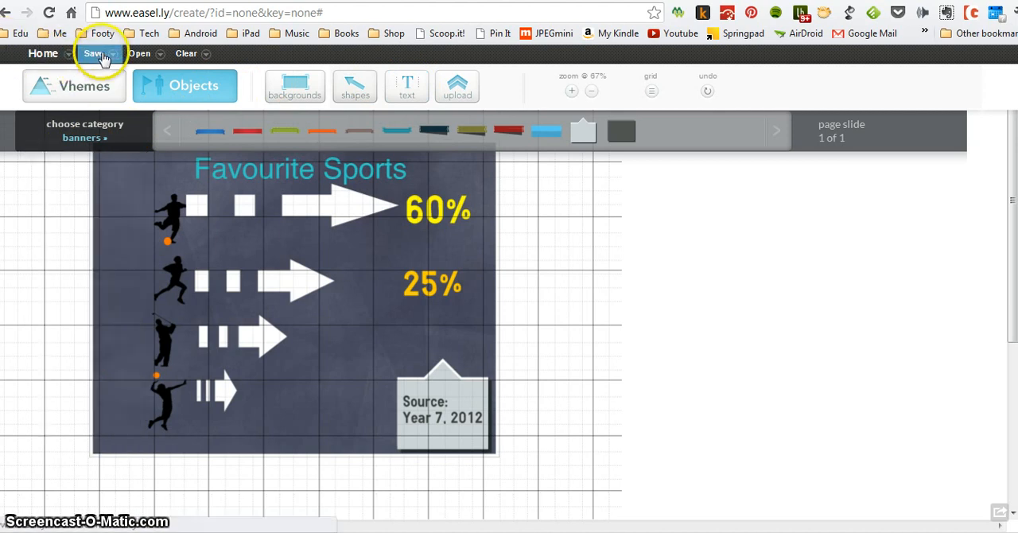
Save the infographic again as FAVE SPORTS.
click(92, 54)
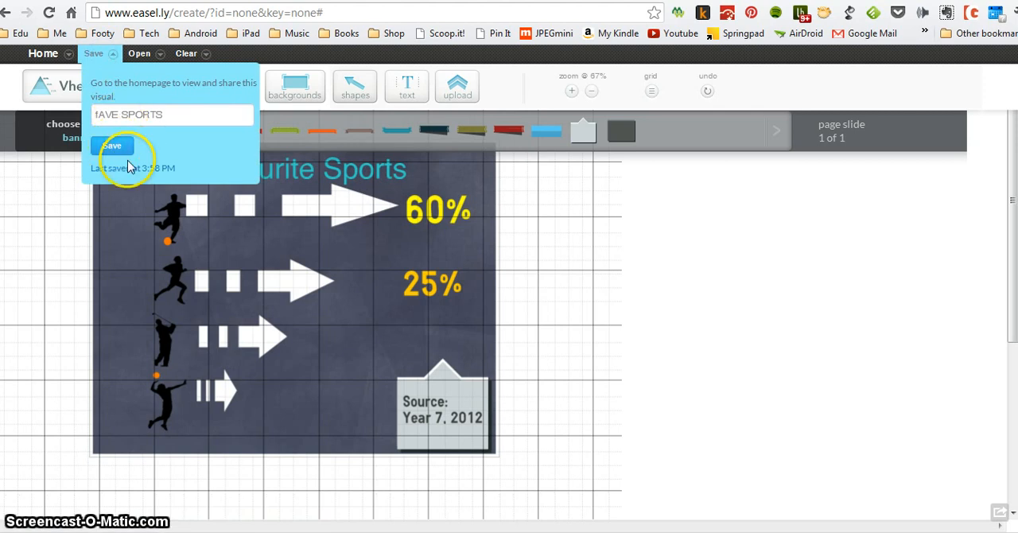
click(111, 146)
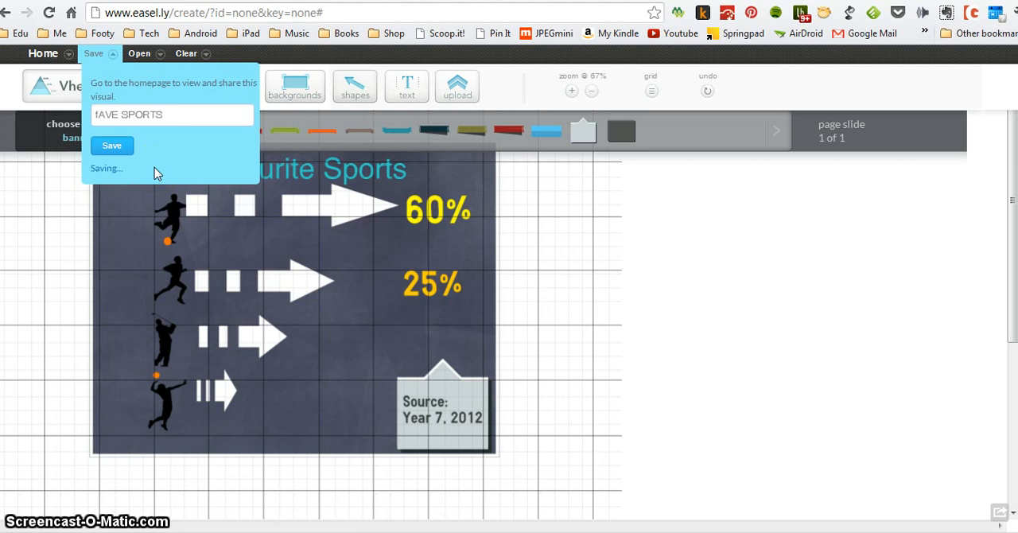
click(111, 146)
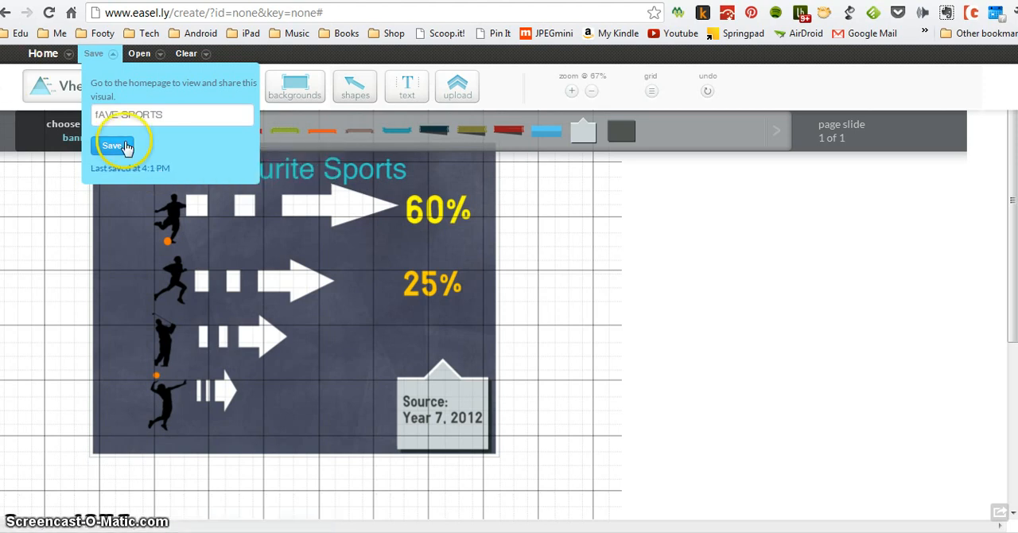
Leave the editor via Home > Leave, returning to the My Visuals home page.
click(43, 54)
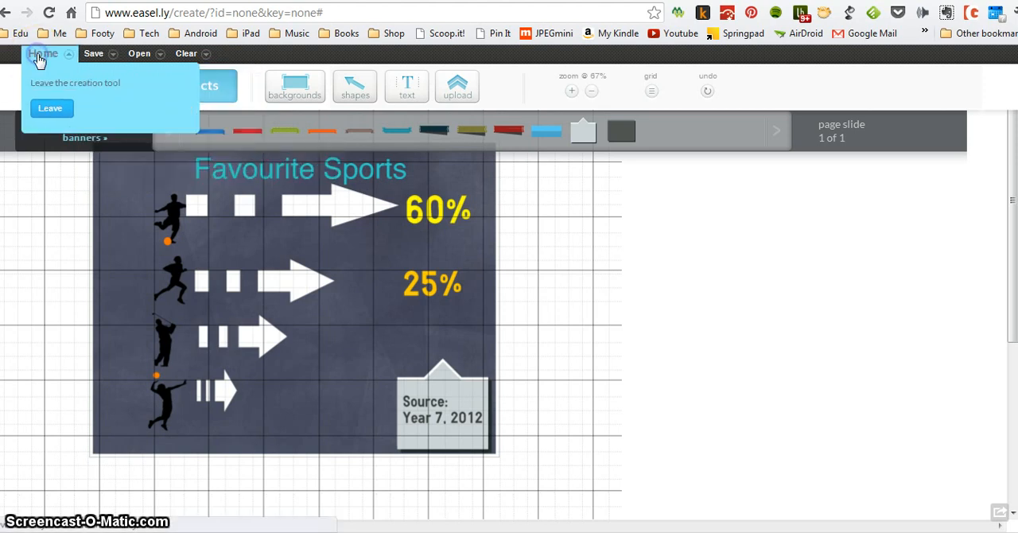
click(51, 108)
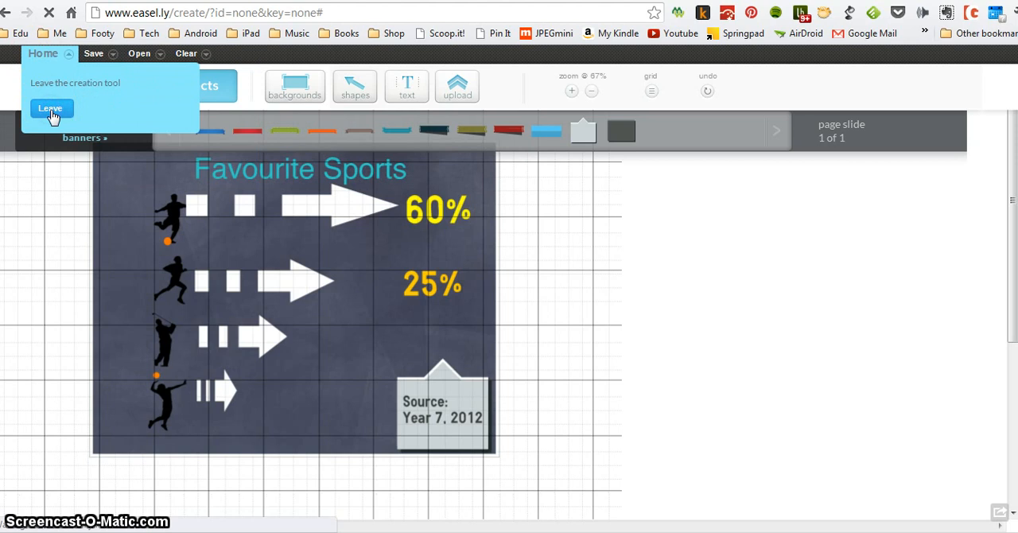
click(51, 108)
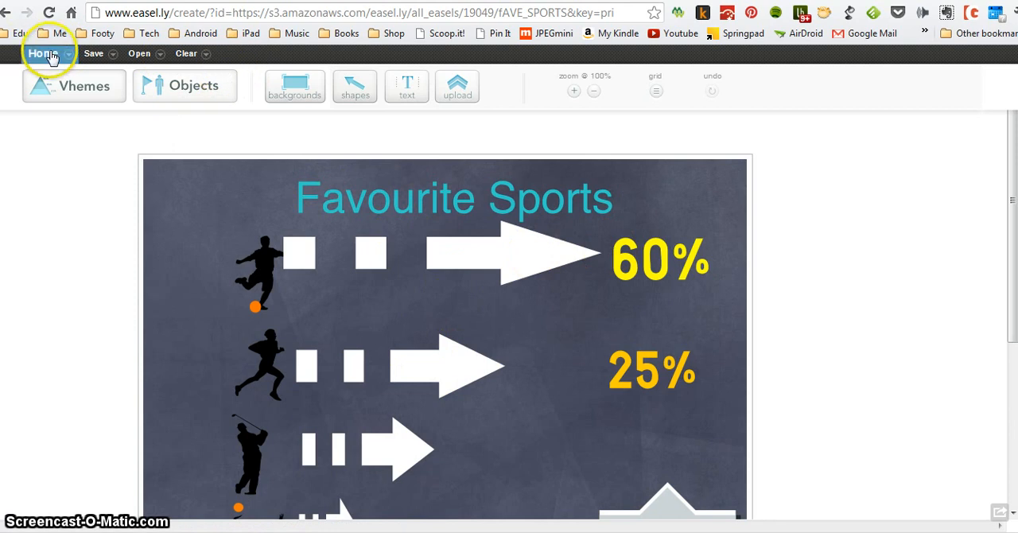
click(44, 54)
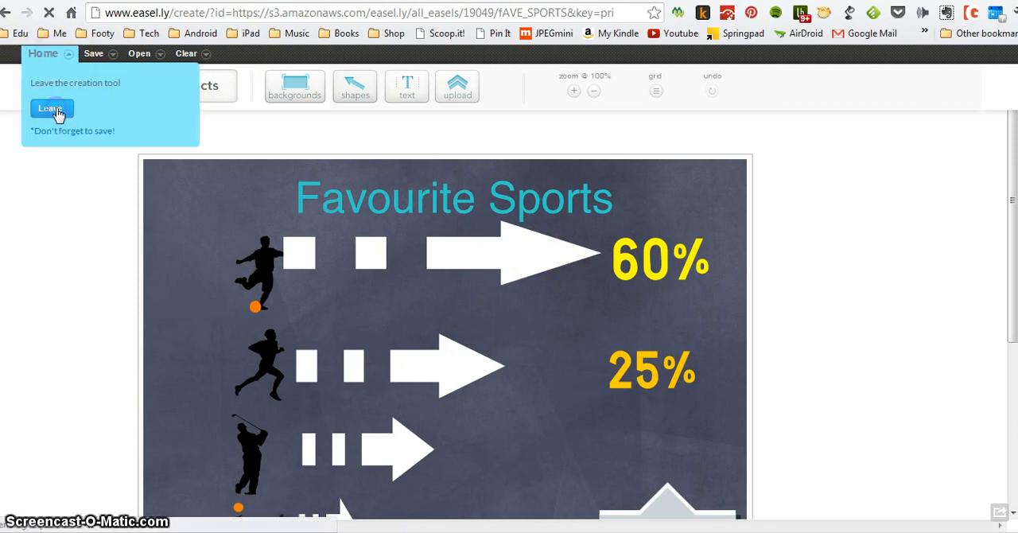
click(51, 108)
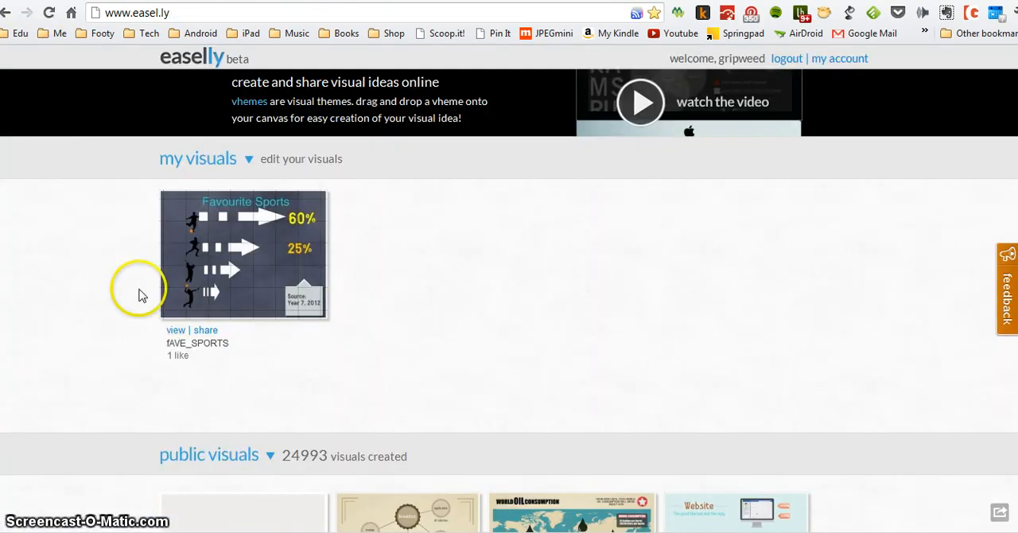
mouse_move(316, 348)
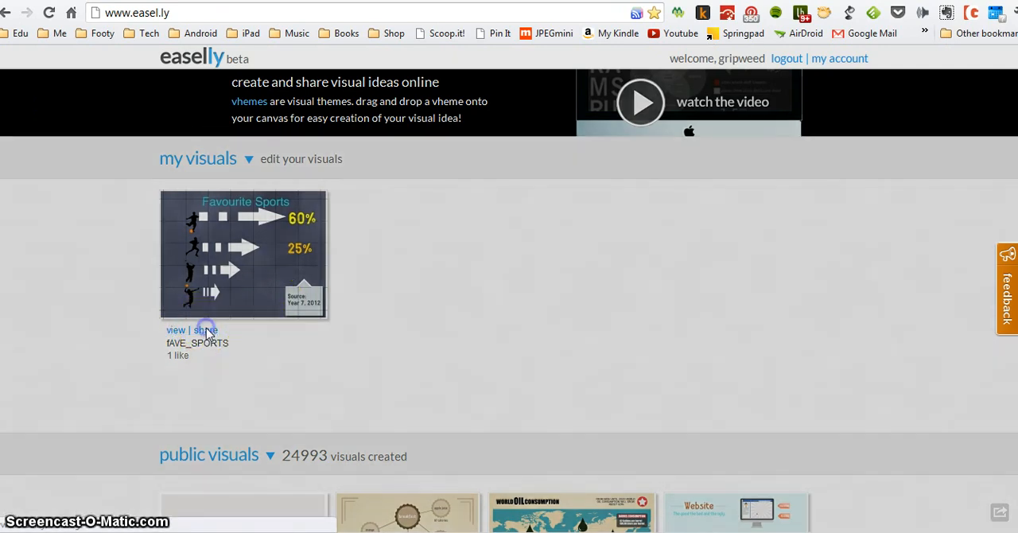
click(205, 331)
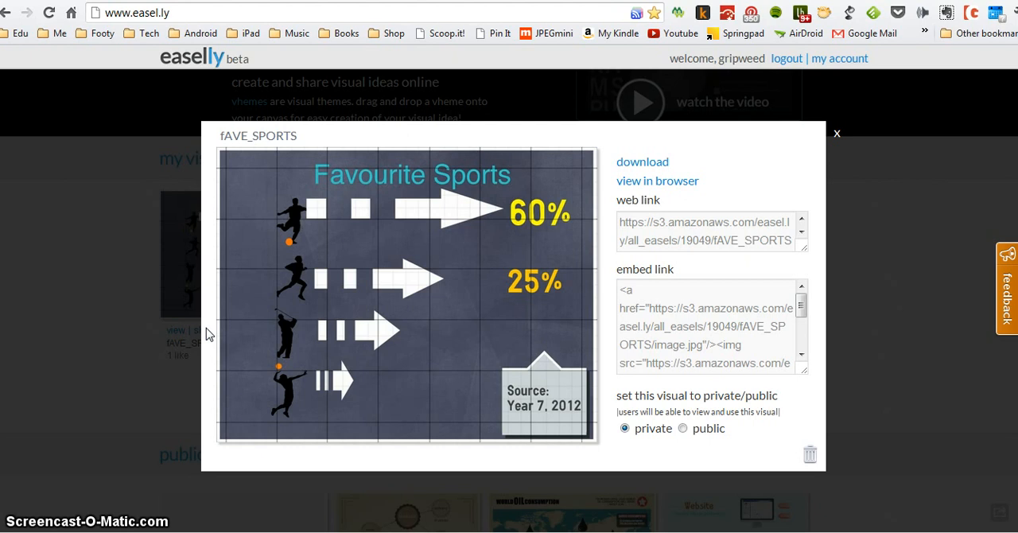
mouse_move(862, 333)
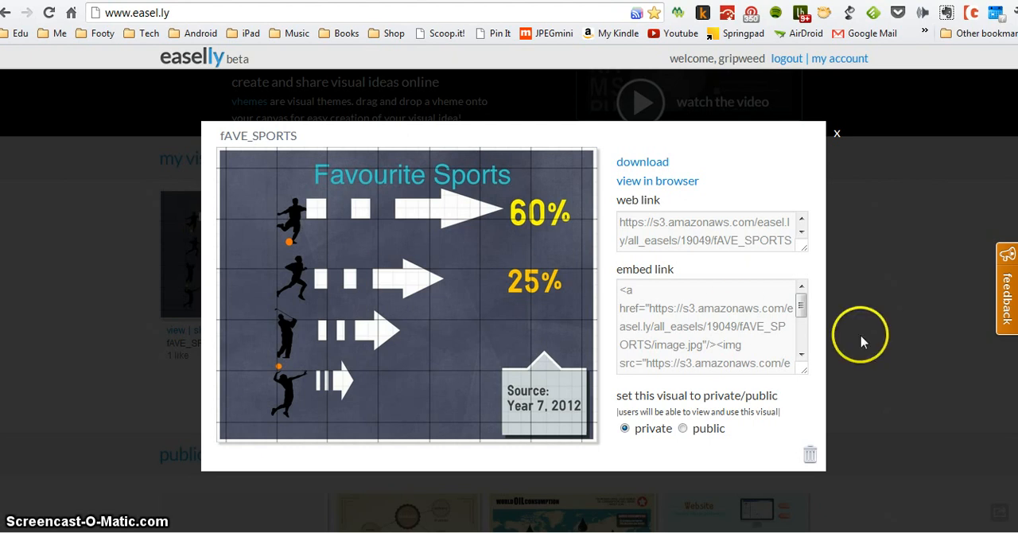
mouse_move(809, 455)
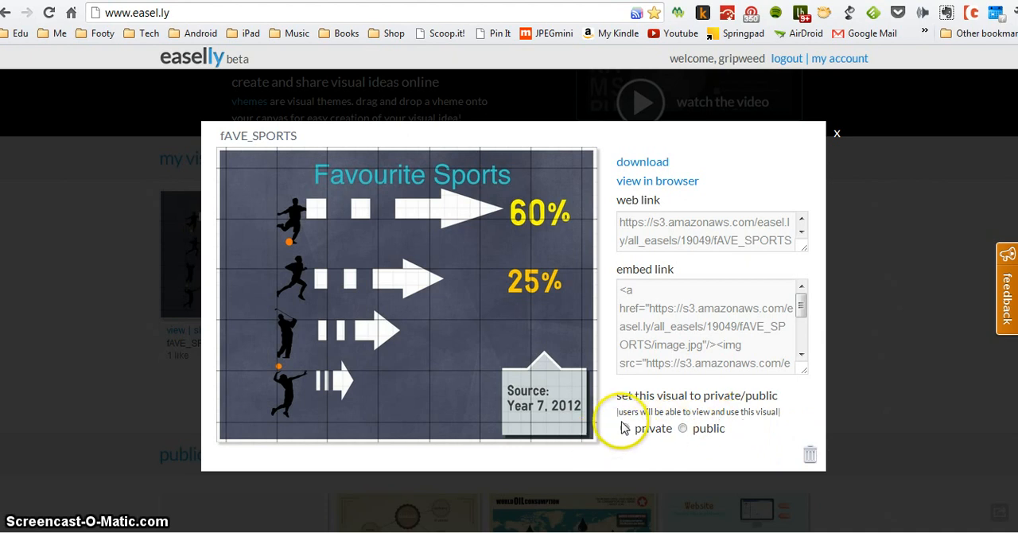
click(625, 428)
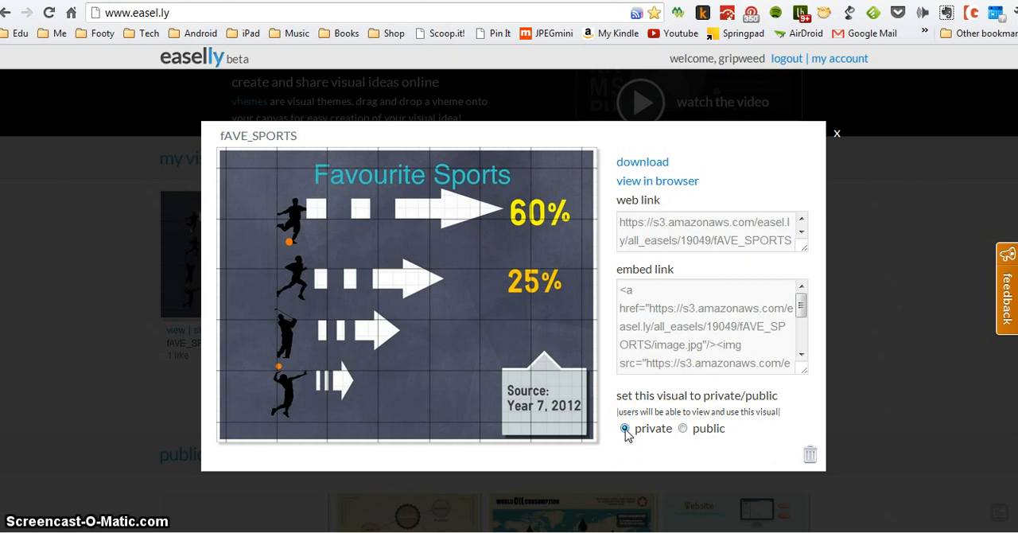
mouse_move(782, 301)
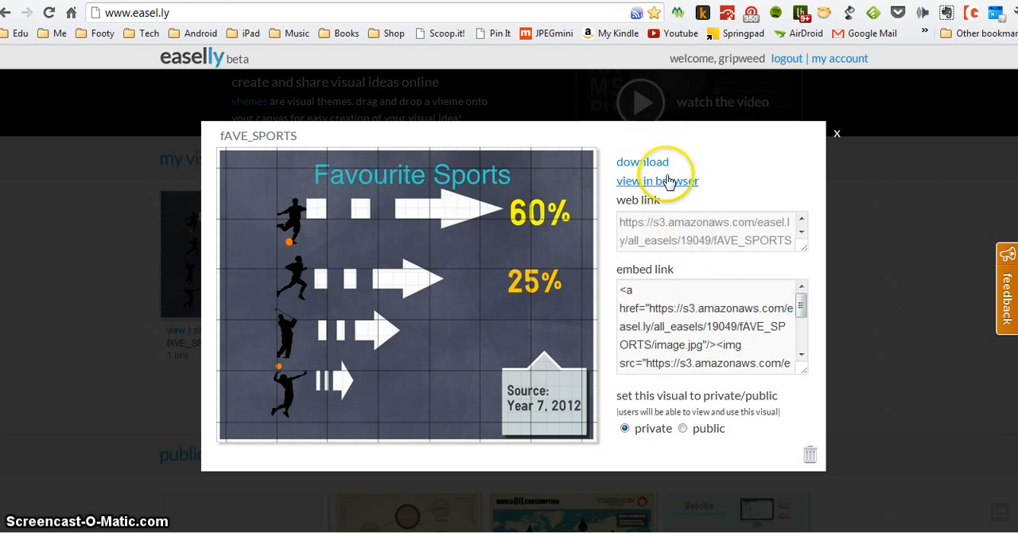
click(642, 162)
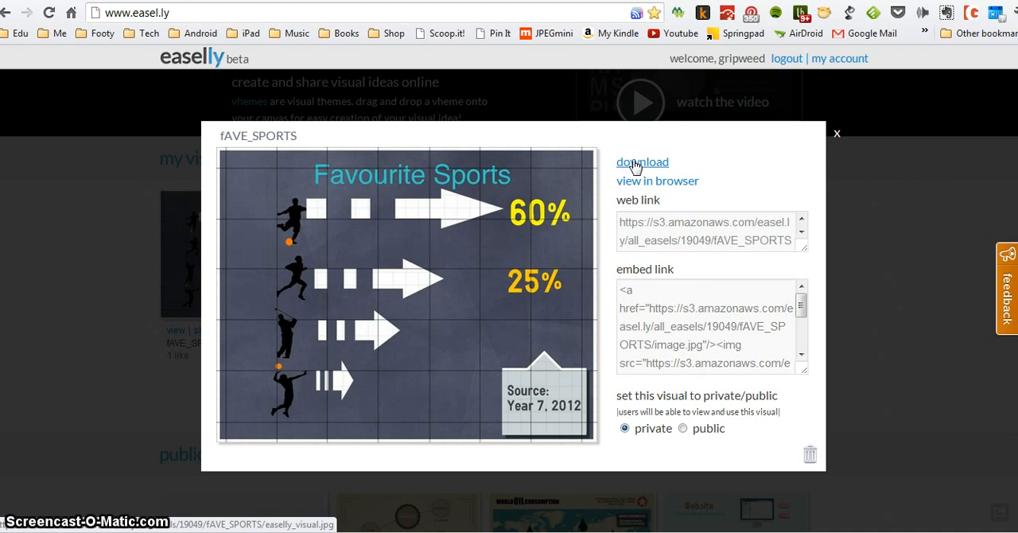
mouse_move(203, 464)
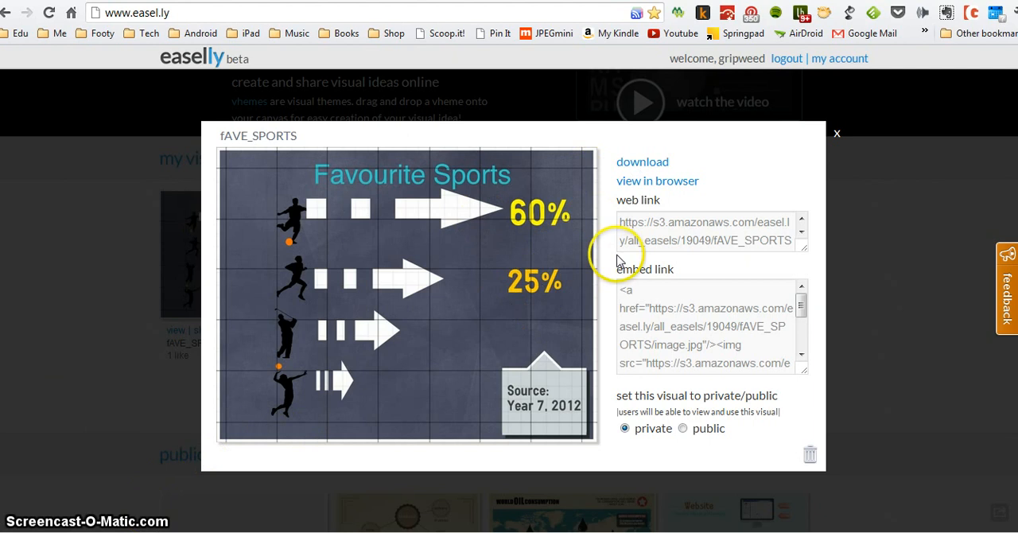
mouse_move(737, 129)
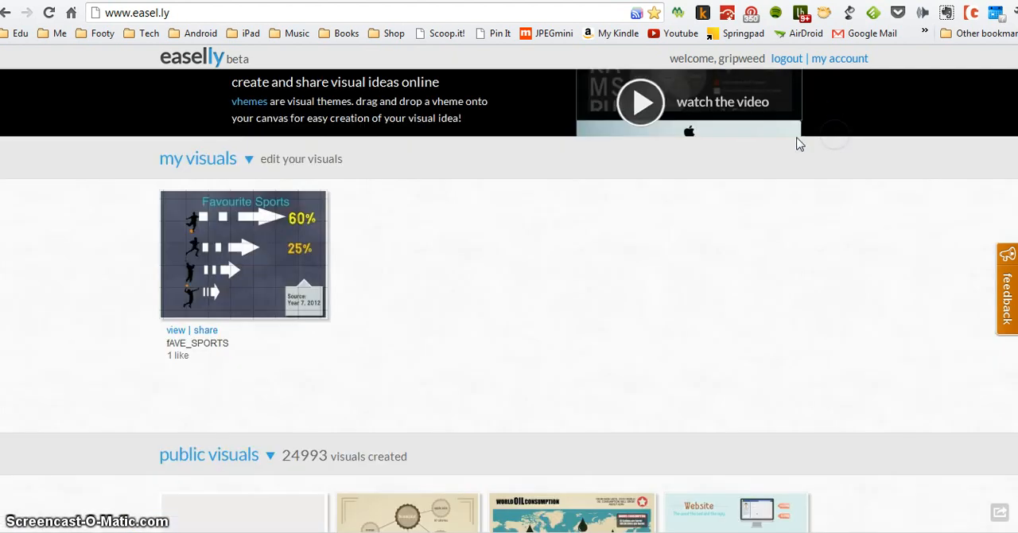
click(786, 57)
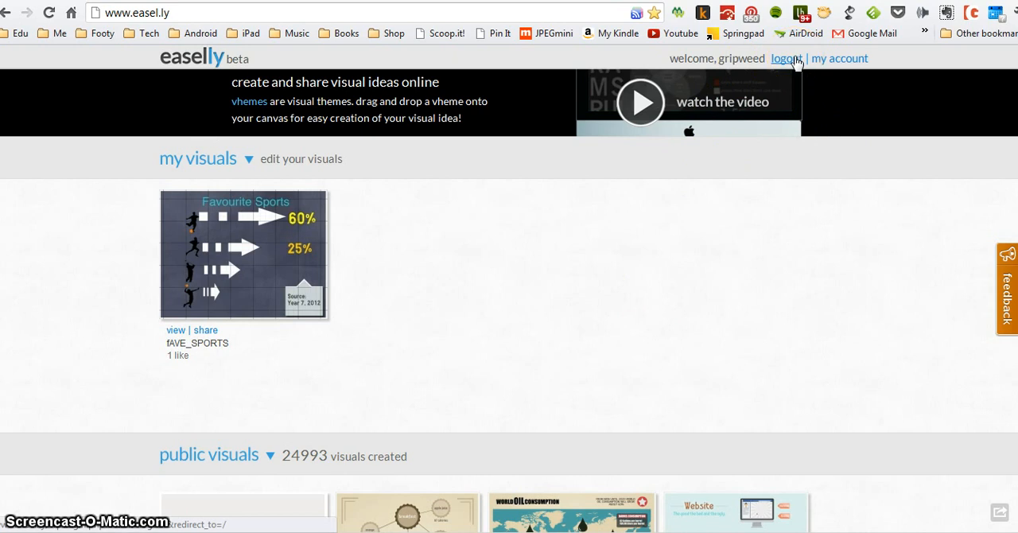
mouse_move(607, 244)
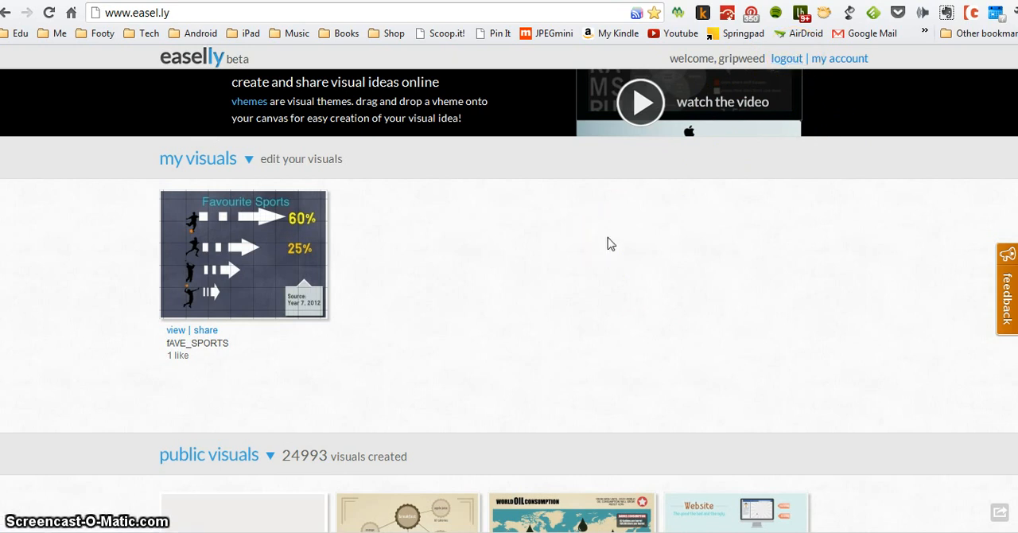